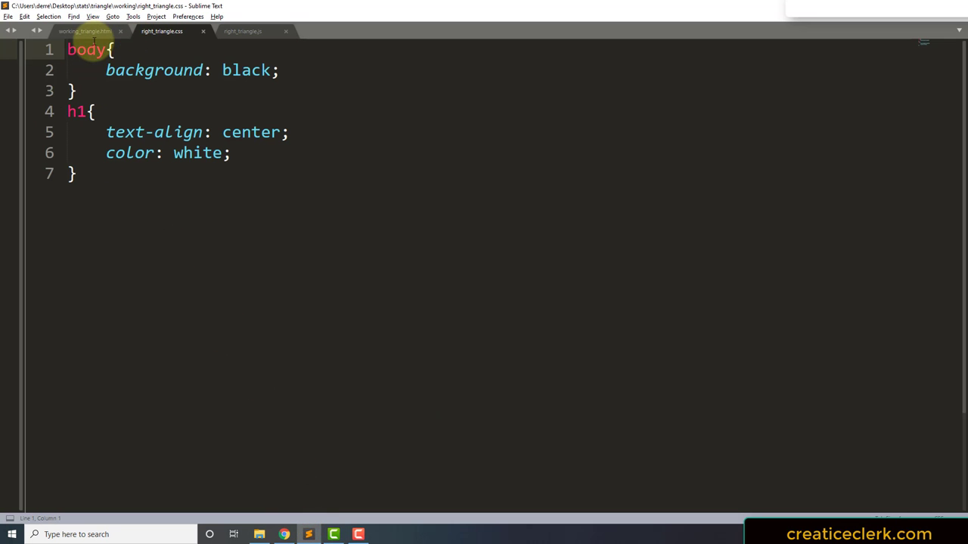
Glance at the empty right_triangle.js file, then return to working_triangle.html.
left_click(86, 32)
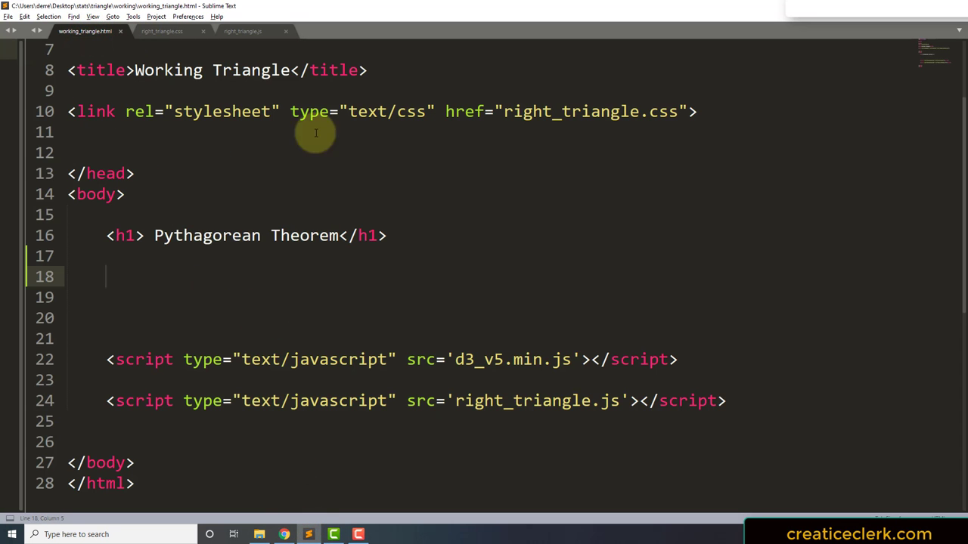
left_click(248, 31)
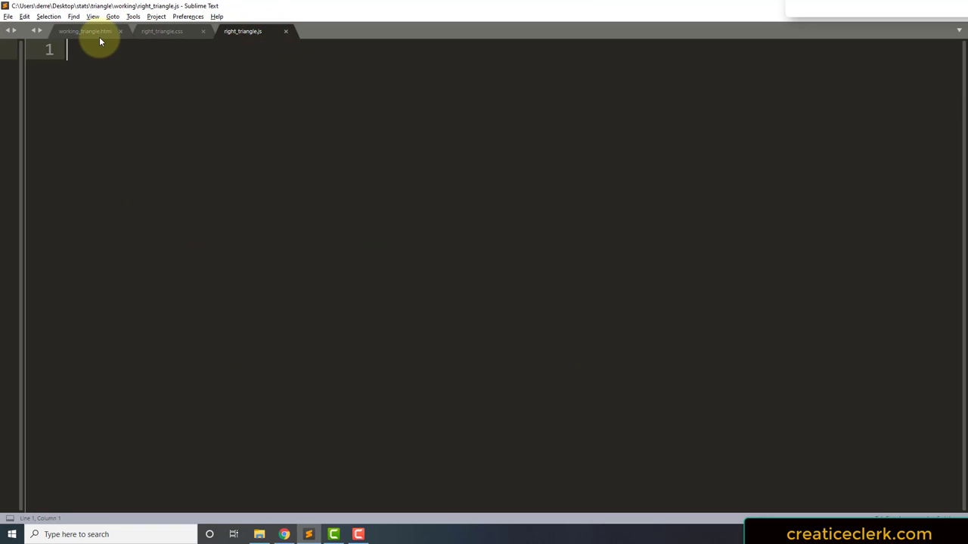
left_click(86, 33)
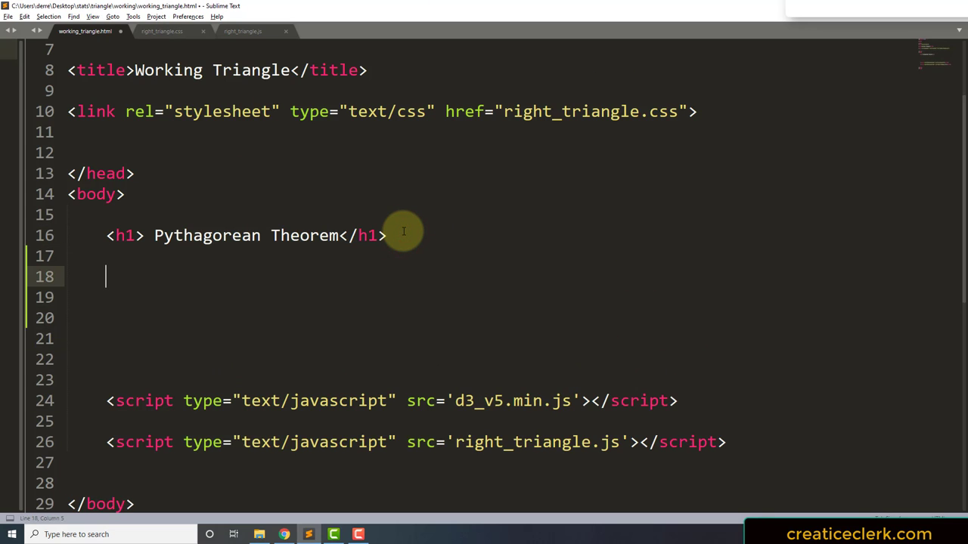
Insert a <section> below the heading, holding an empty <h3> on its own line.
type("<section>")
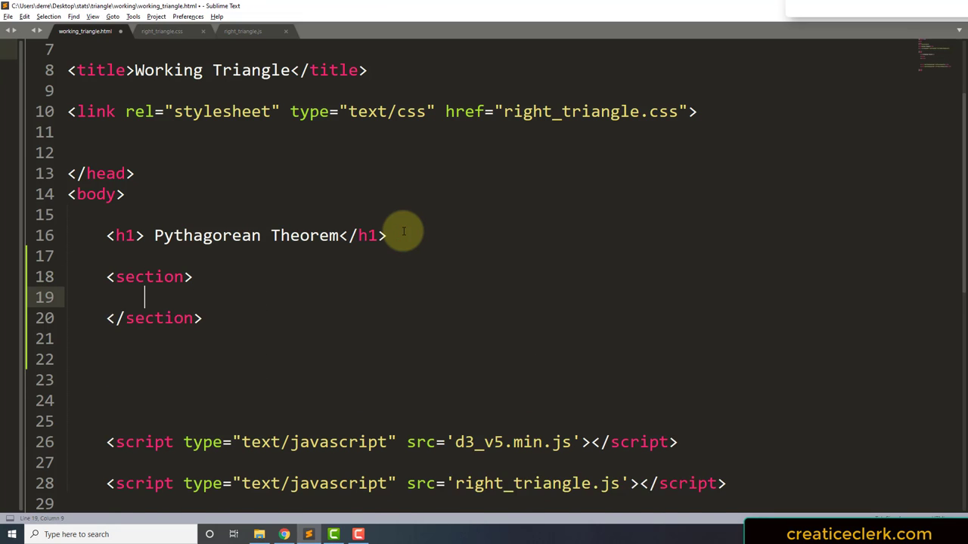
key("Return")
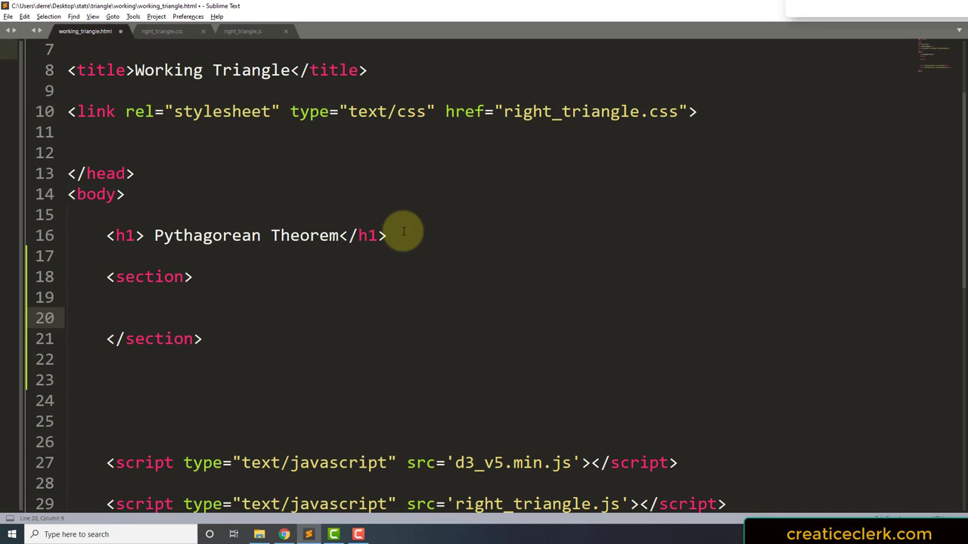
type("<h3></h3>")
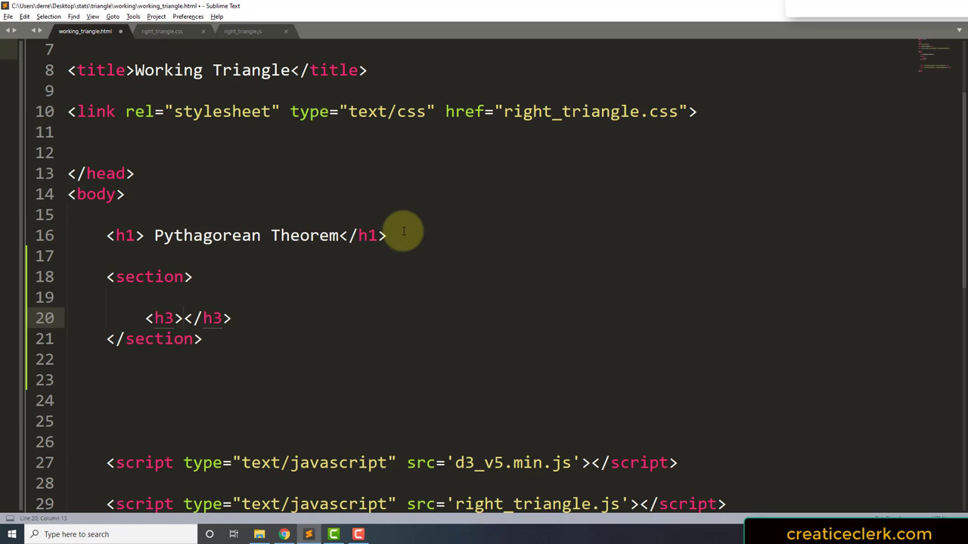
Type a² + b² inside the h3 using <sup> tags for the exponents.
type("A")
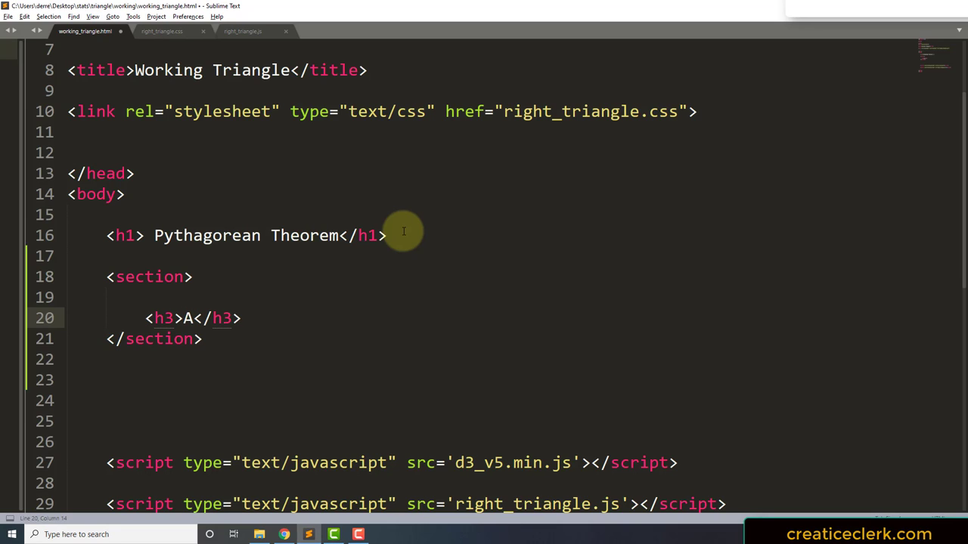
type("a")
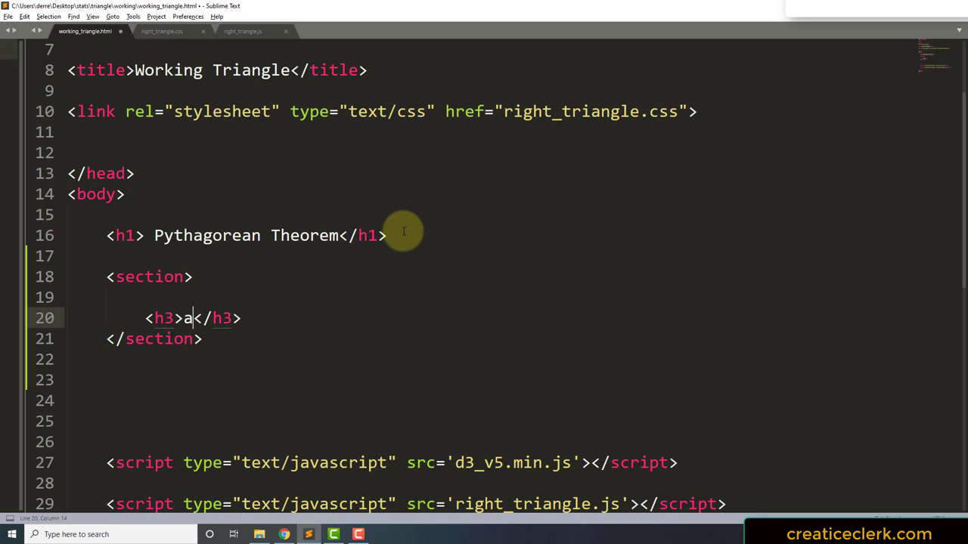
type("<su<")
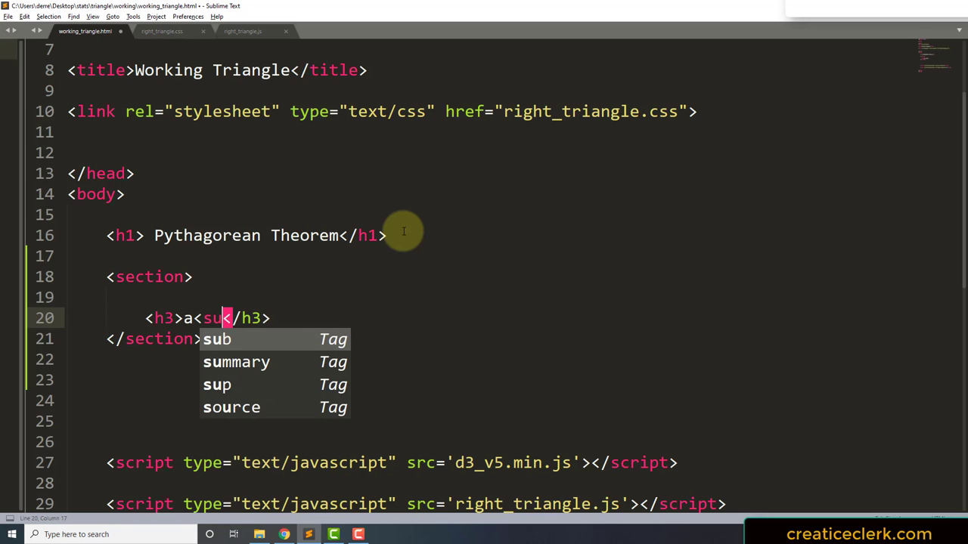
type("p>2</sup>")
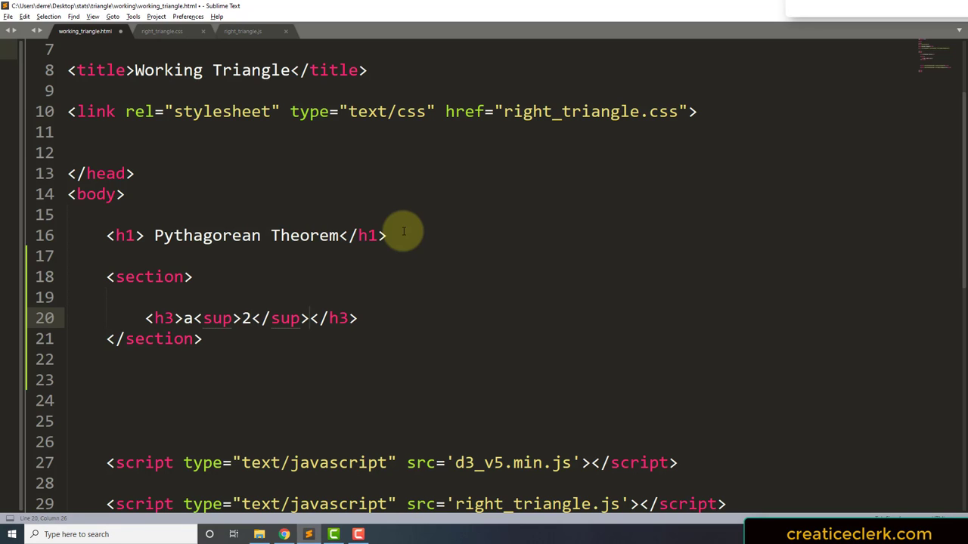
type("+")
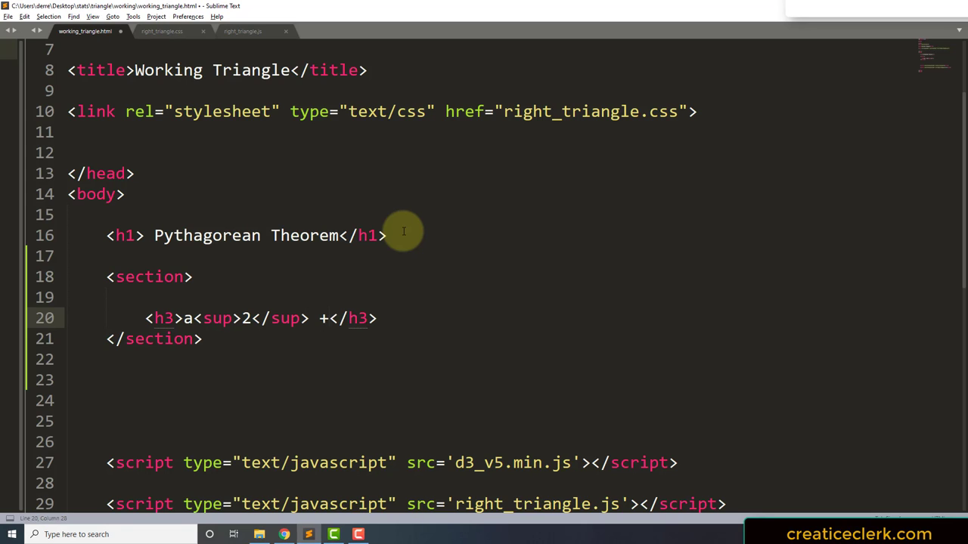
type("b")
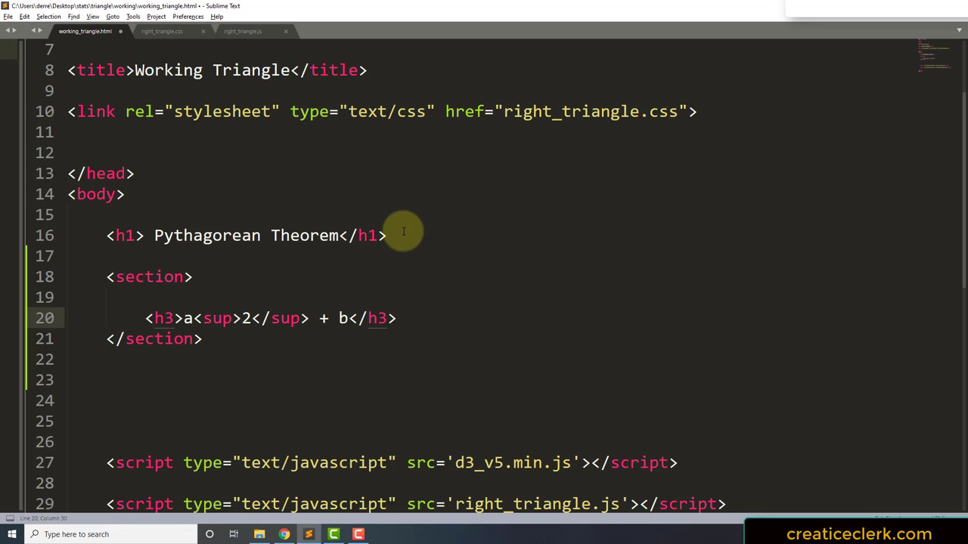
type("<sup<")
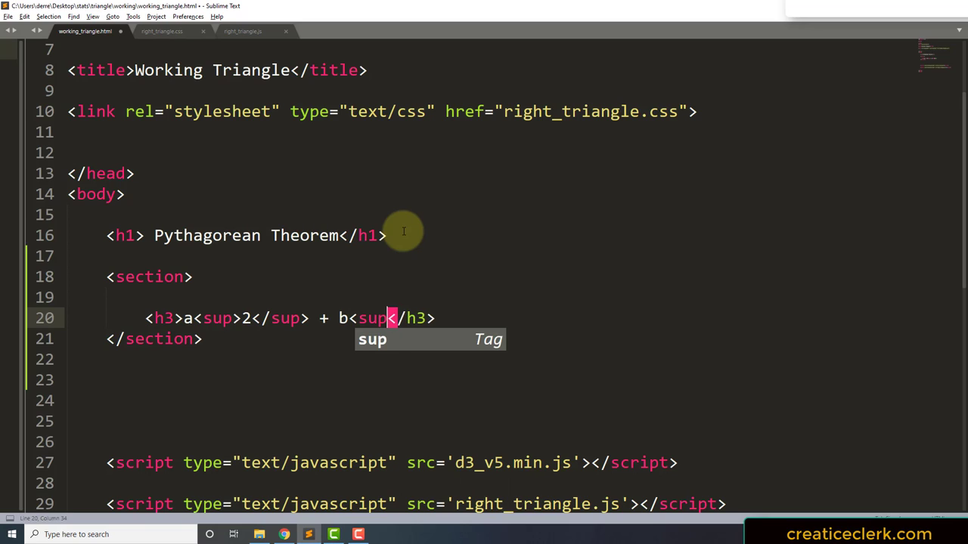
type(">2")
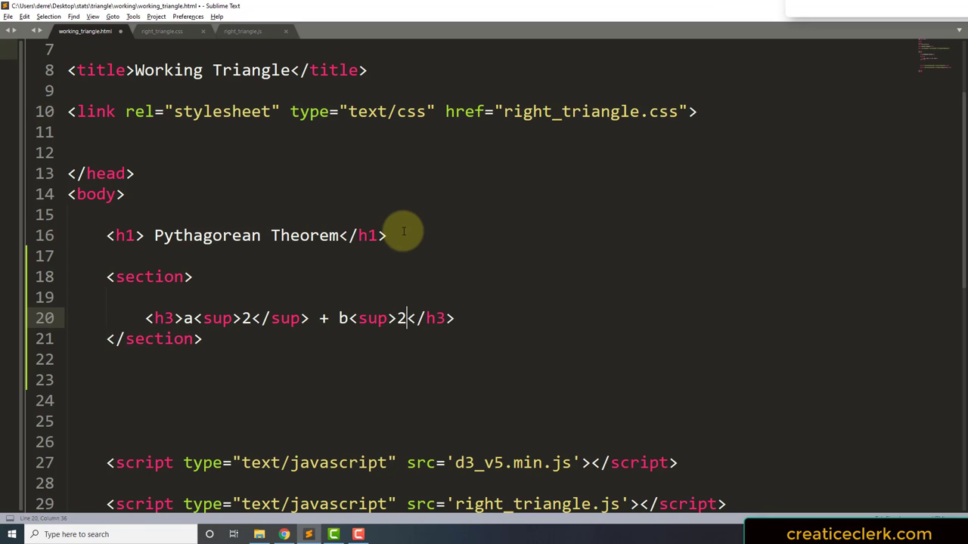
type("</sup></")
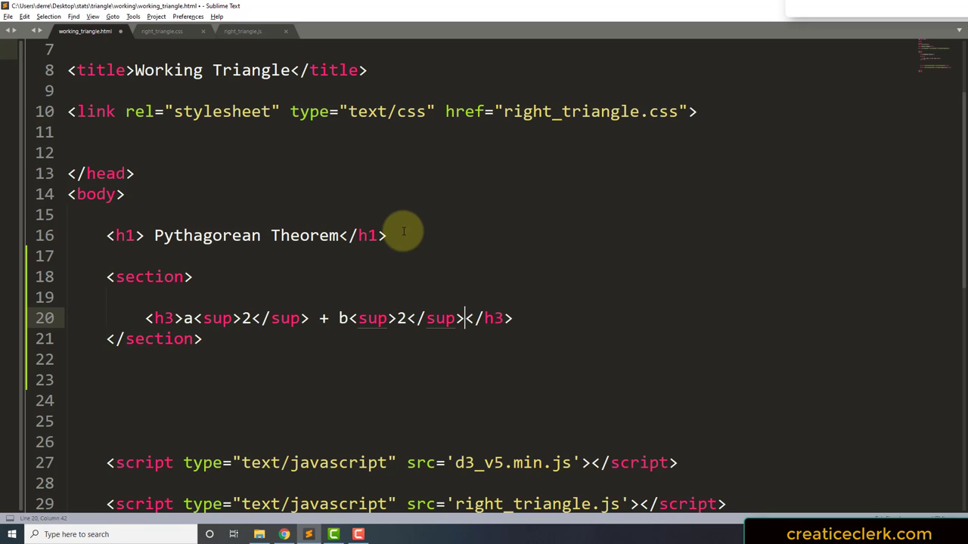
Finish the equation with = c² and switch to right_triangle.css.
type("=")
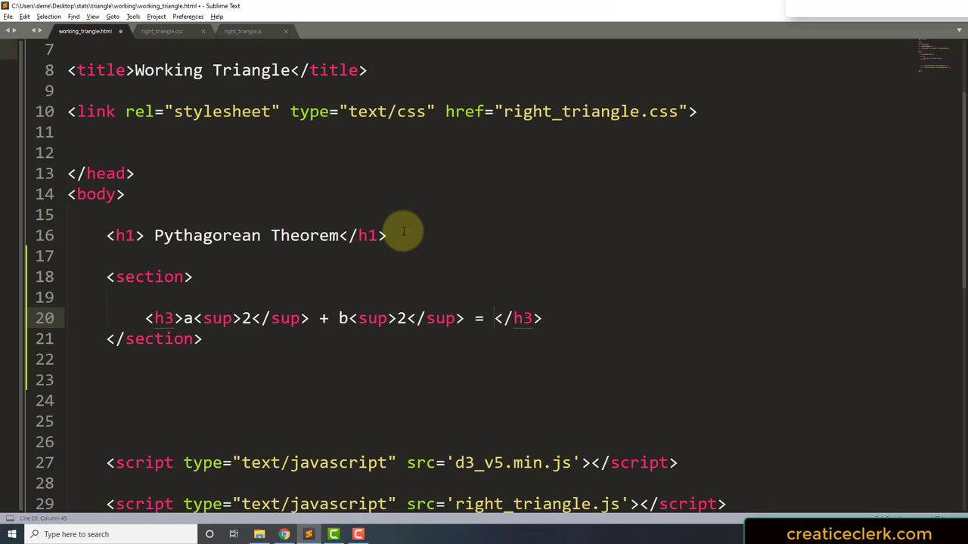
type("c")
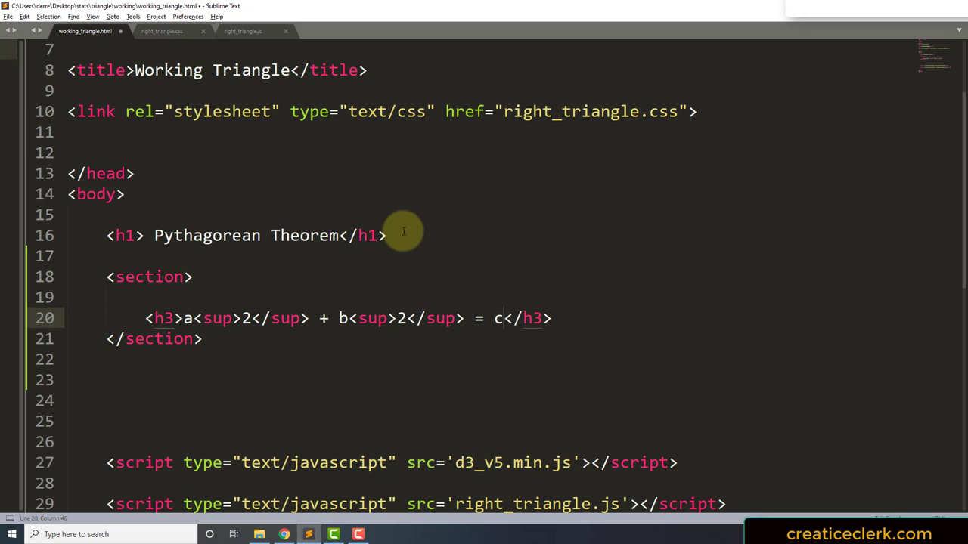
type("<sup<")
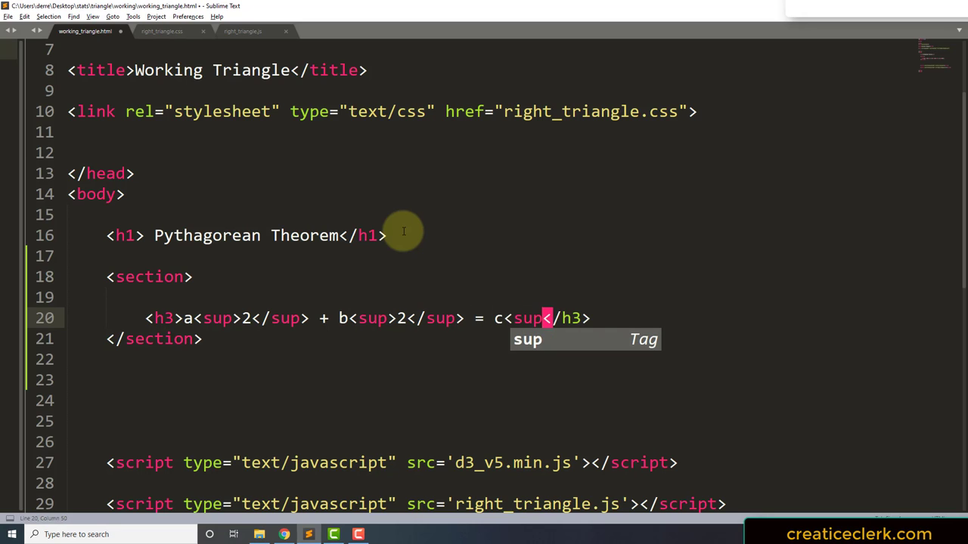
type("2<")
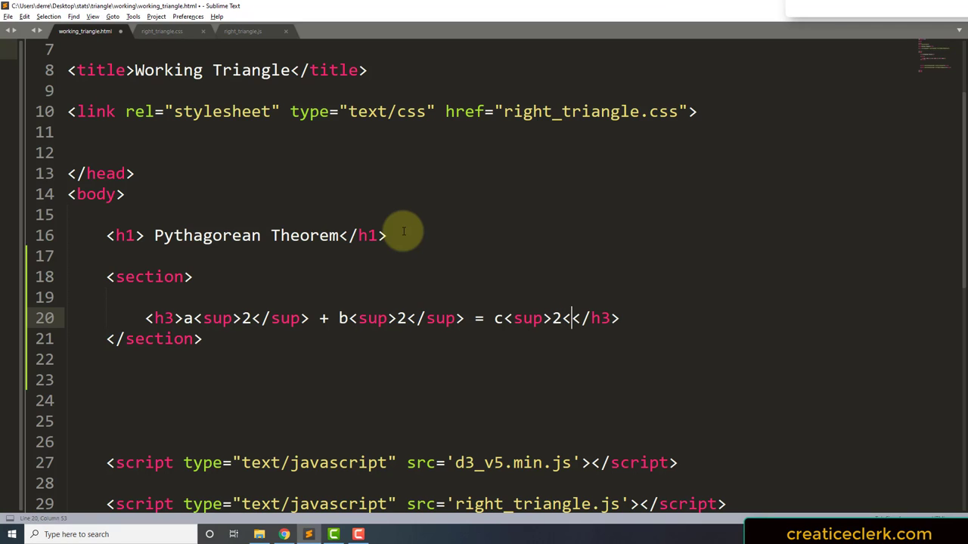
type("/sup>")
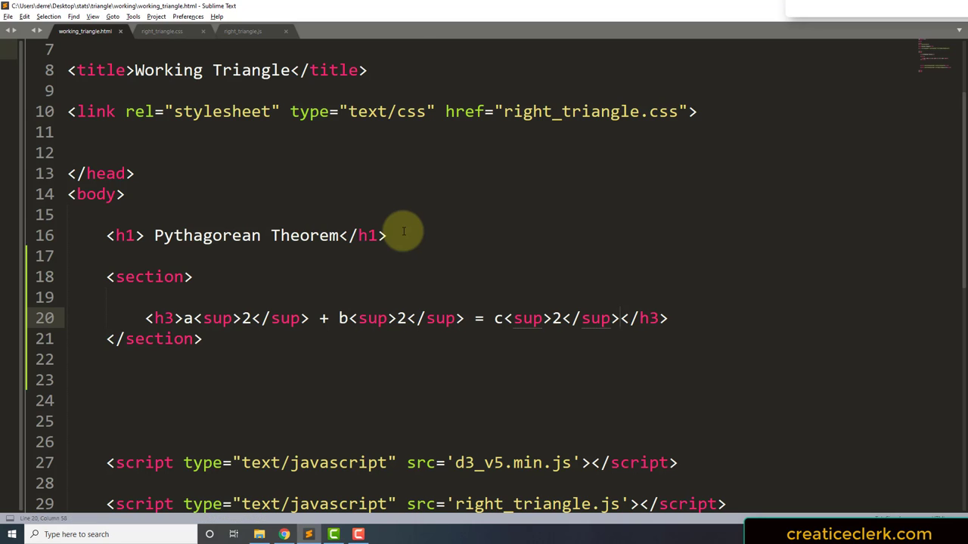
left_click(160, 32)
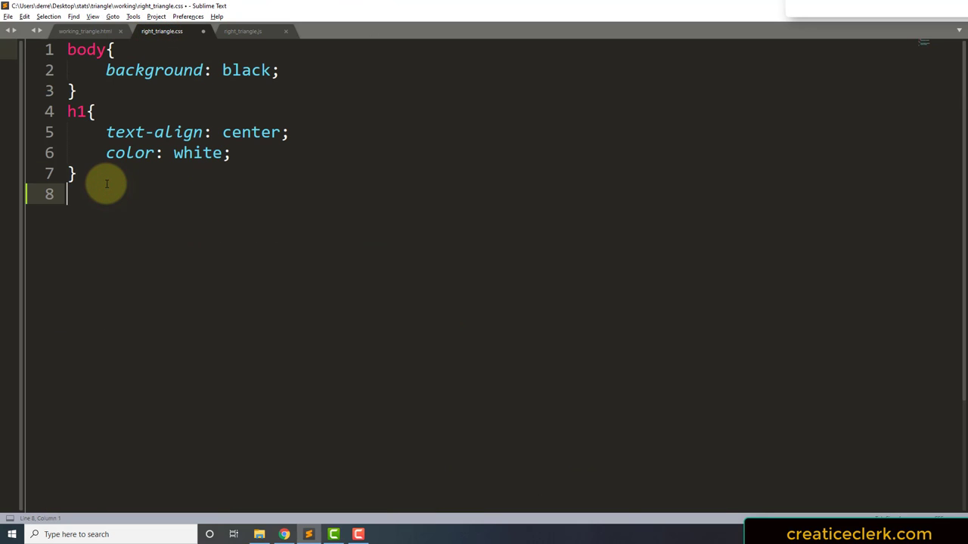
Add an h3 rule with color: orange to the stylesheet.
type("h3{")
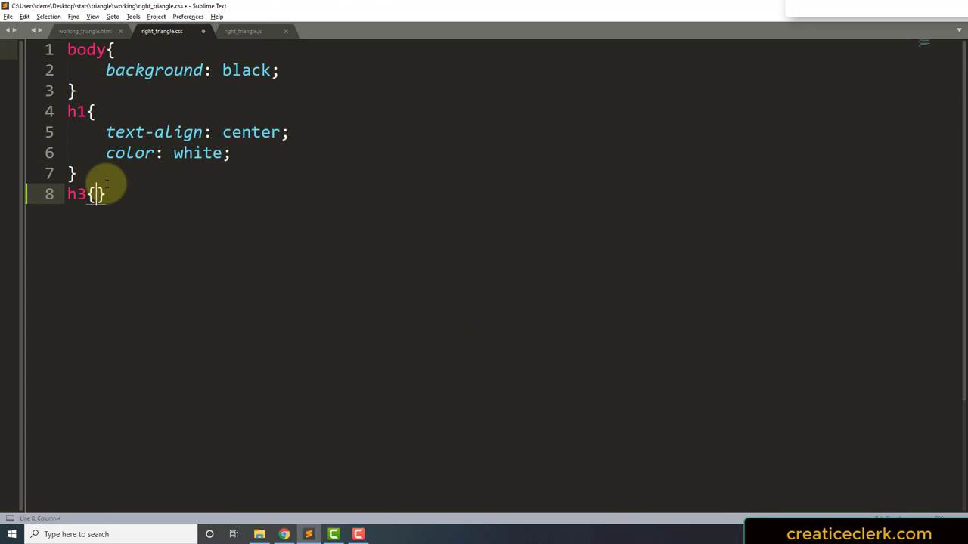
type("color")
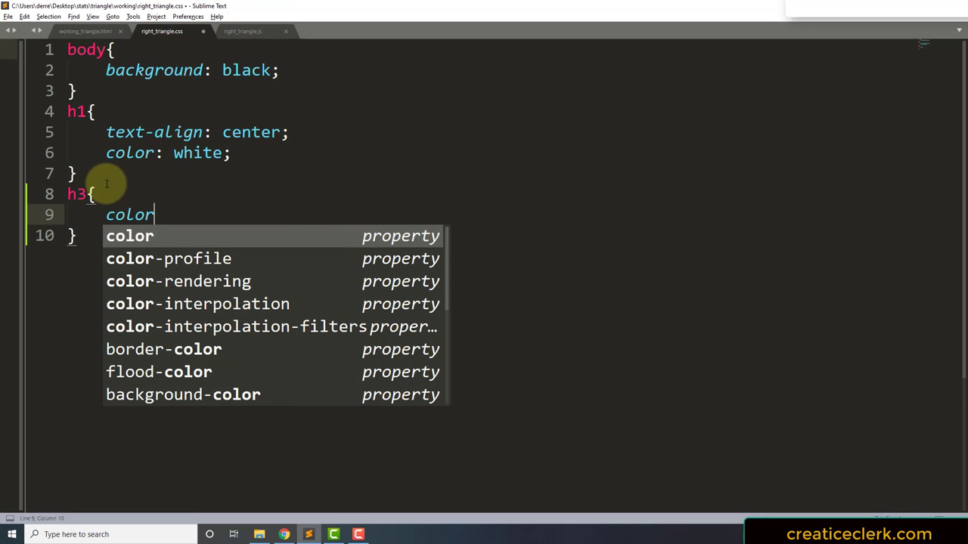
type(": or;")
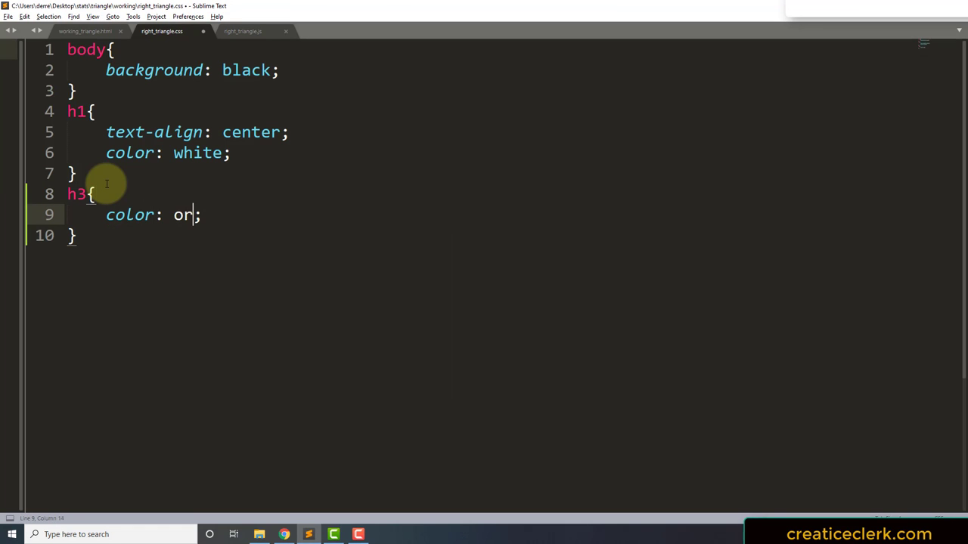
type("ange")
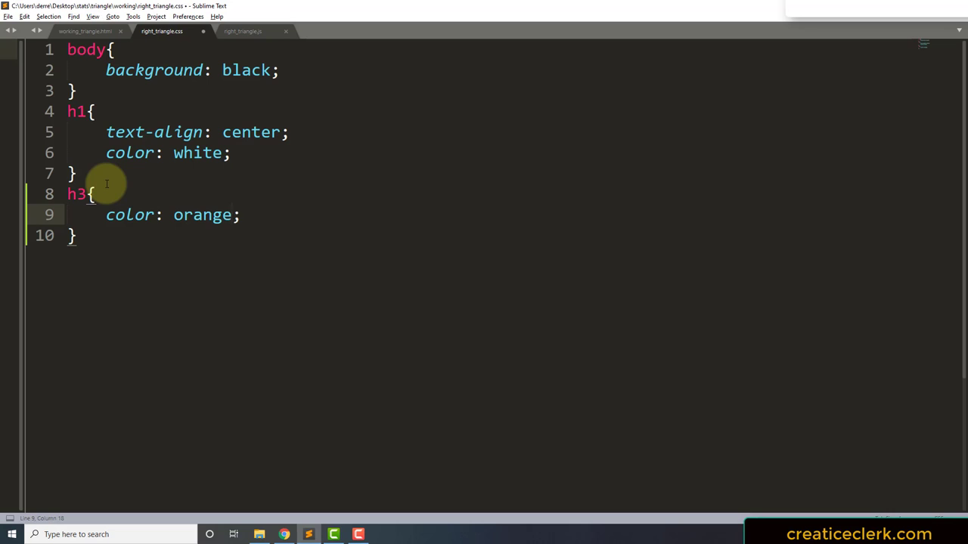
Add a sup rule with color #0f0 and save the stylesheet.
left_click(78, 235)
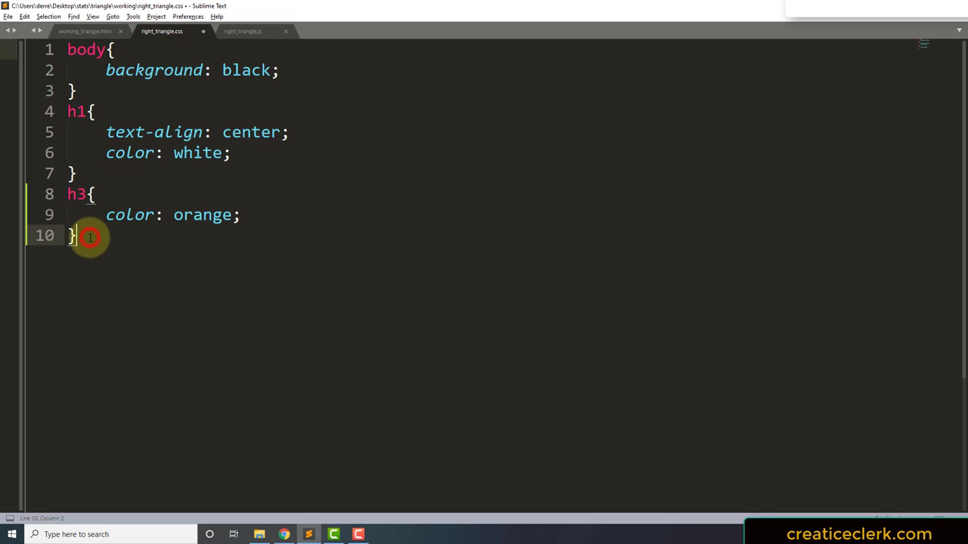
type("su")
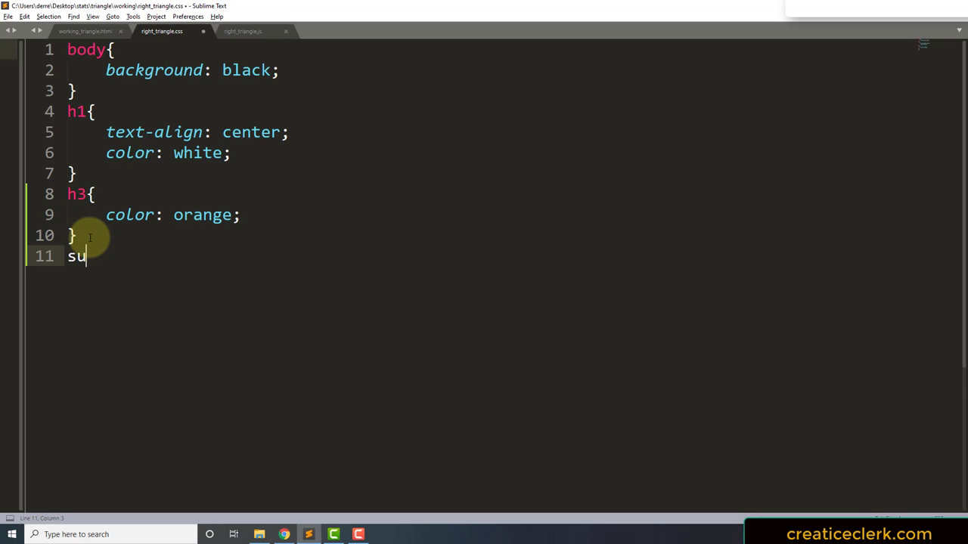
type("p{")
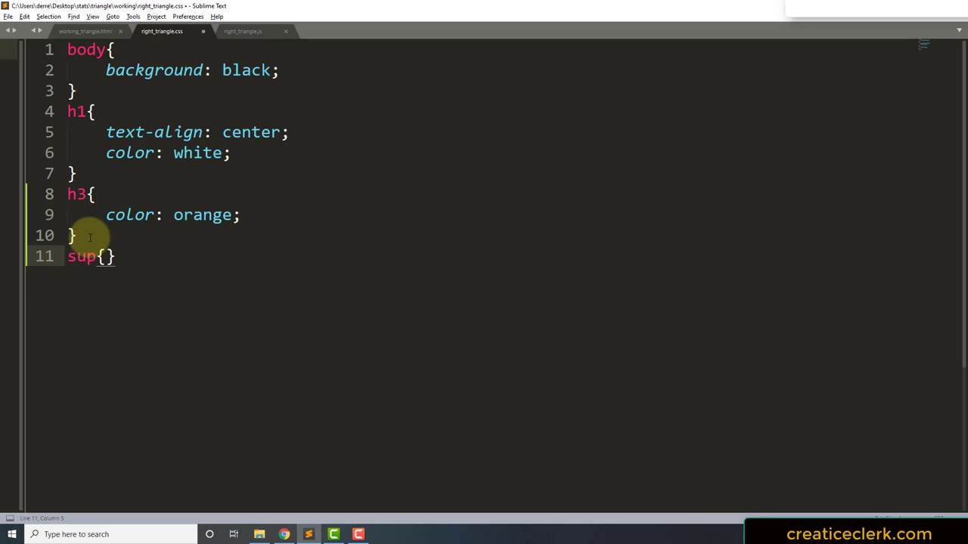
type("color: ;")
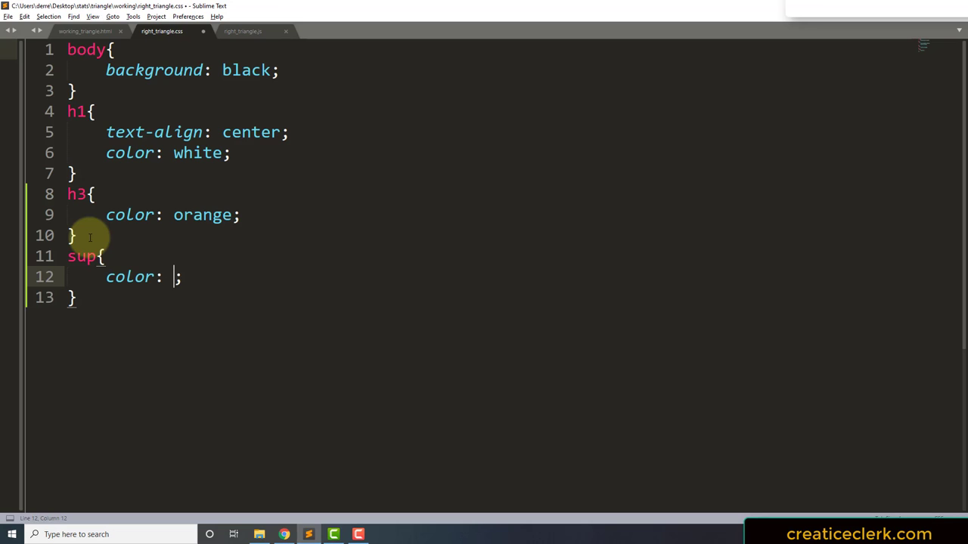
type("#")
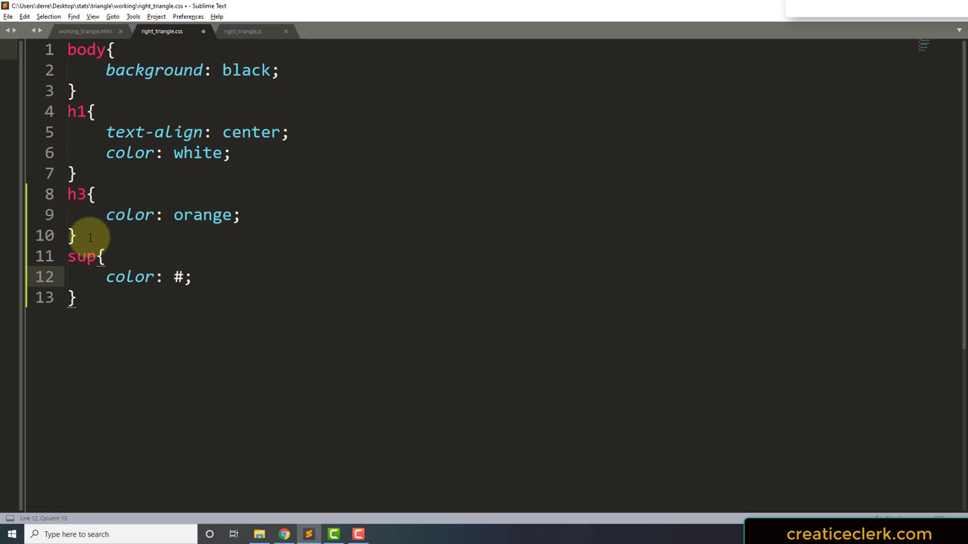
type("0f0")
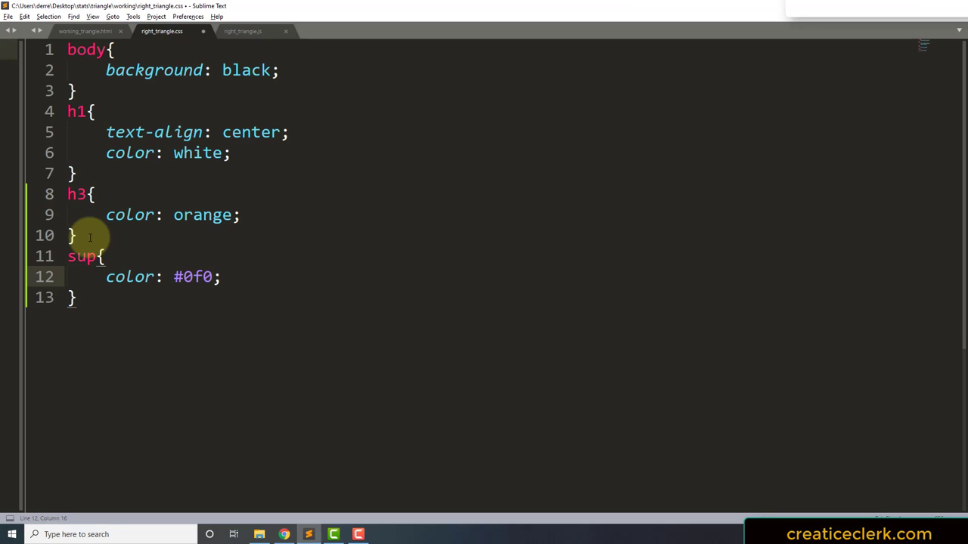
key("ctrl+s")
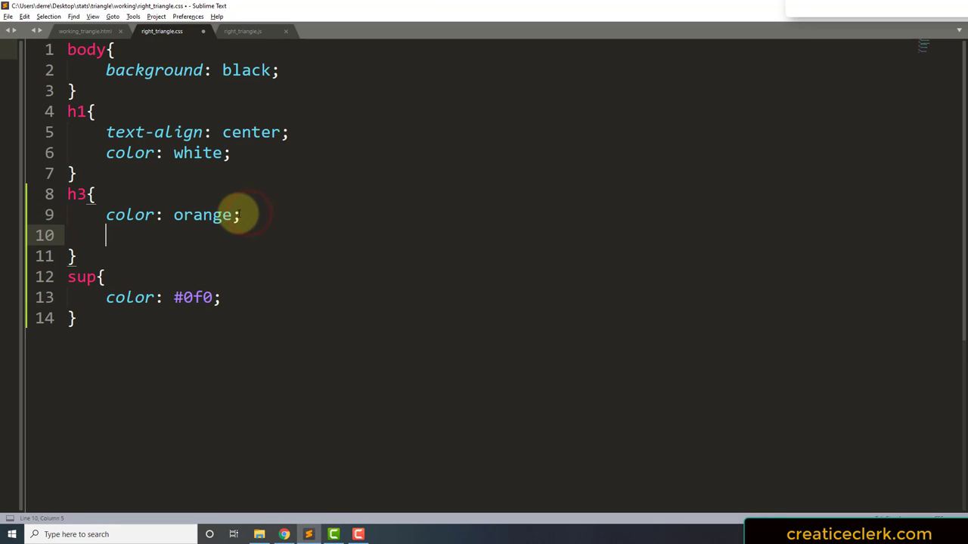
Add font-size: 2em and margin-left: 20% to the h3 rule.
type("font-s")
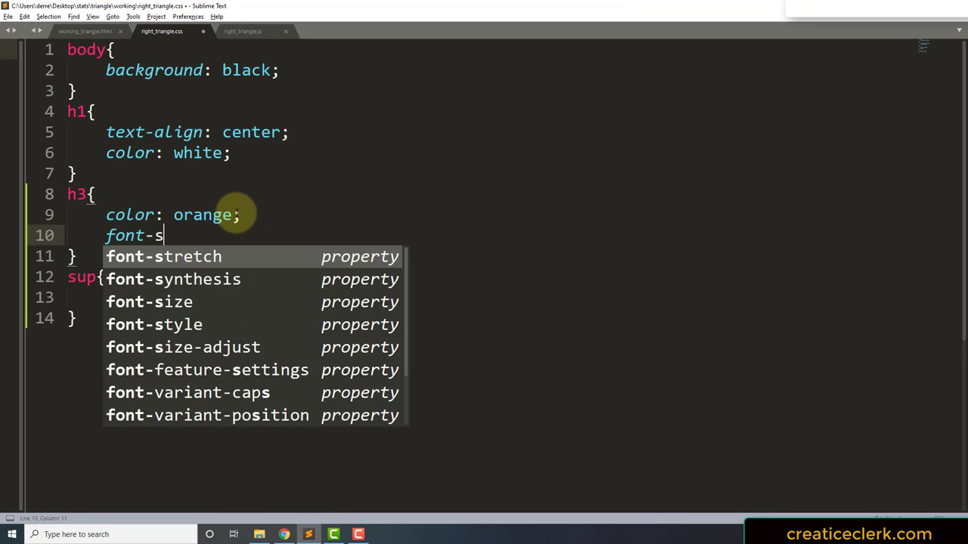
key("Tab")
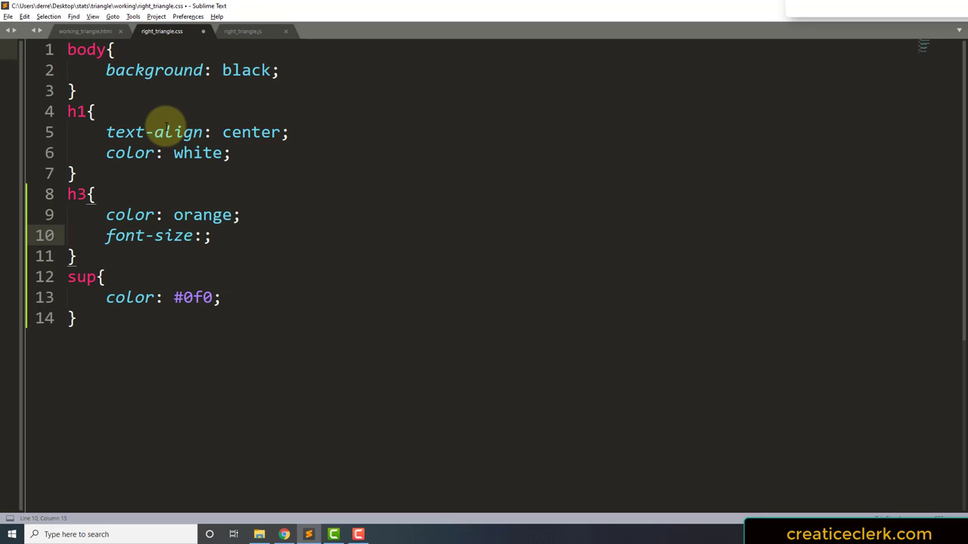
type("2e")
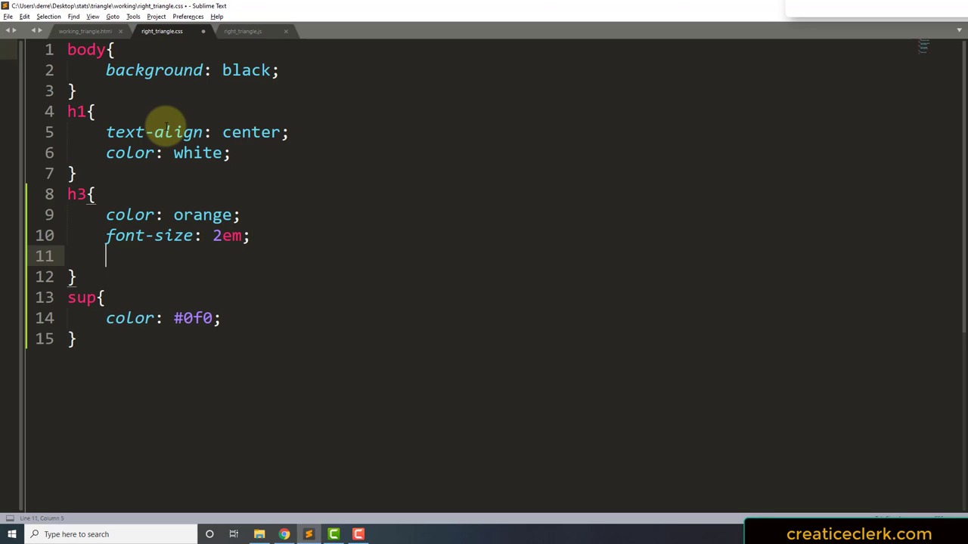
type("mar")
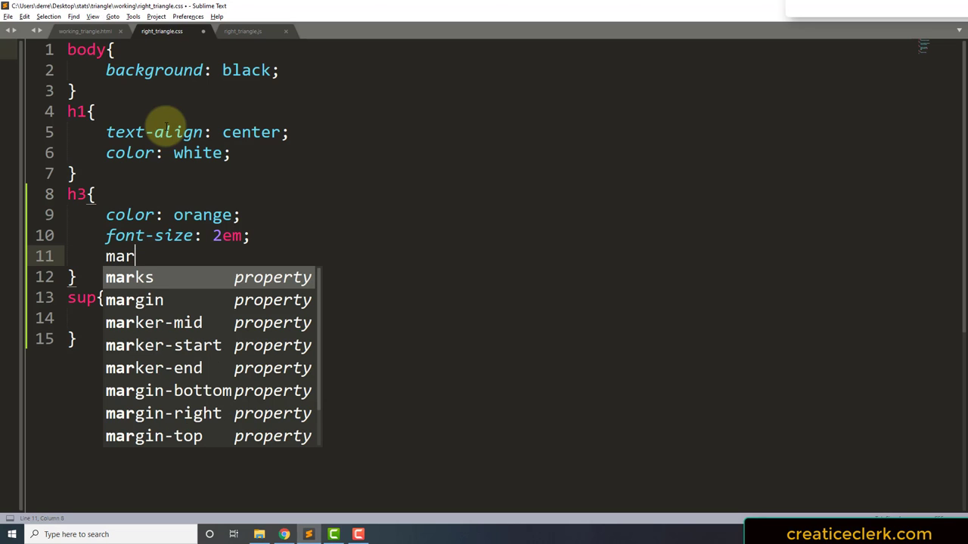
type("gin")
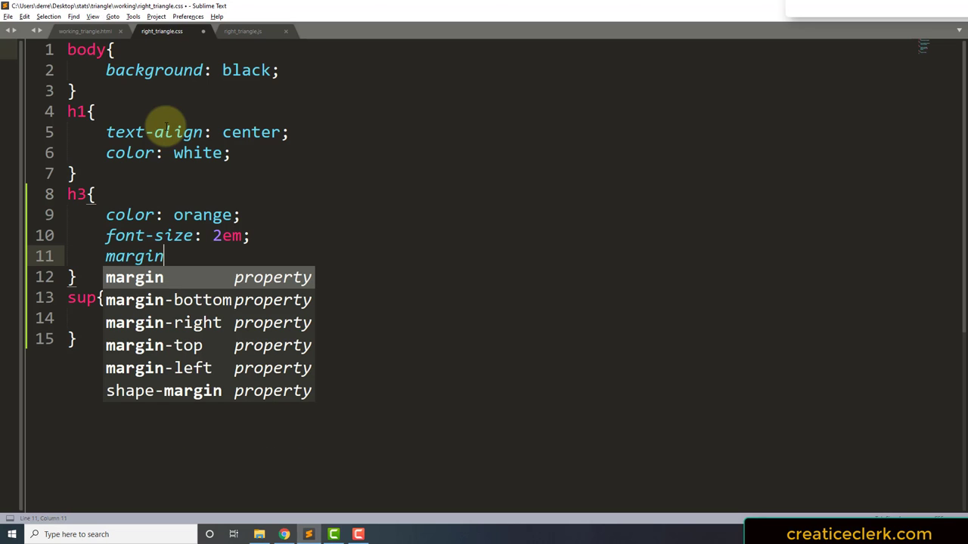
type("-left: ;")
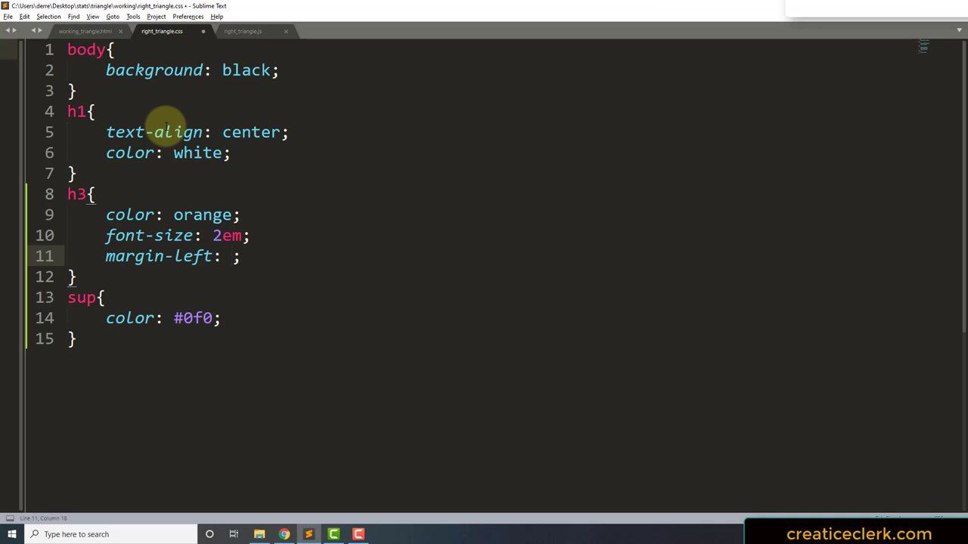
type("20")
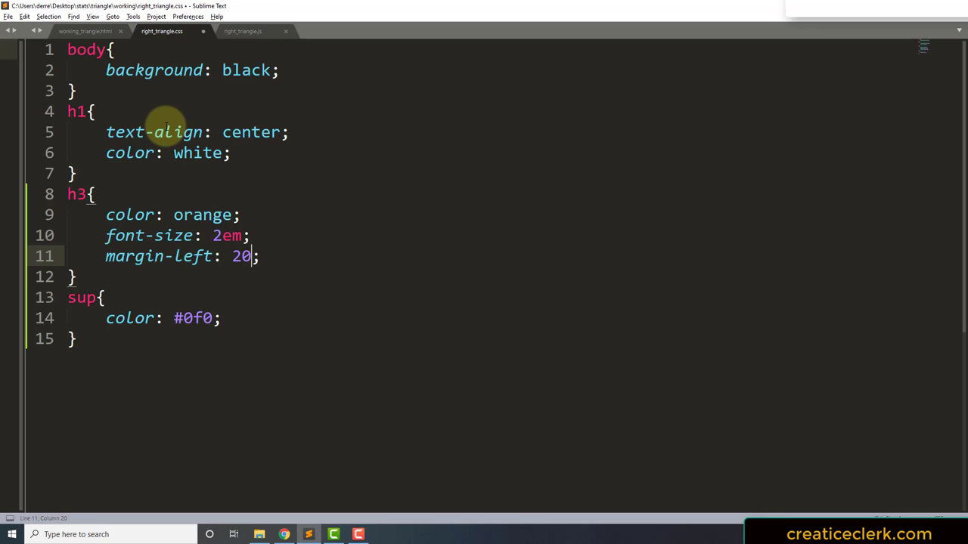
type("%")
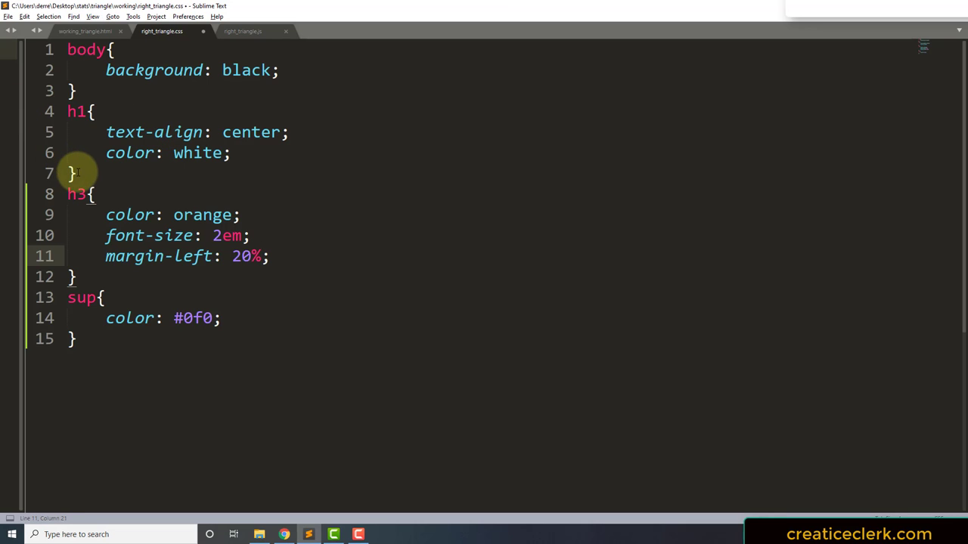
key("enter")
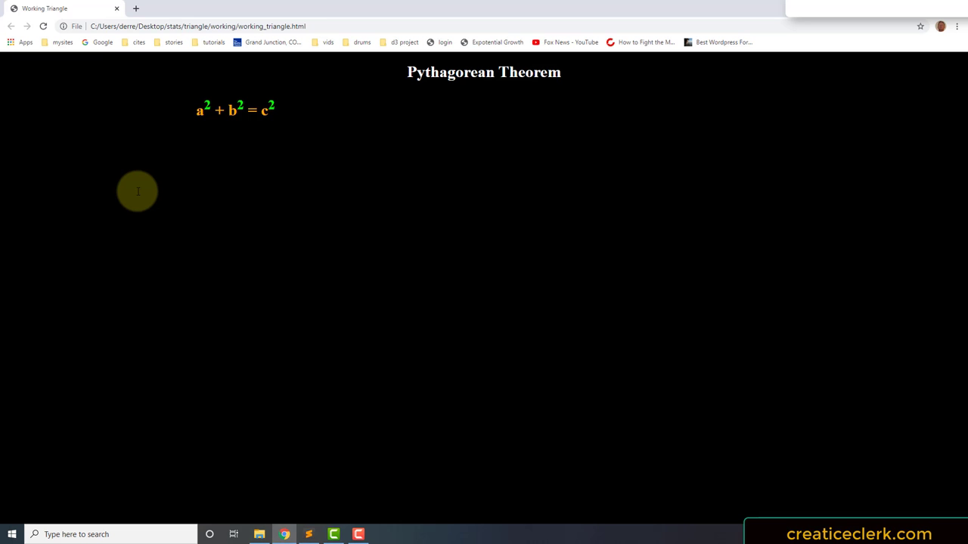
Below the h1 rule, add a section rule with width: 30%.
left_click(309, 533)
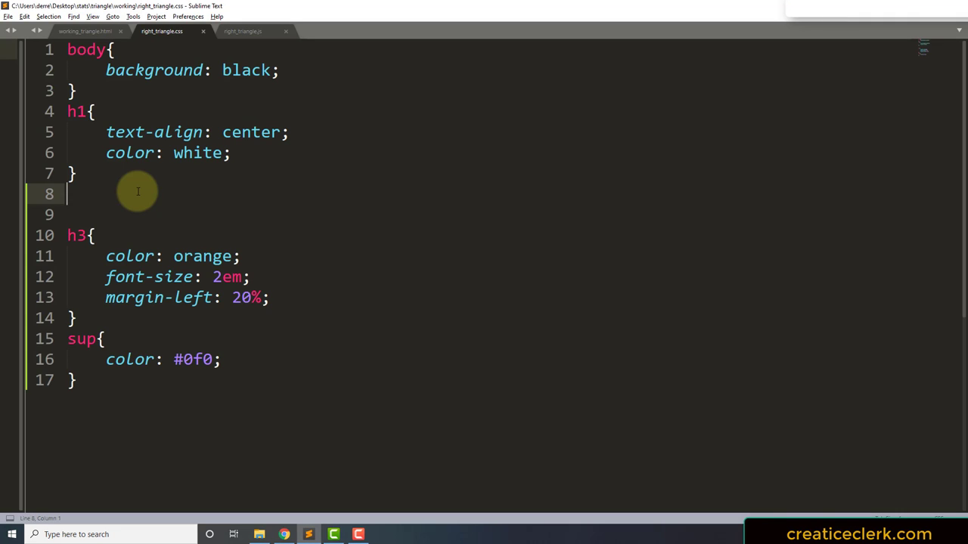
type("section")
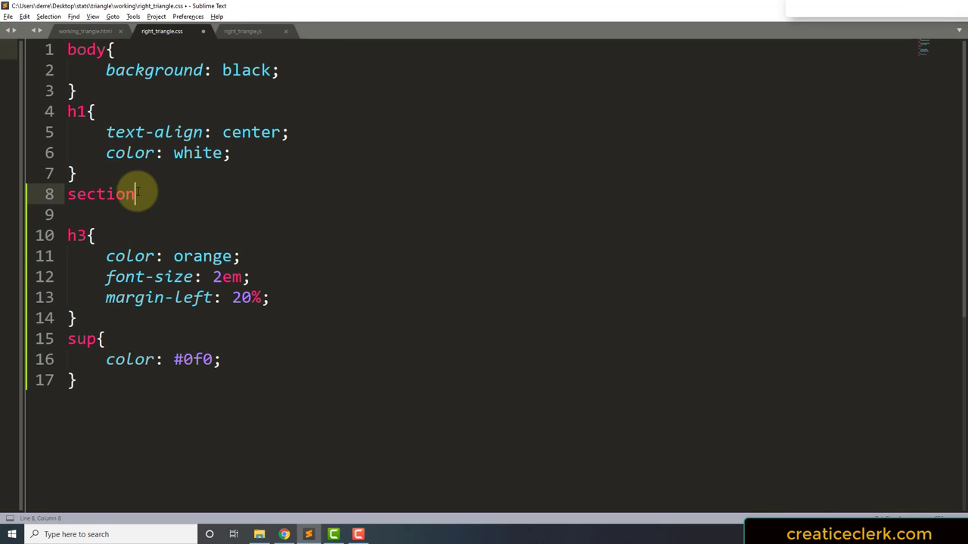
type(":")
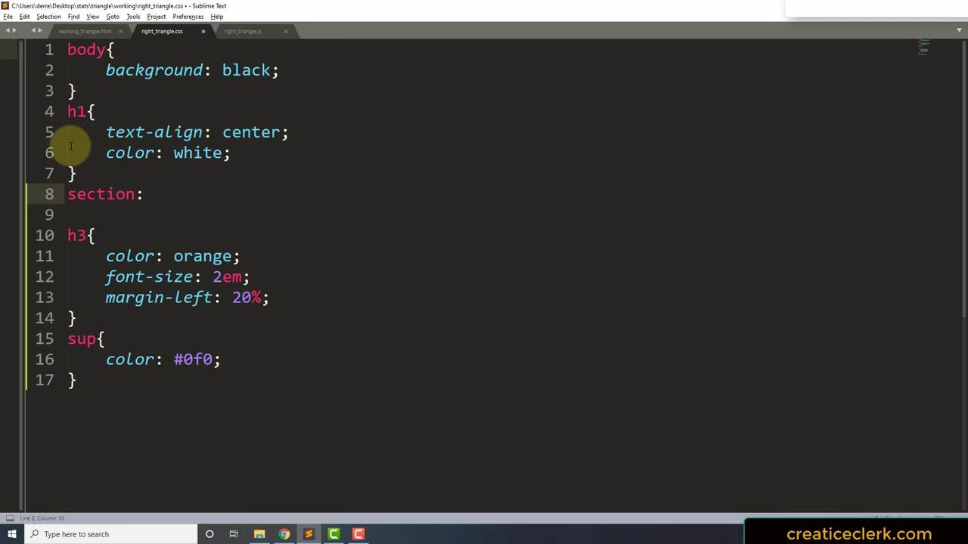
type("{}")
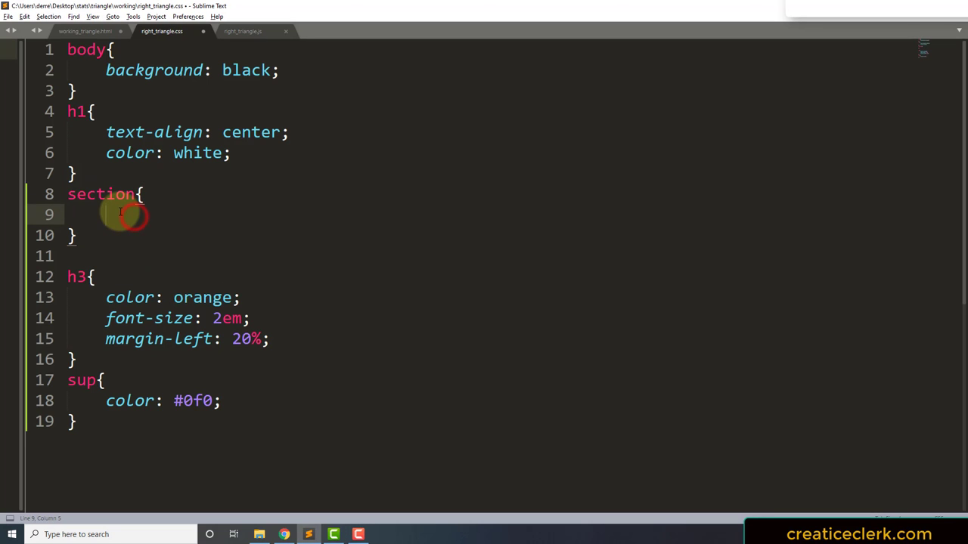
type("width")
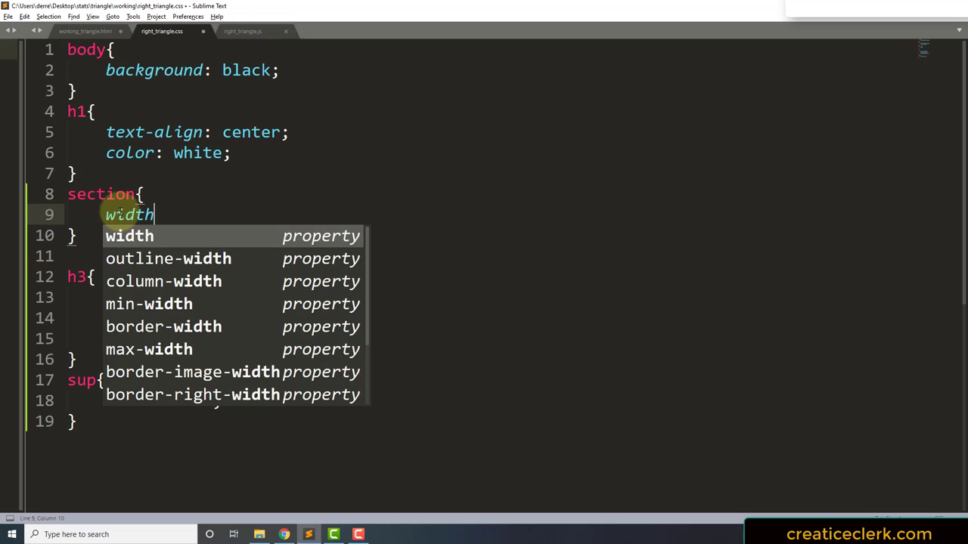
type(": 30;")
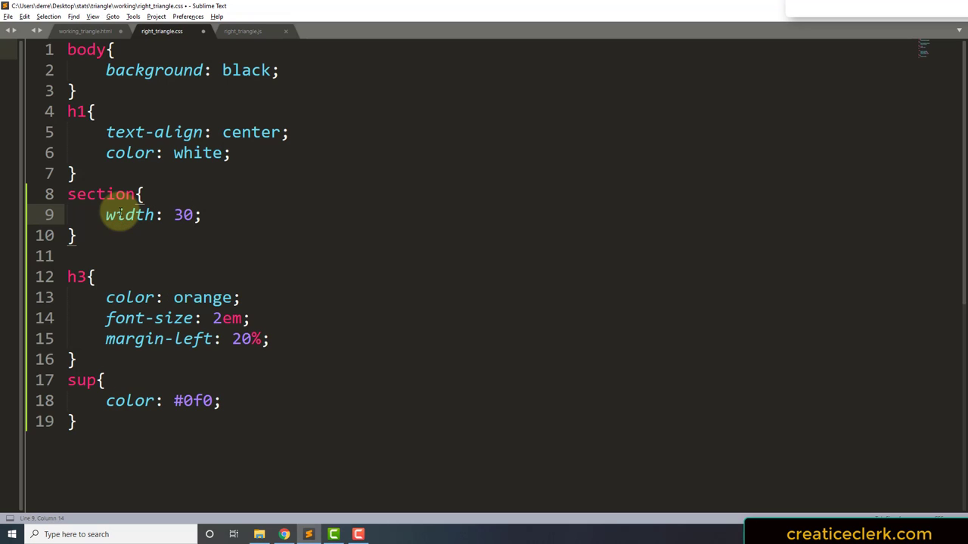
type("%")
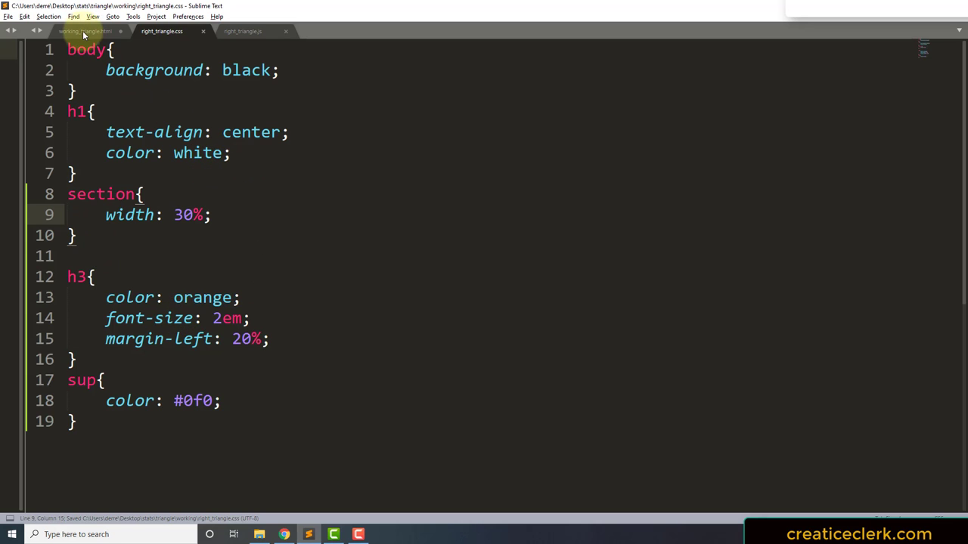
In working_triangle.html, paste a copy of the h3 equation and delete the exponent after c.
left_click(82, 32)
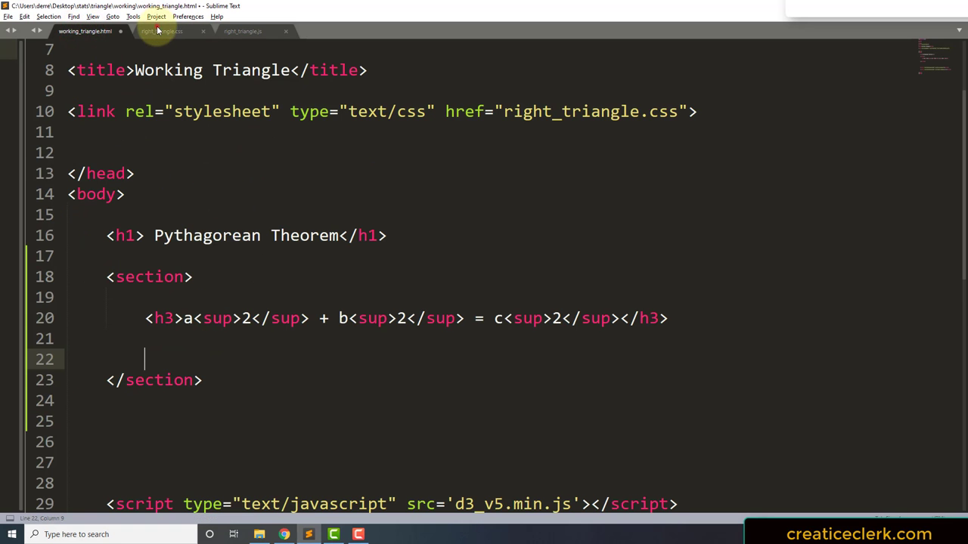
left_click(165, 32)
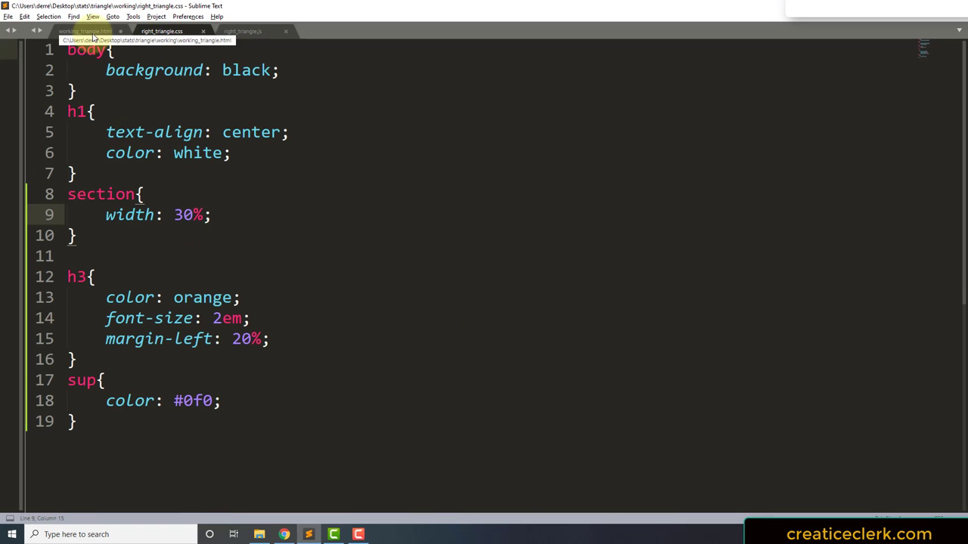
left_click(86, 34)
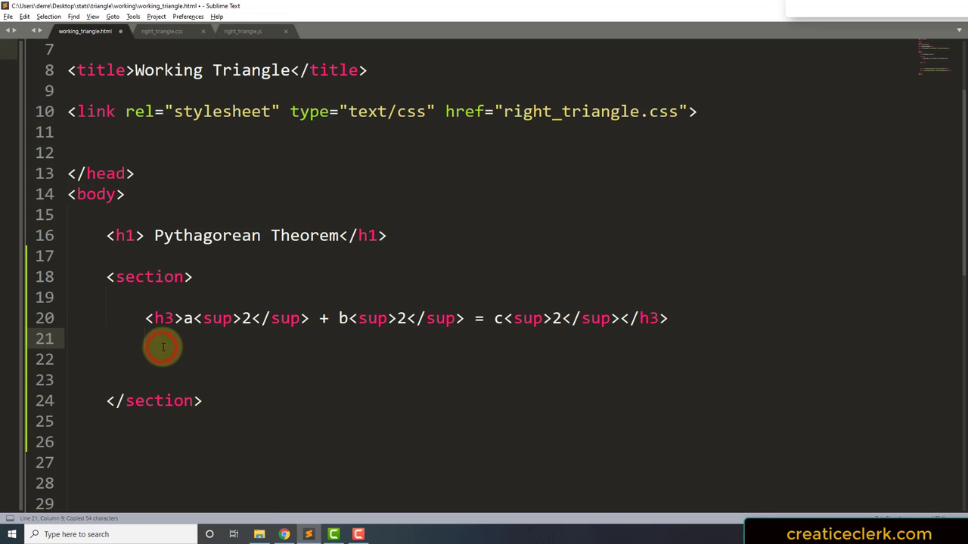
key("ctrl+v")
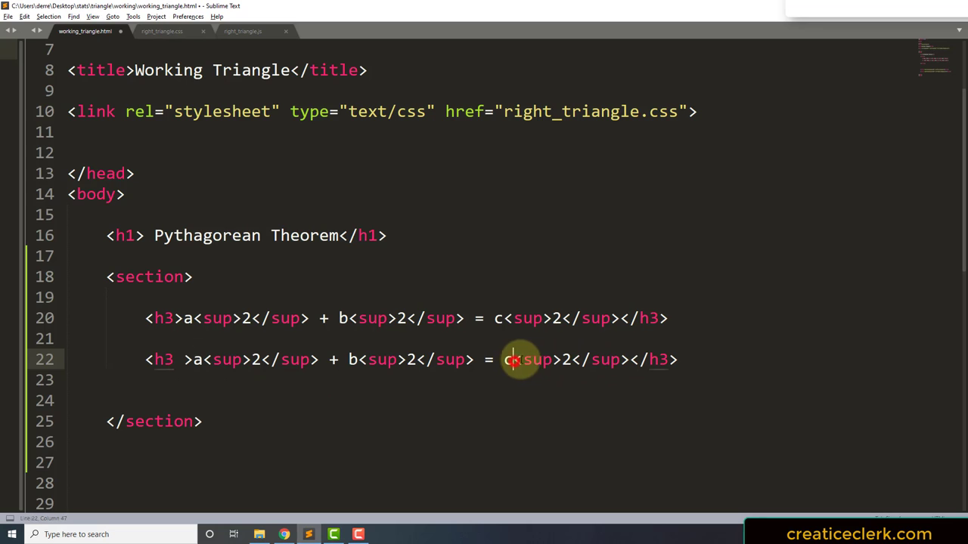
left_click_drag(514, 359, 623, 359)
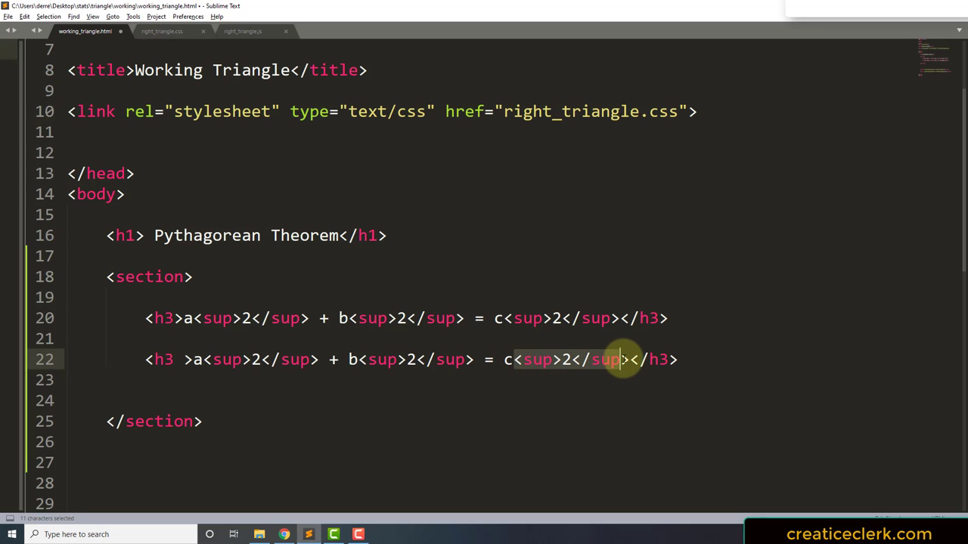
key("Delete")
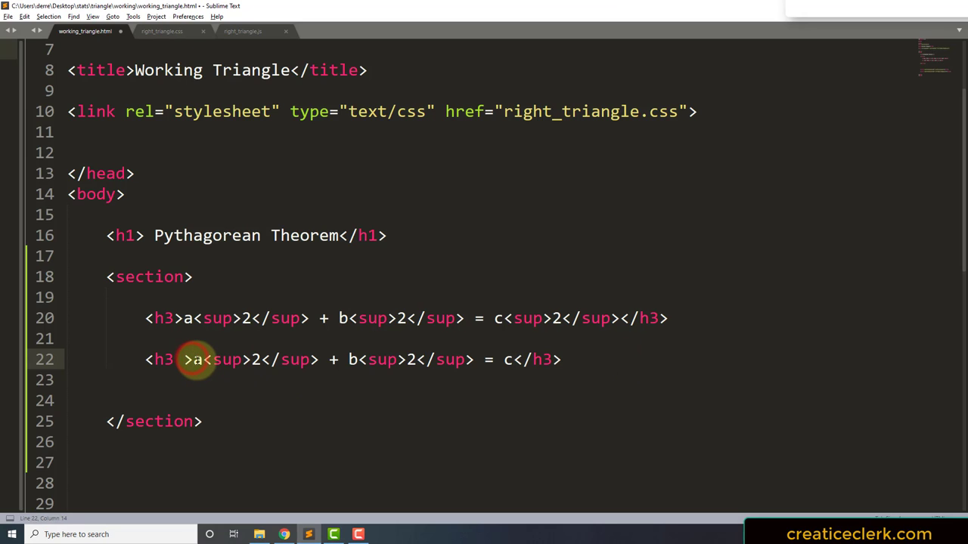
Add )<sup>1/2</sup> after b² so the line reads (a² + b²)^1/2 = c.
type("{")
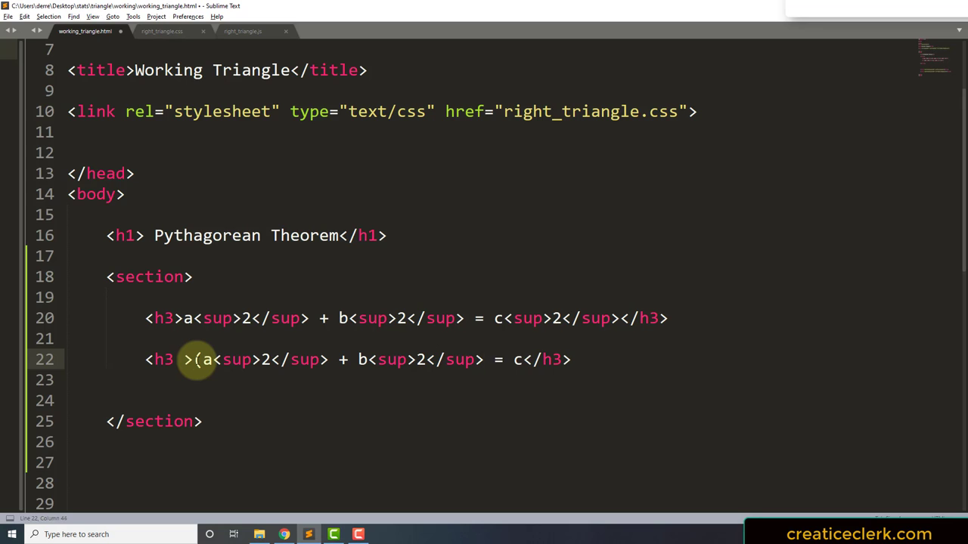
type(")<s")
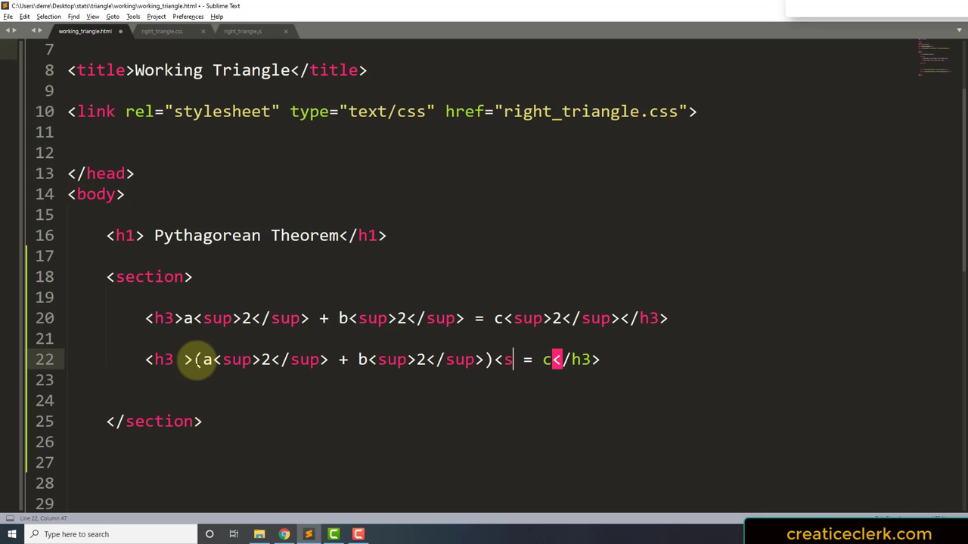
type("up>")
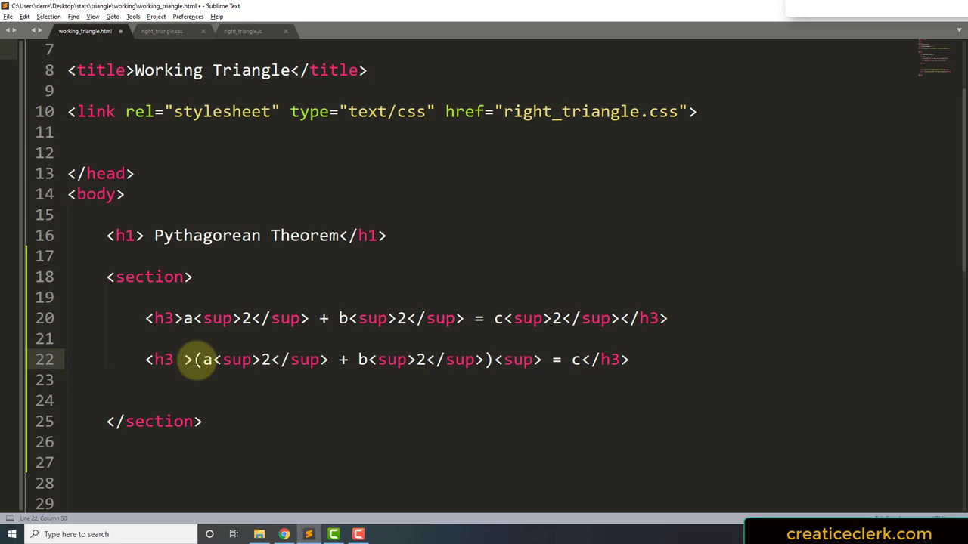
type("</sup>")
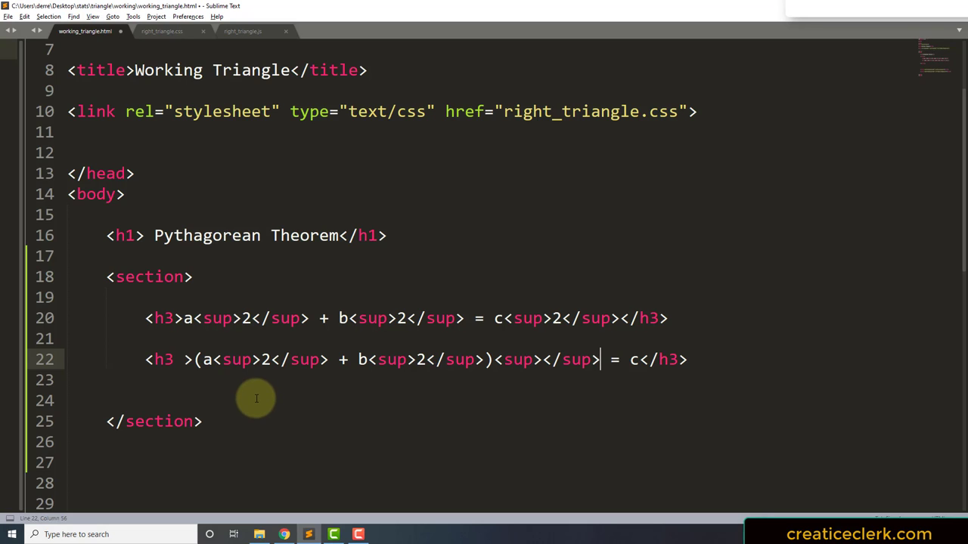
mouse_move(537, 370)
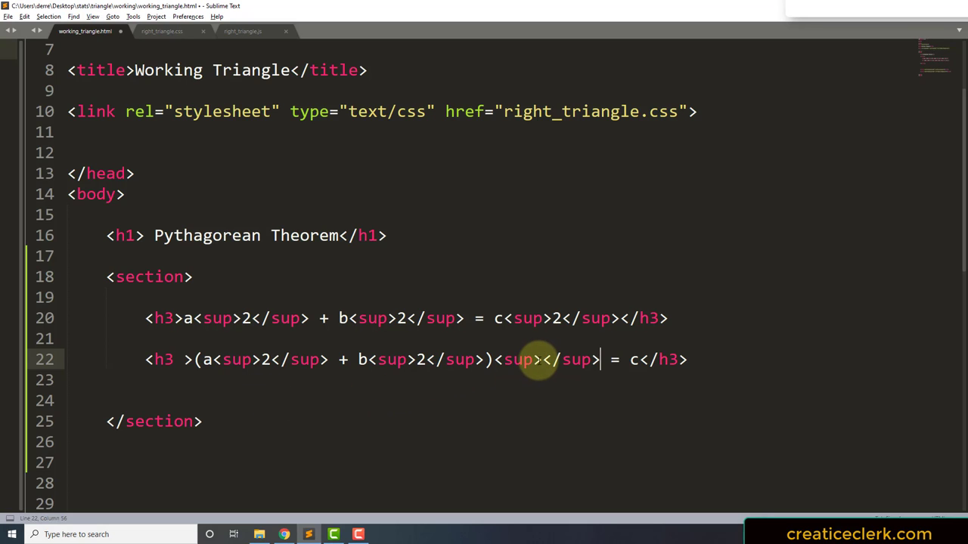
type("1")
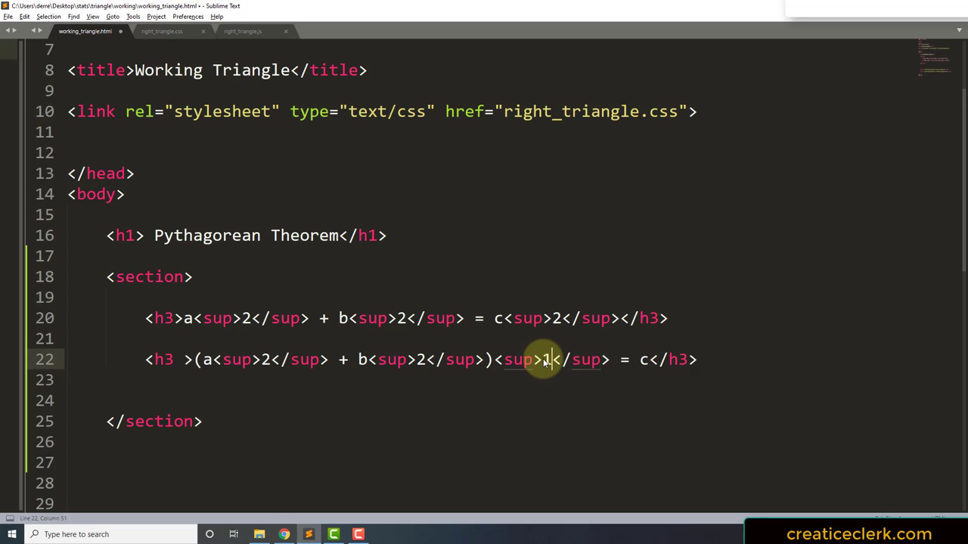
type("/2")
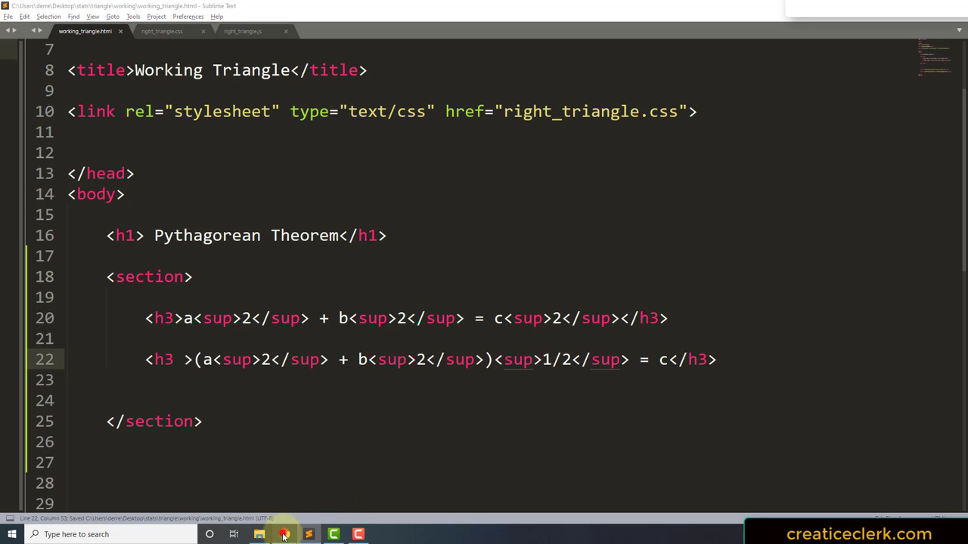
Preview the page in Chrome, then return to right_triangle.js.
left_click(244, 31)
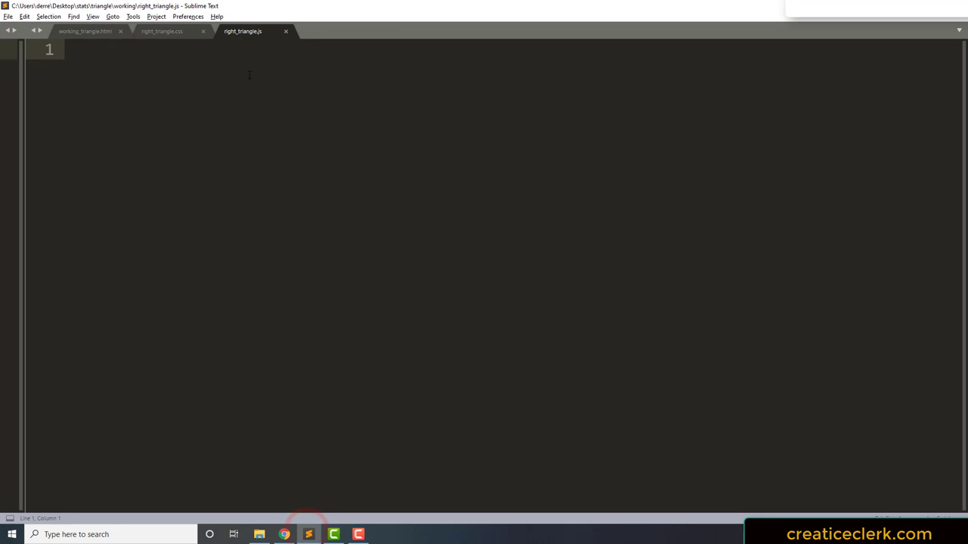
In right_triangle.js, declare var num = Math.pow(2,2);.
key("enter")
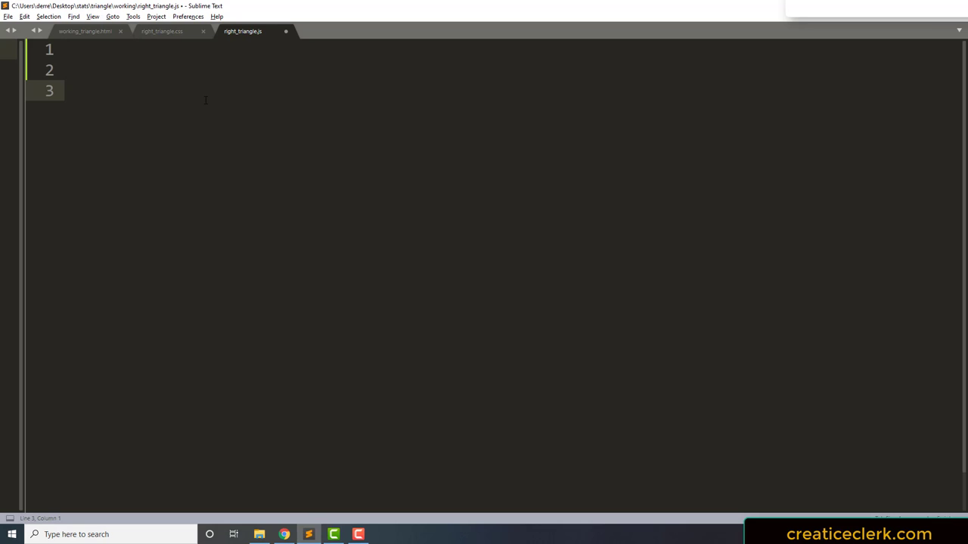
type("var")
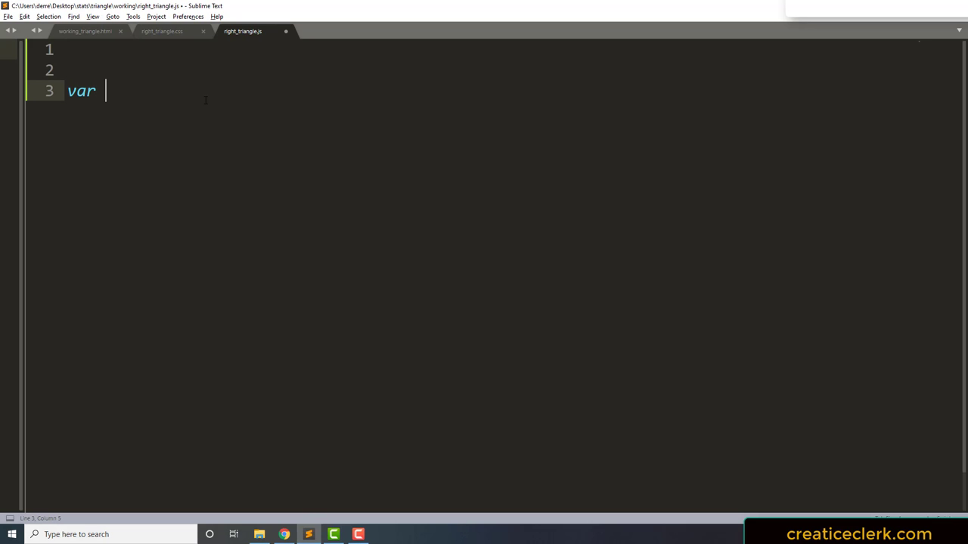
type("num")
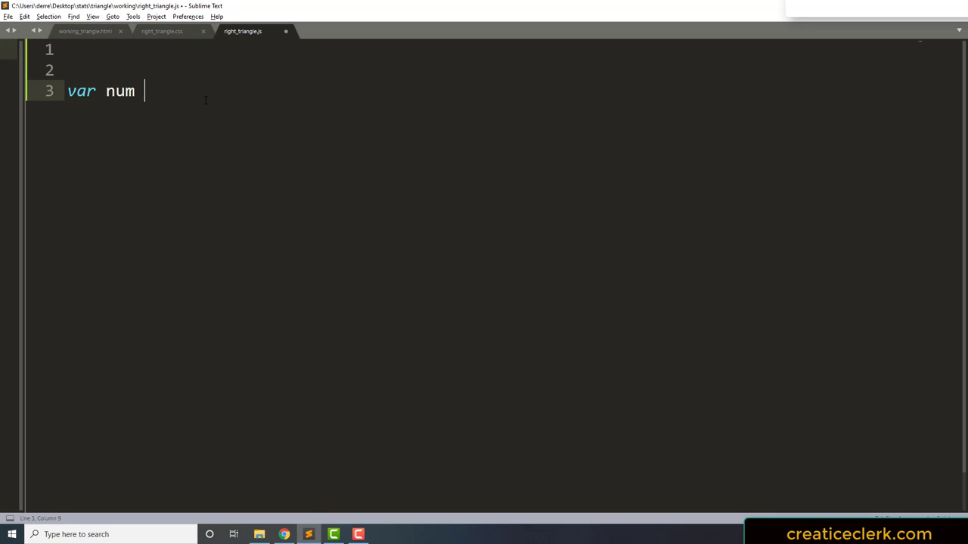
type("= M")
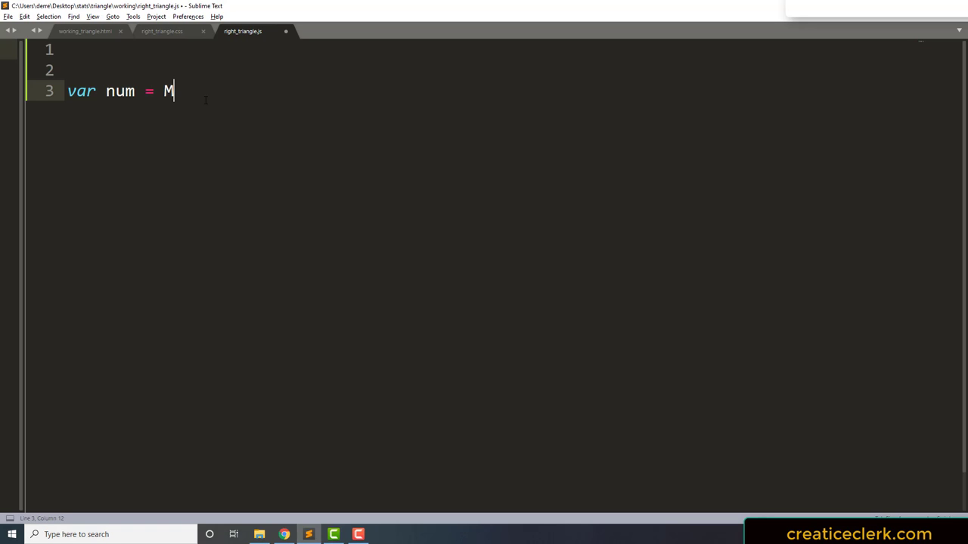
type("at")
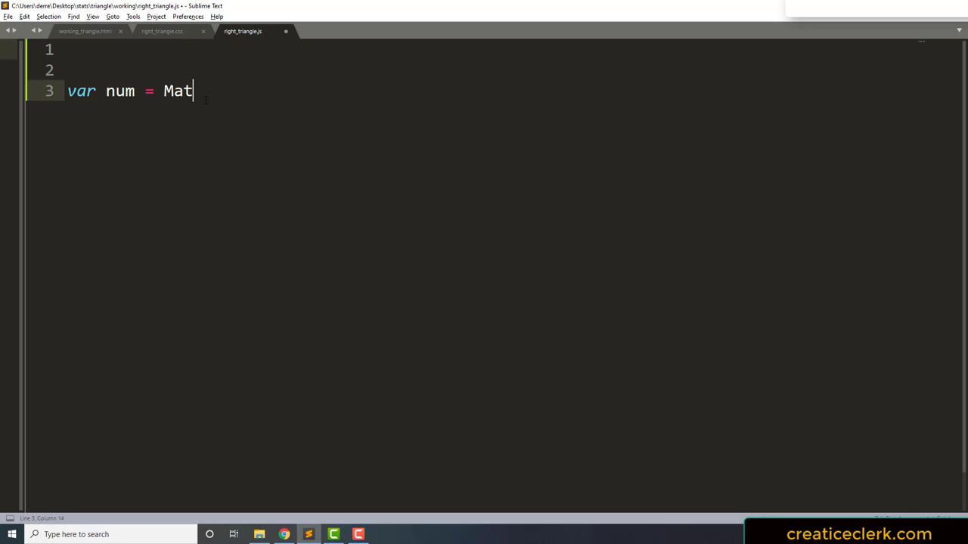
type("h.")
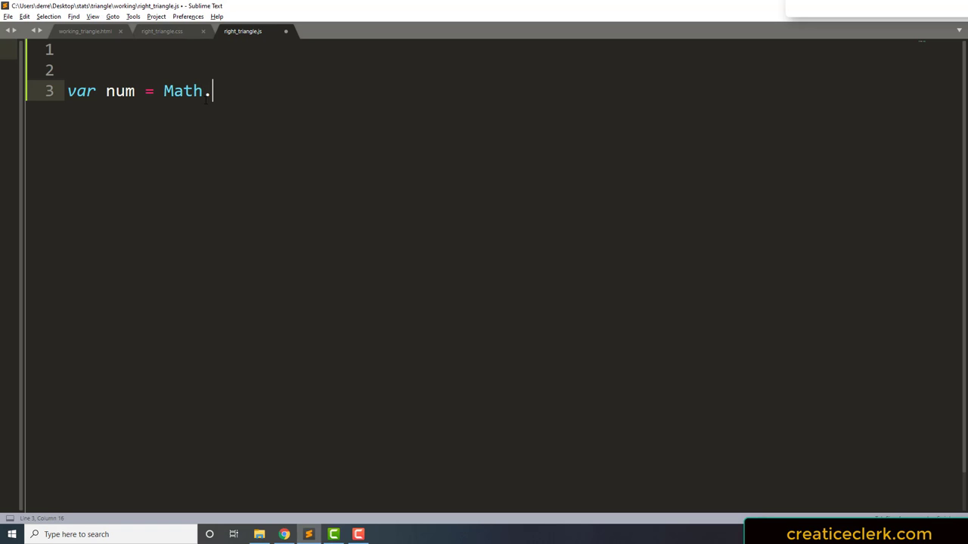
type("pow(")
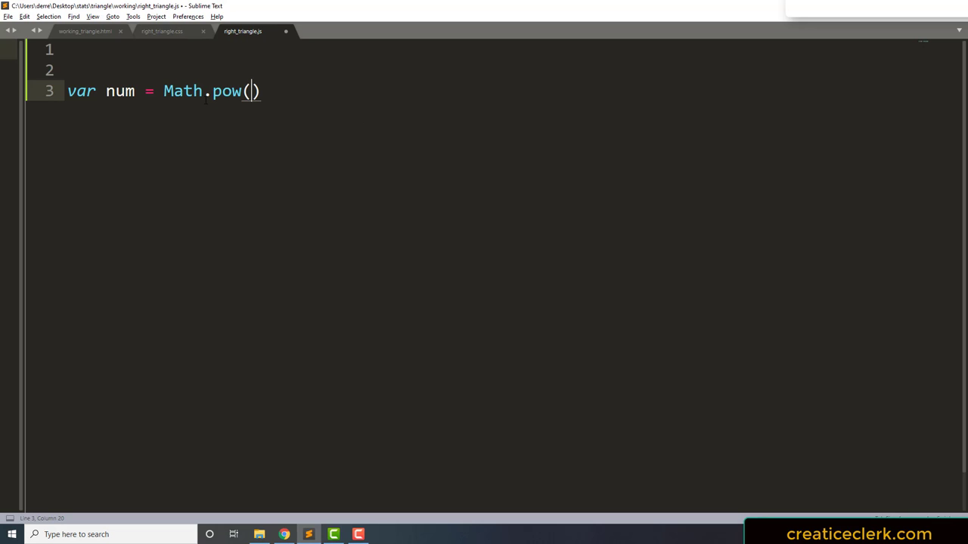
type("2")
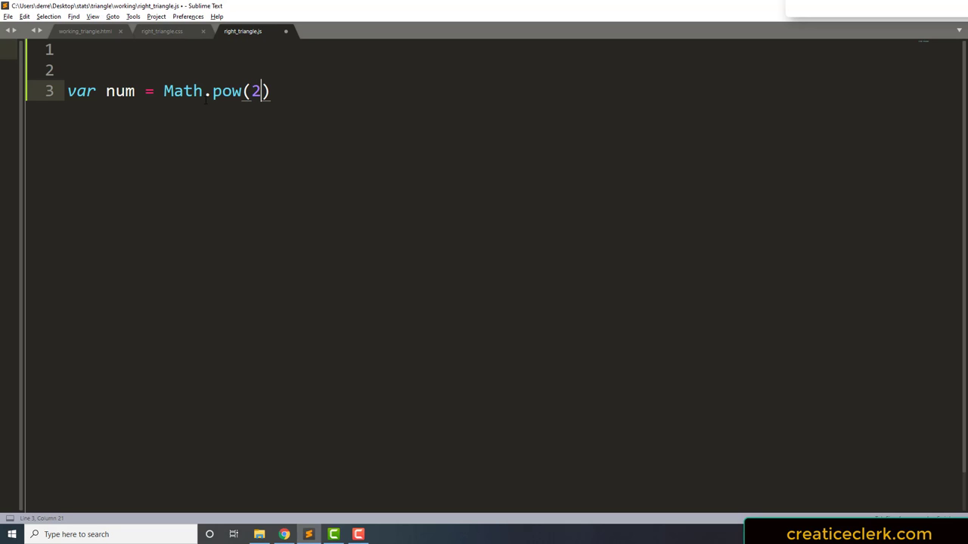
type(",2")
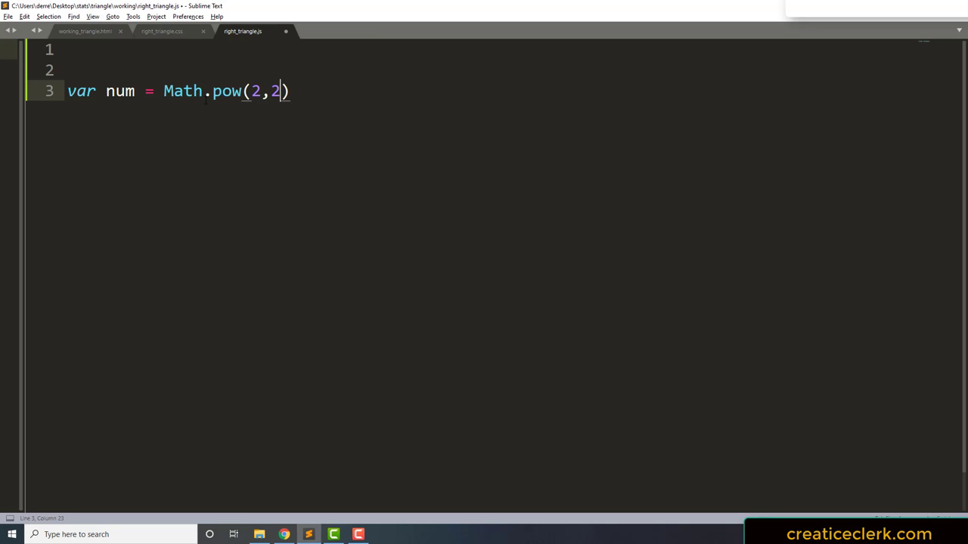
type(";")
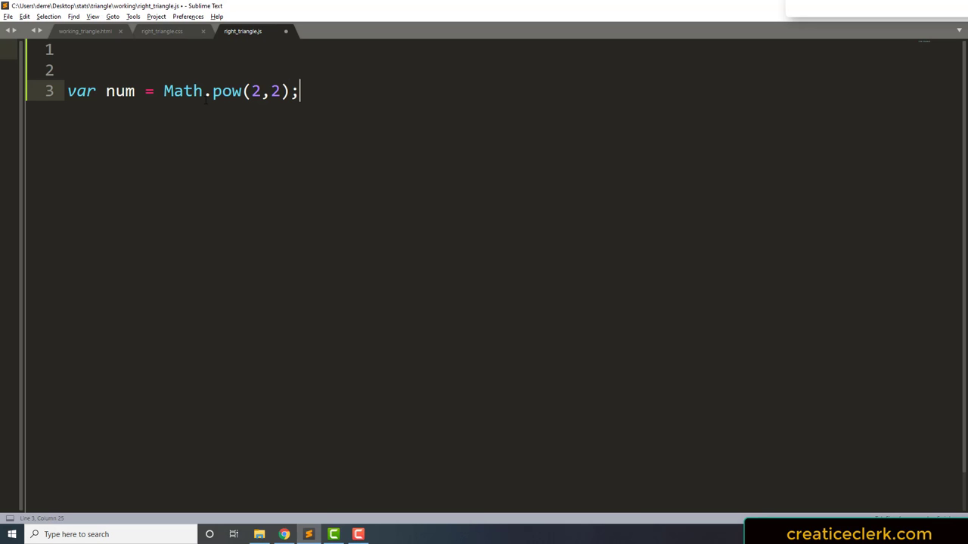
Add console.log(num); on the next line.
key("Enter")
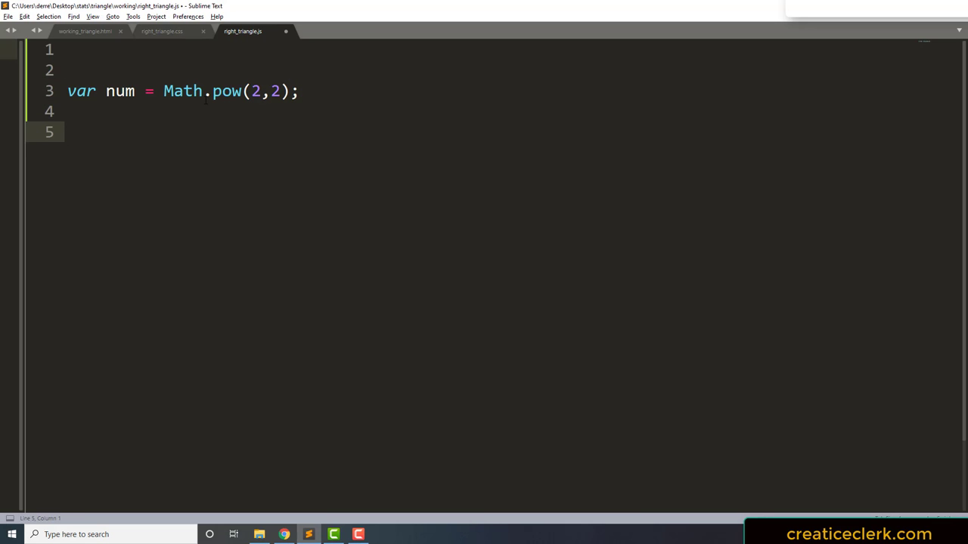
type("console.log();")
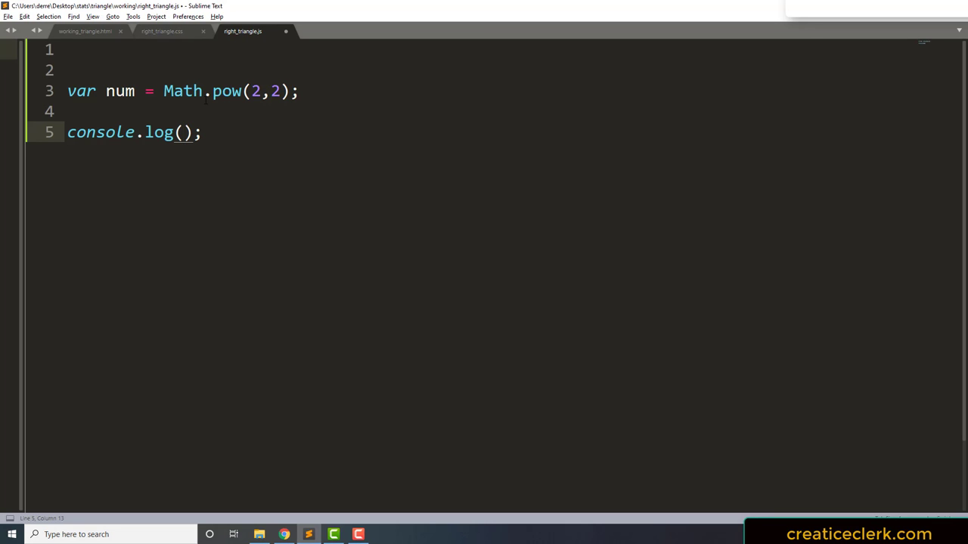
type("n")
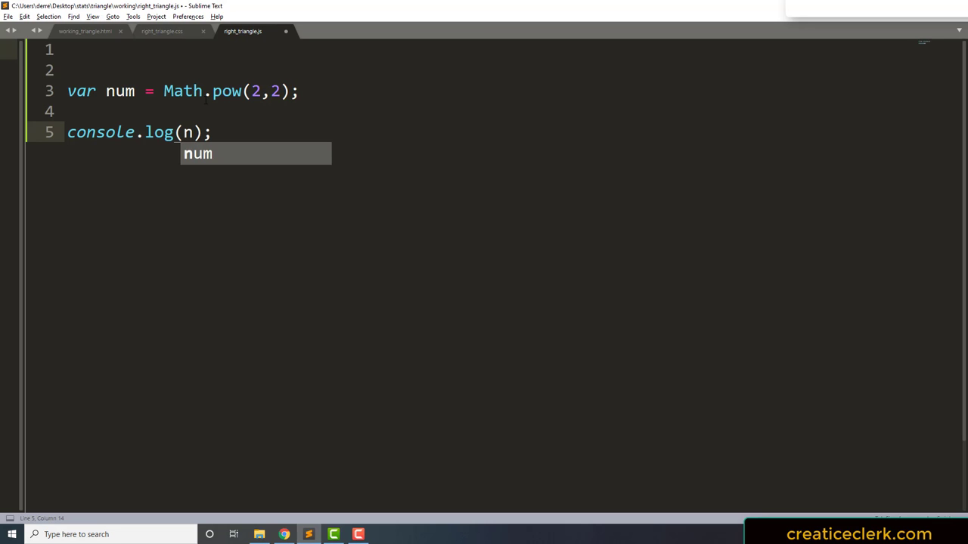
key("Tab")
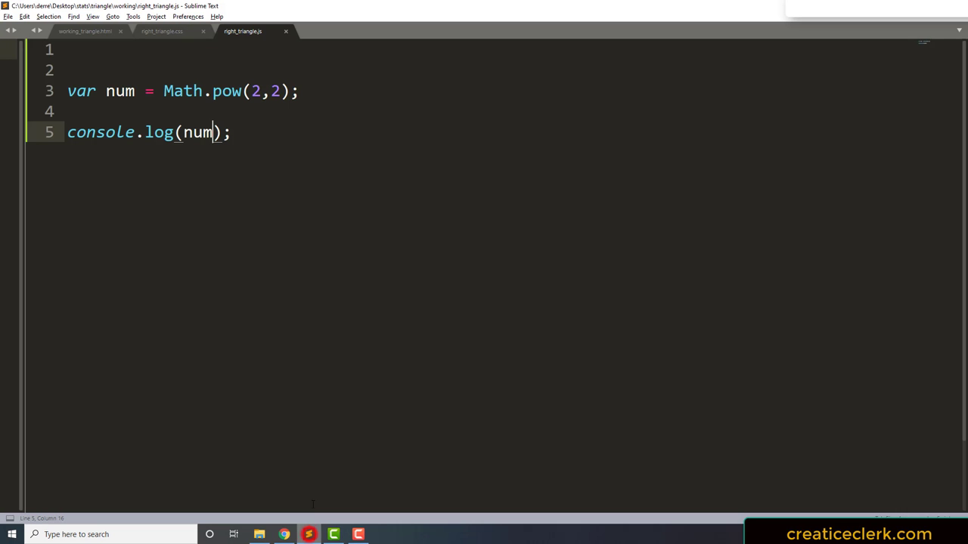
Change the call to Math.pow(4,1/2) and save the script.
double_click(256, 91)
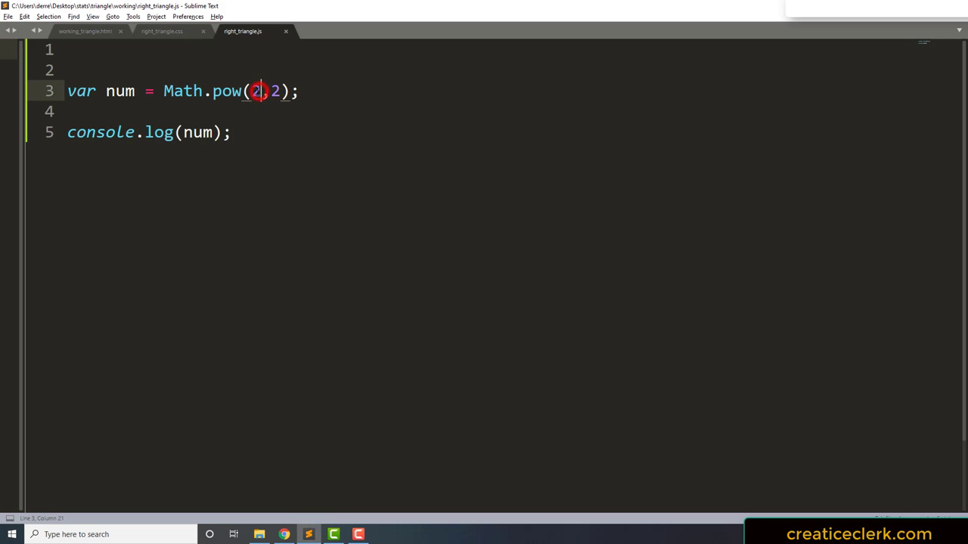
type("4")
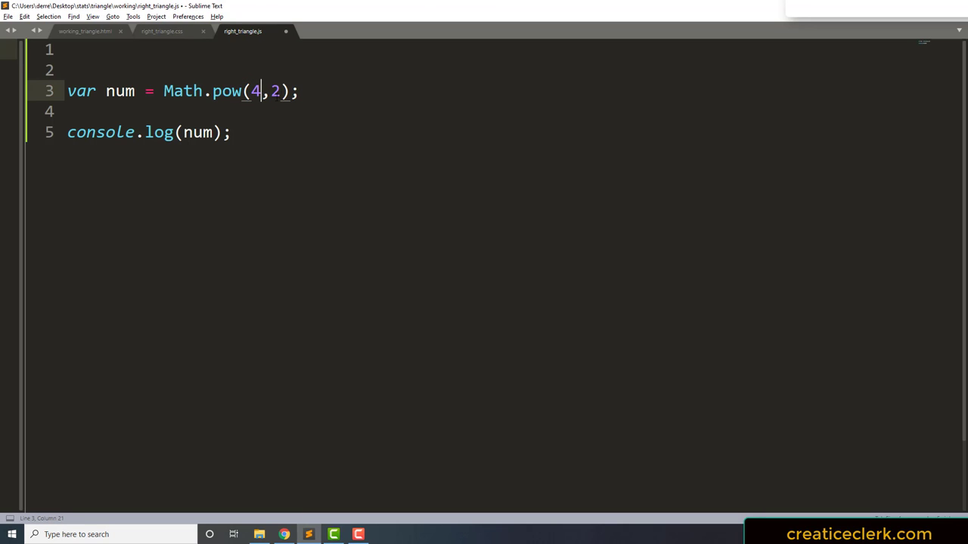
left_click(273, 91)
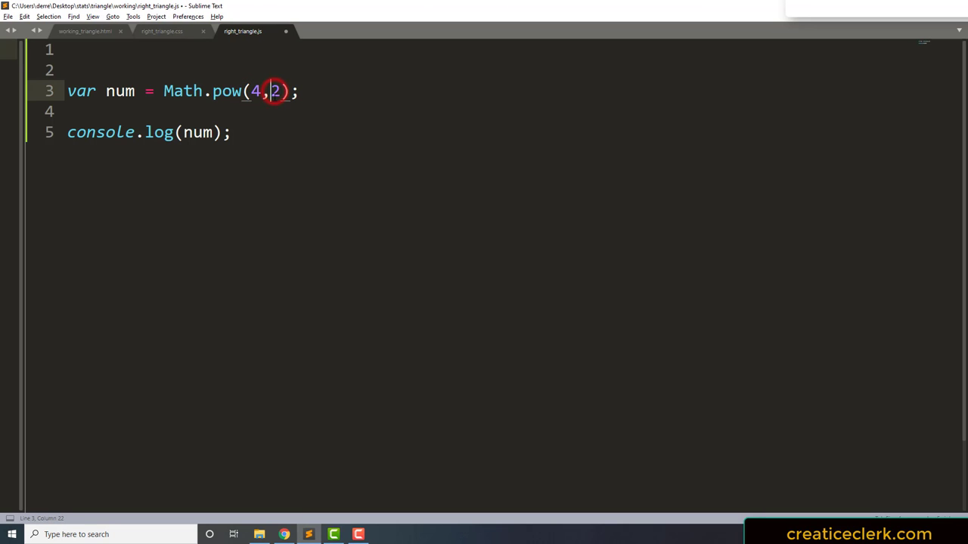
type("1/")
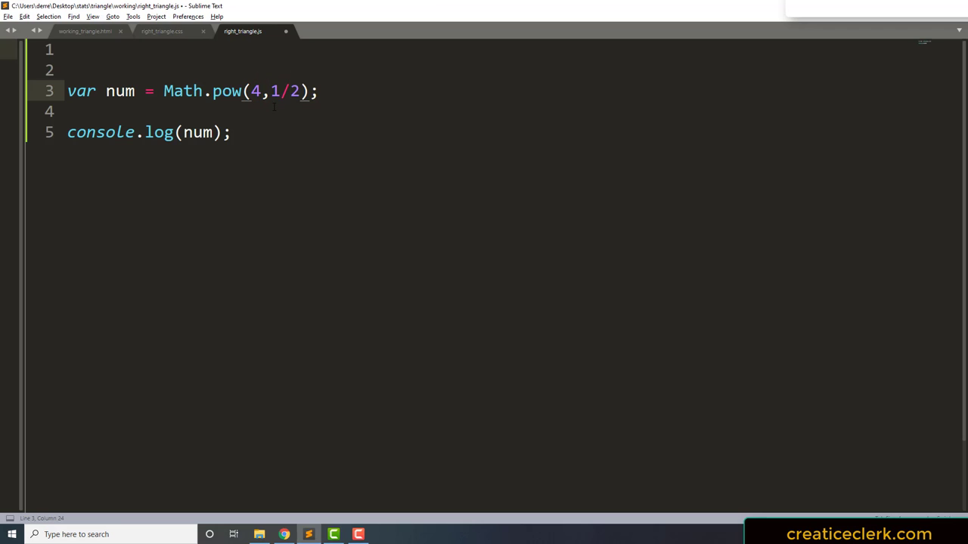
key("ctrl+s")
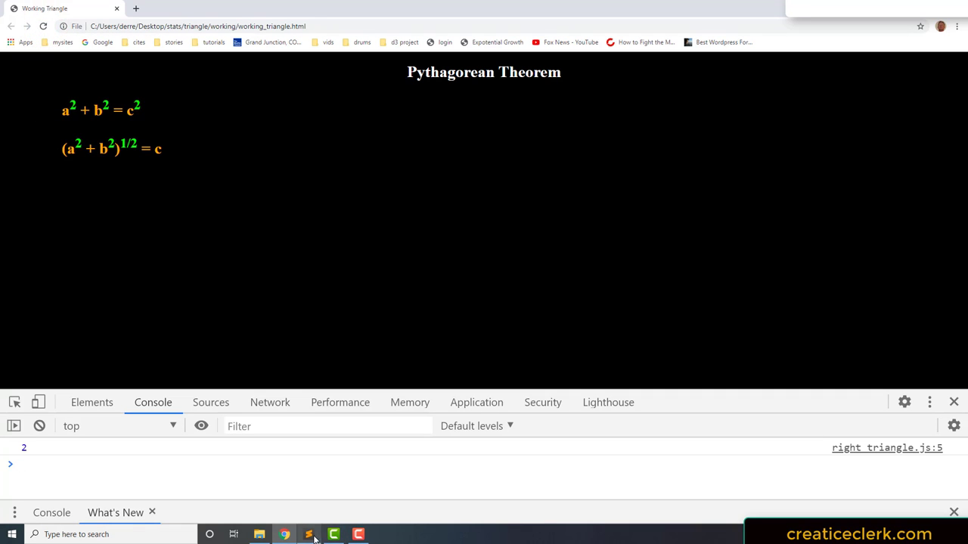
Change line 3 to compute Math.pow(4,3/2), save, and check the Chrome console.
left_click(309, 534)
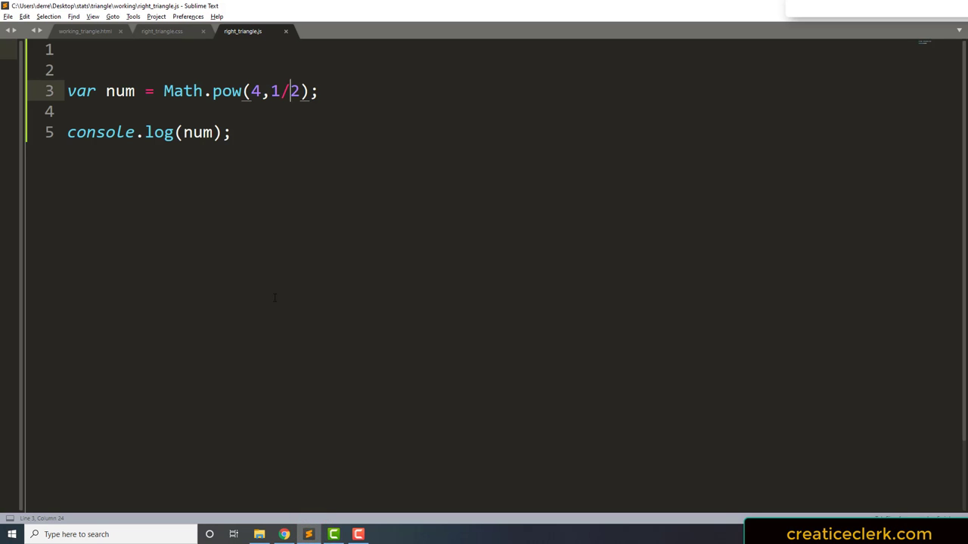
mouse_move(359, 247)
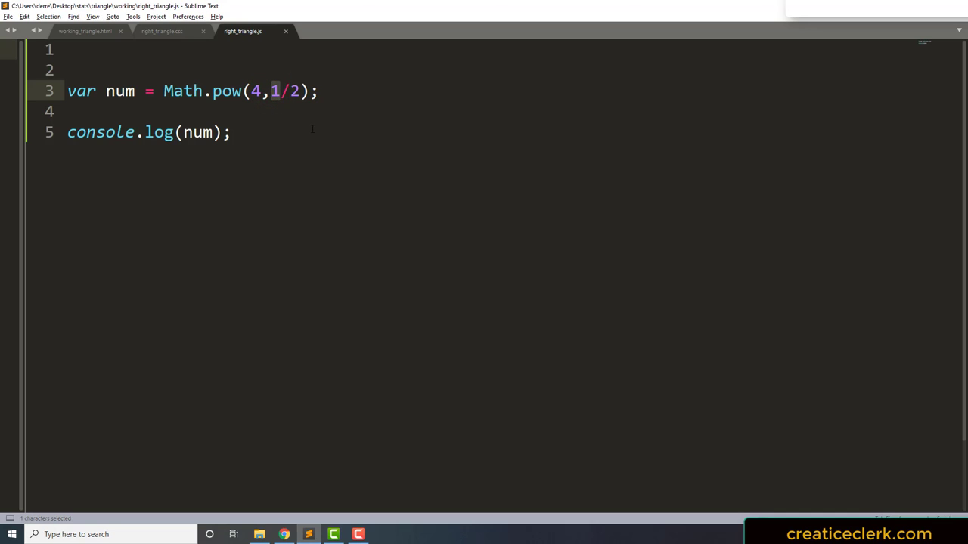
type("3")
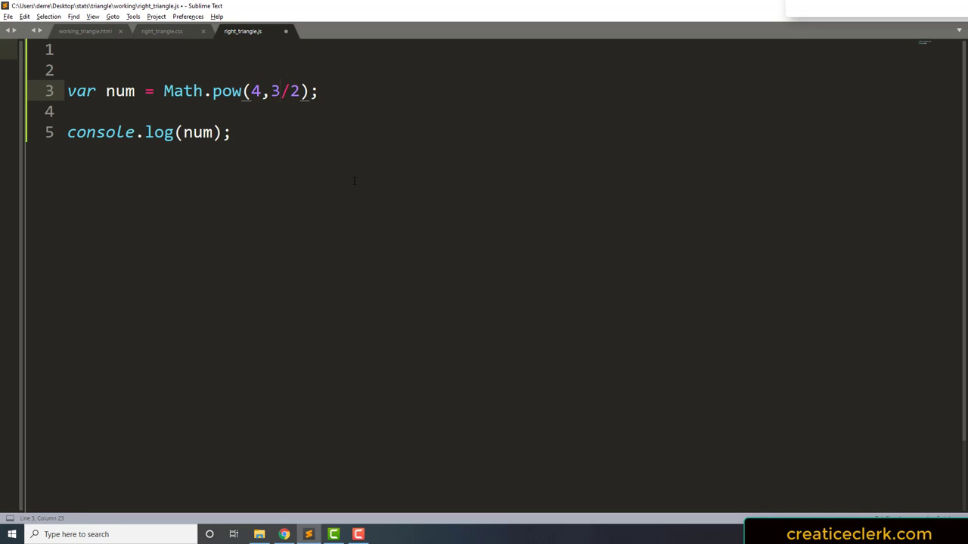
mouse_move(356, 191)
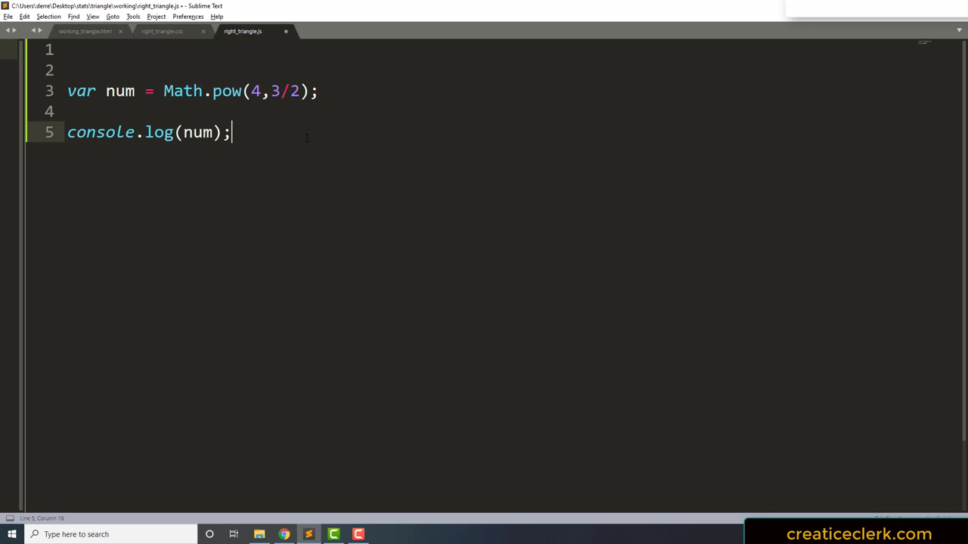
key("ctrl+s")
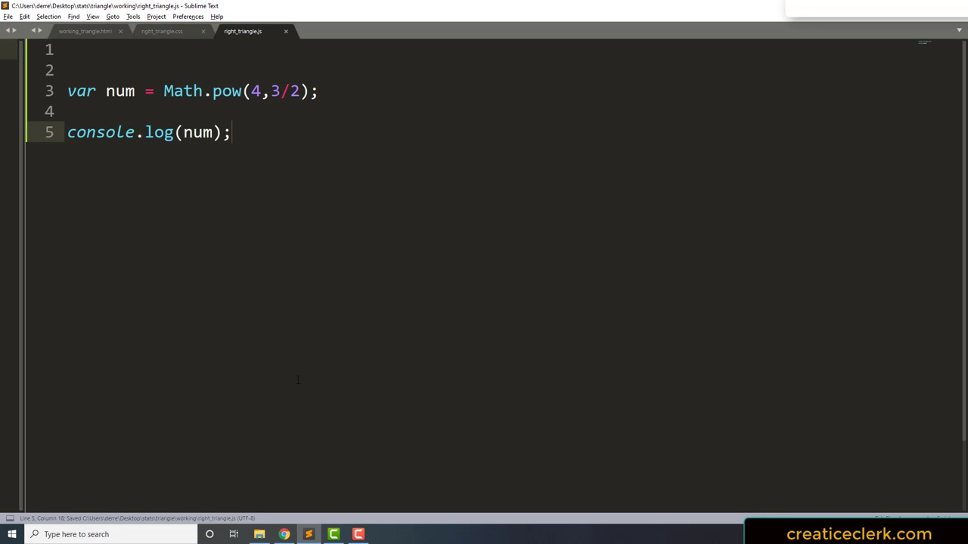
left_click(283, 534)
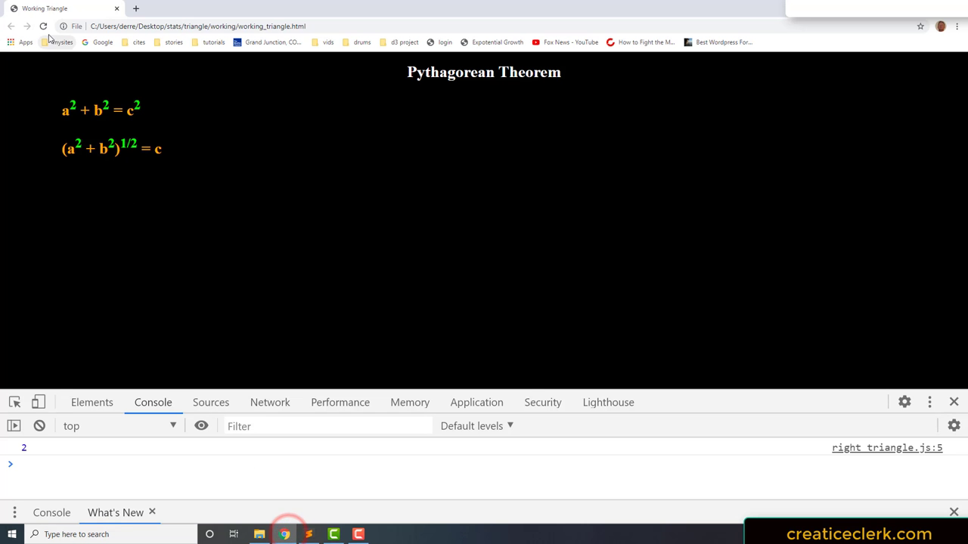
left_click(324, 535)
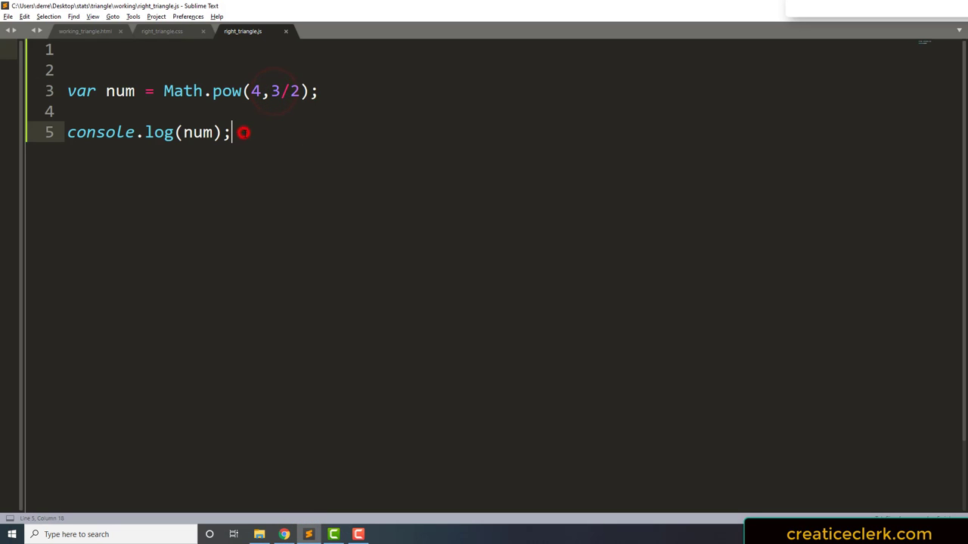
Add Math.sqrt(Math.pow(4,3)) on a new line in right_triangle.js.
key("enter")
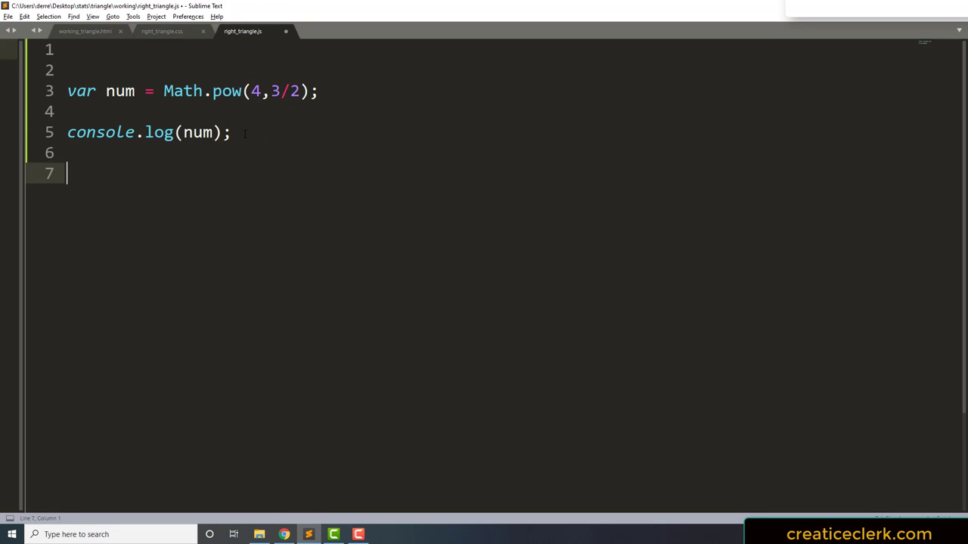
mouse_move(127, 202)
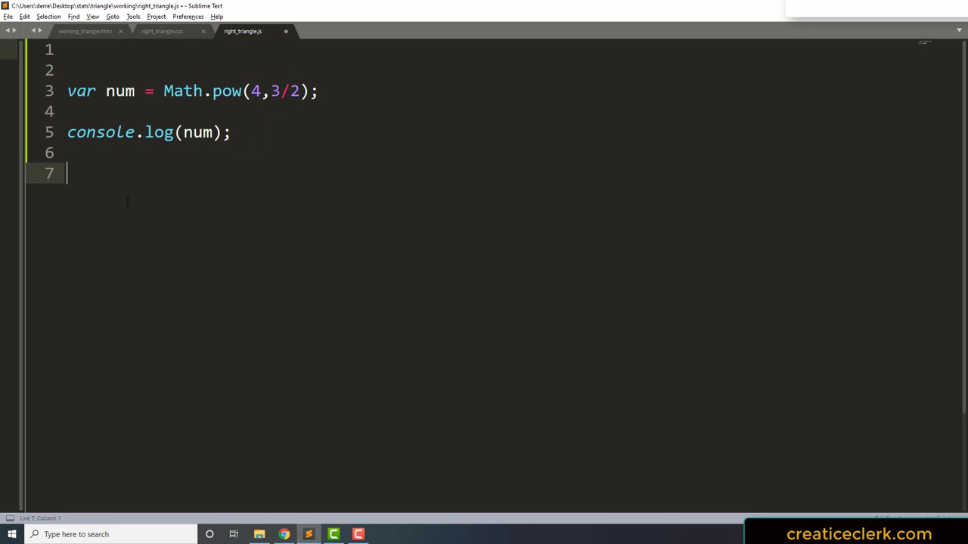
type("Math.s")
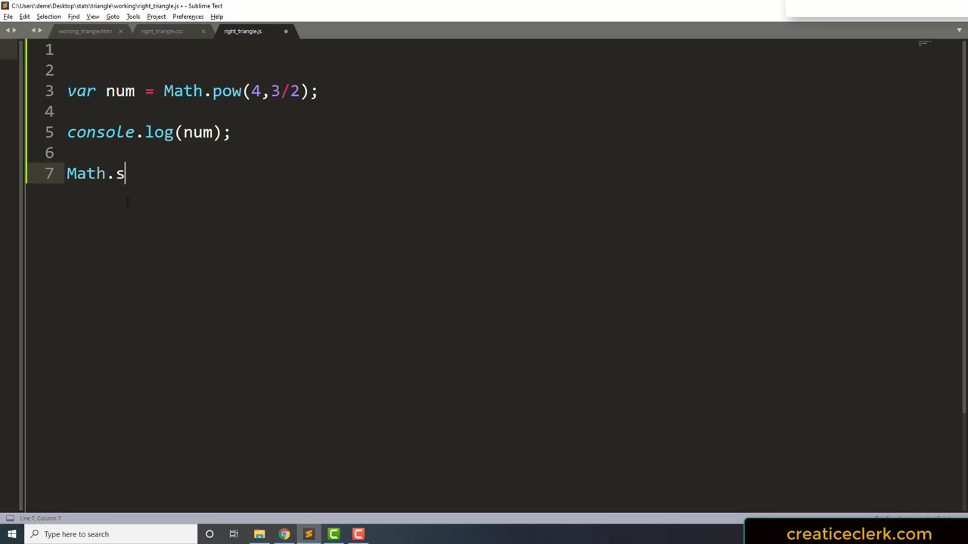
type("qrt")
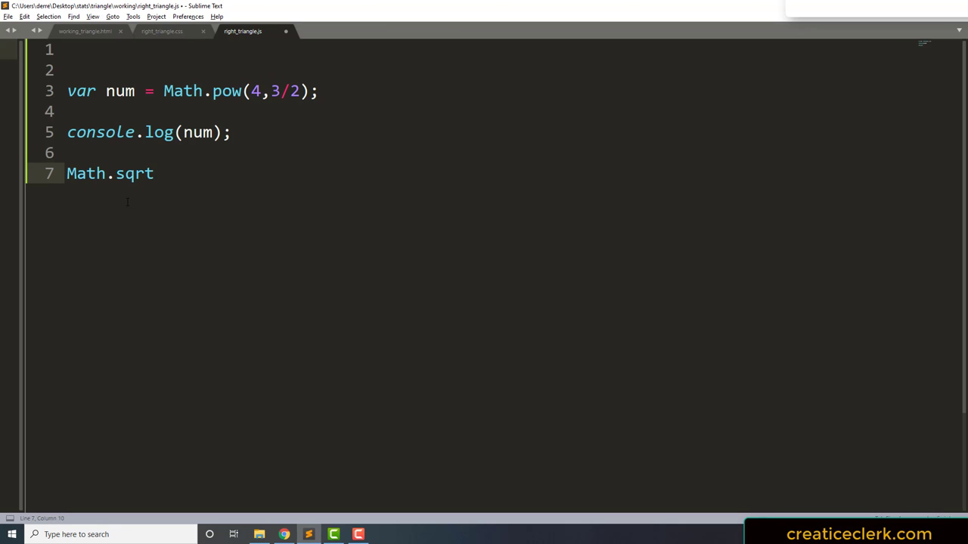
type("()")
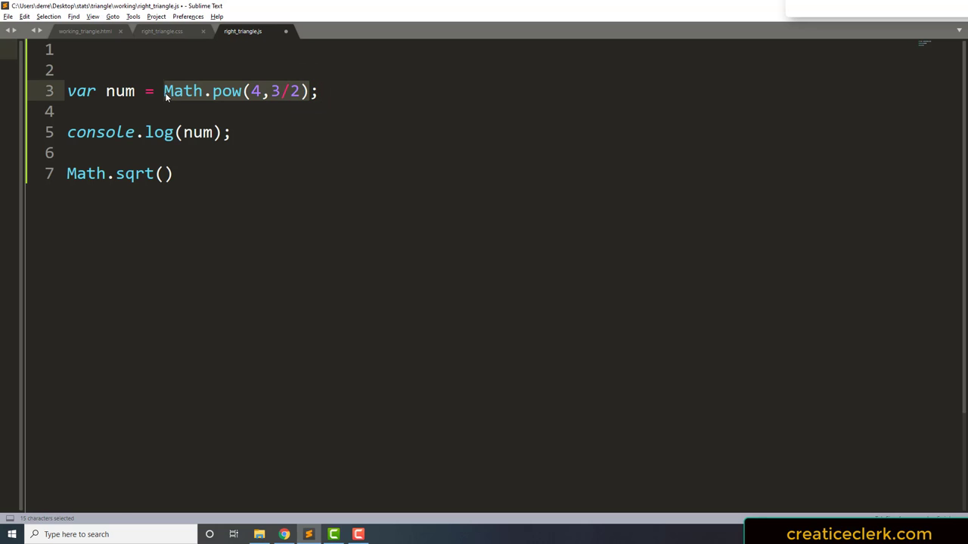
left_click(164, 173)
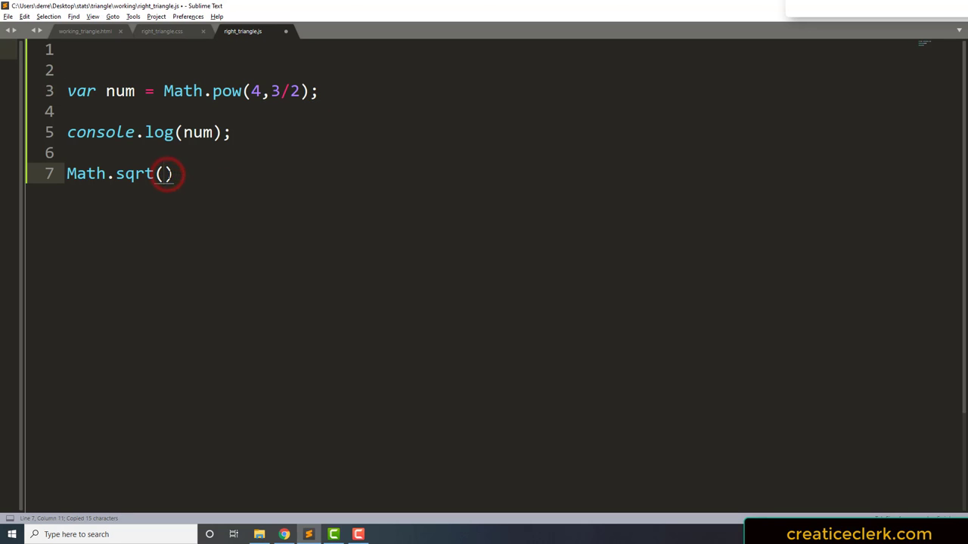
type("Math.pow(4,3/2)")
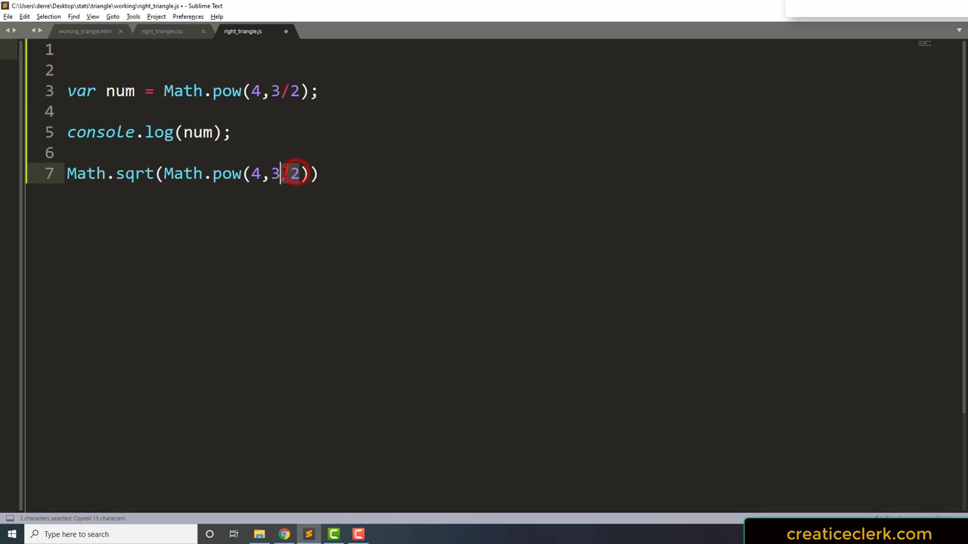
key("Delete")
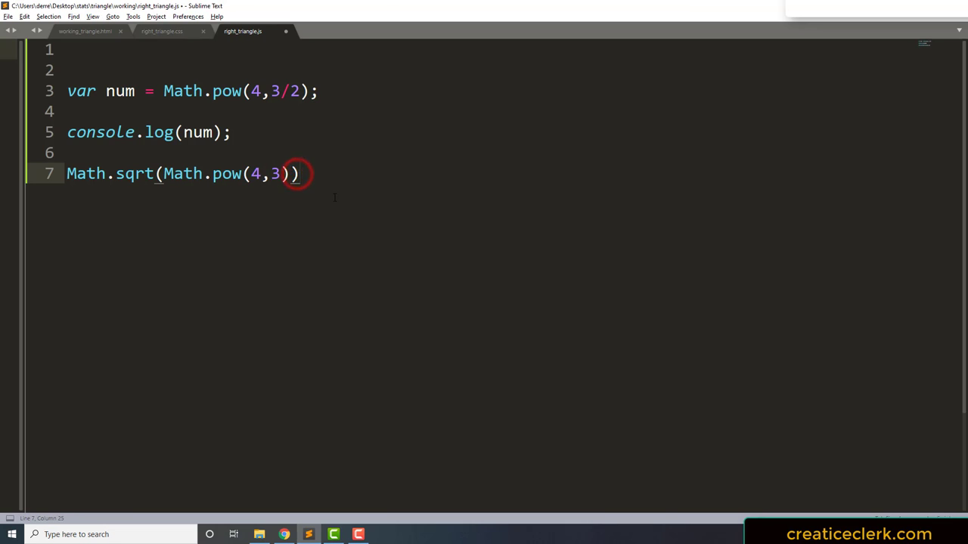
Finish the console.log statement and confirm Chrome's console shows 8 for both lines.
type(";")
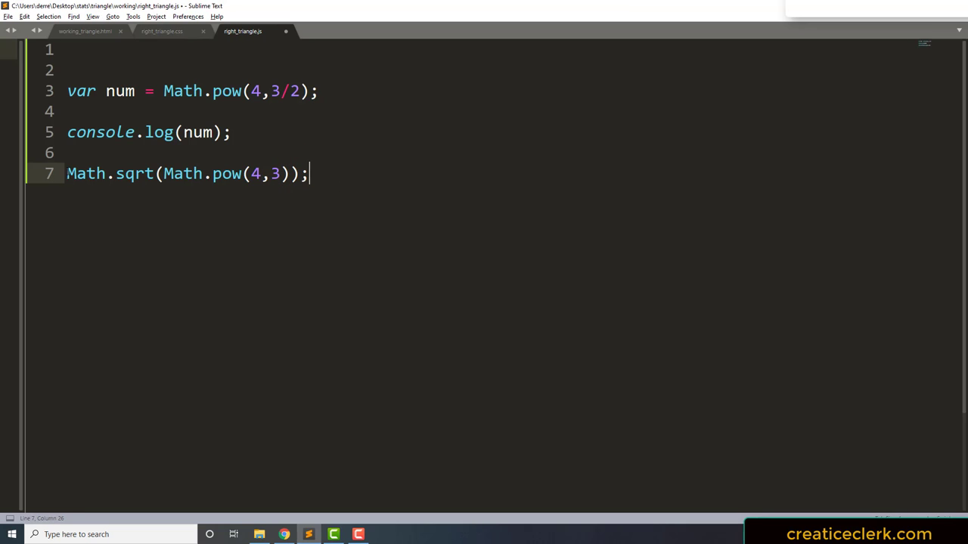
type("console.log(")
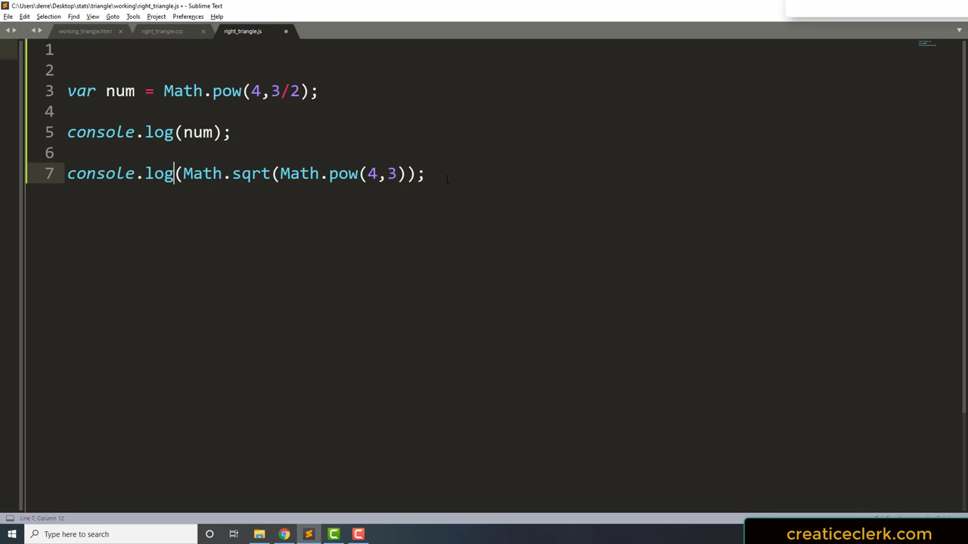
type(")")
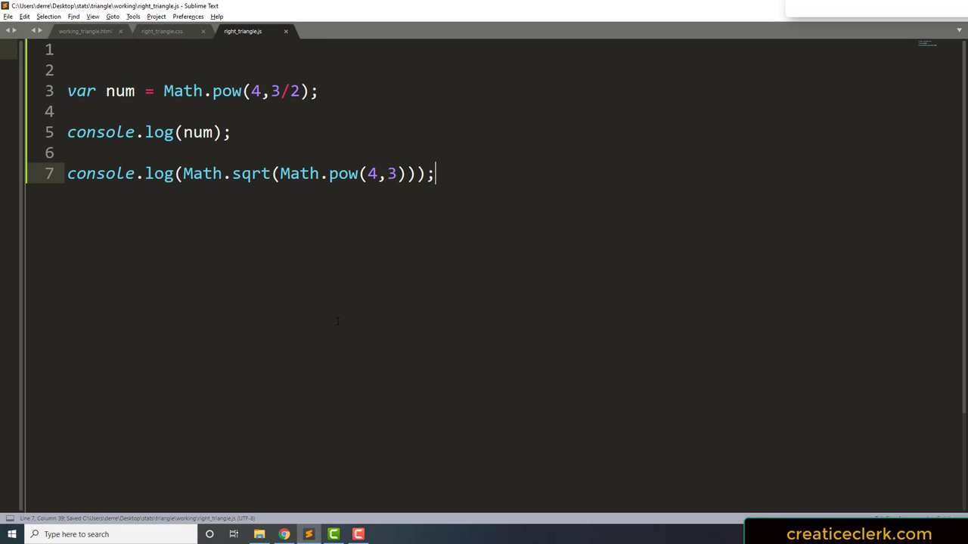
left_click(284, 534)
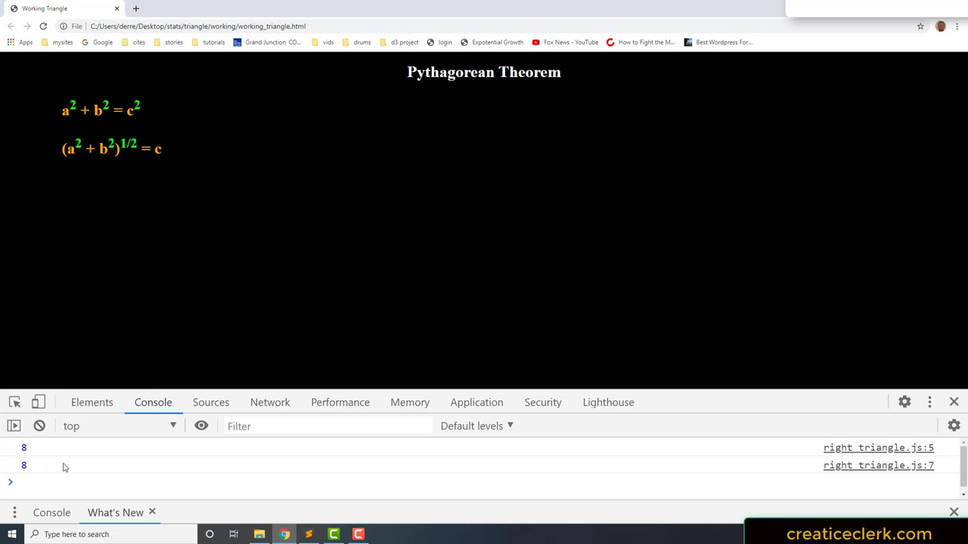
mouse_move(265, 278)
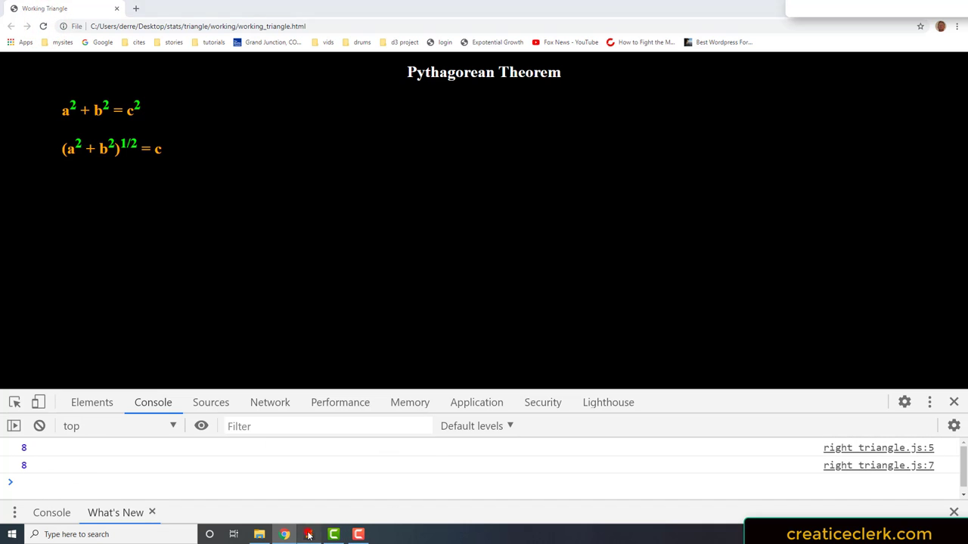
left_click(310, 534)
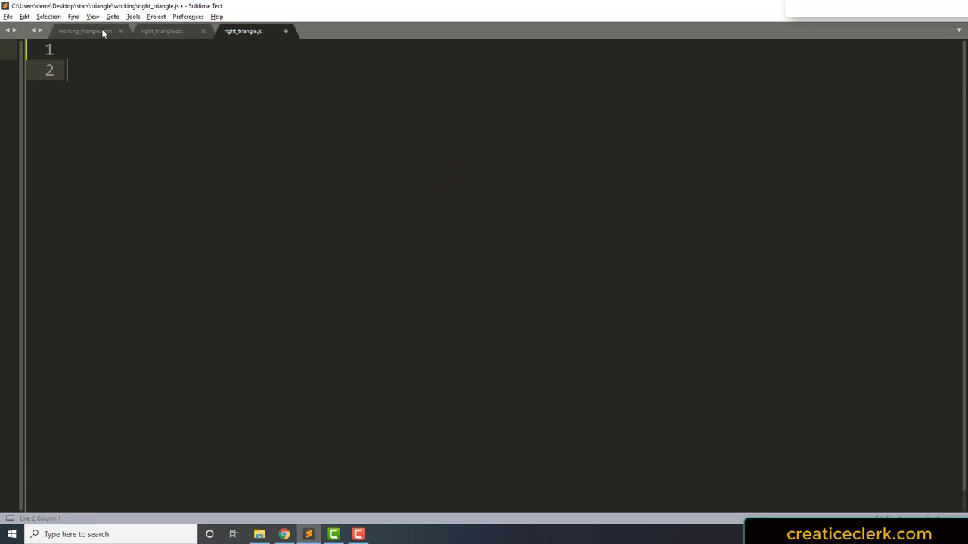
Replace <sup>1/2</sup> on line 22 of working_triangle.html with the &#8730 entity.
left_click(84, 33)
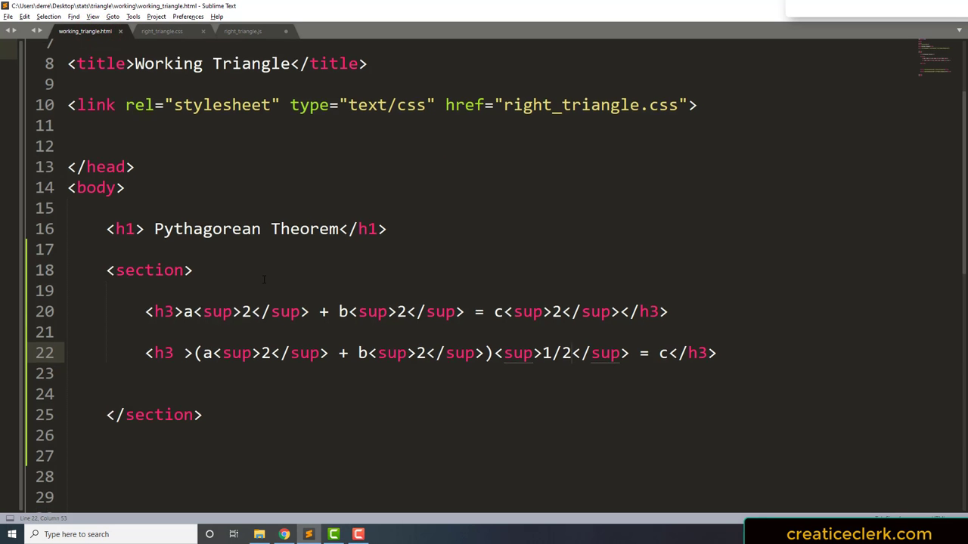
scroll("down", 3)
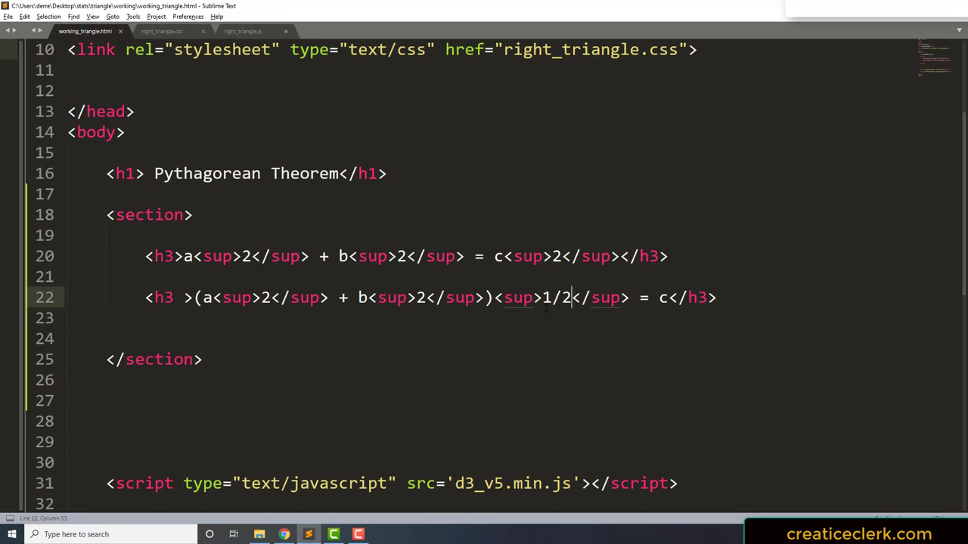
left_click_drag(542, 297, 622, 297)
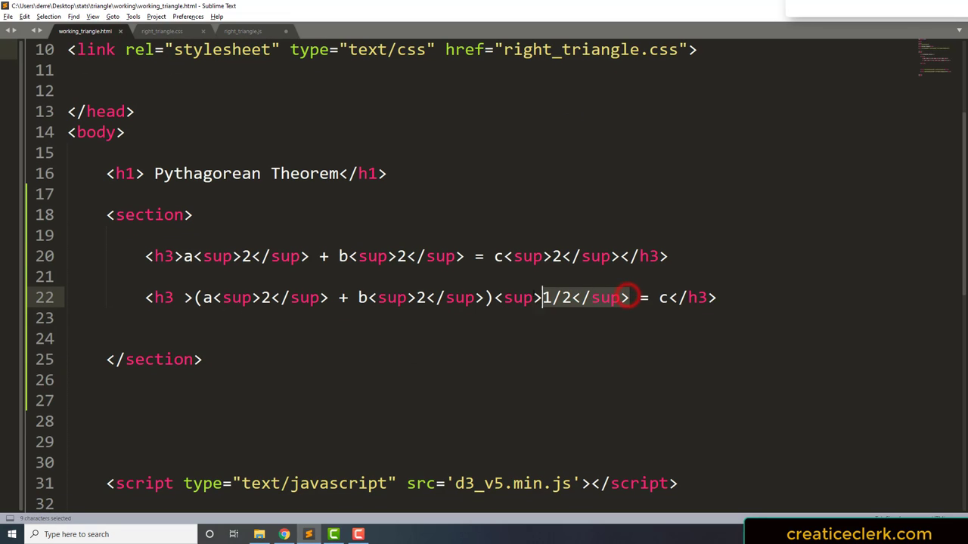
key("Delete")
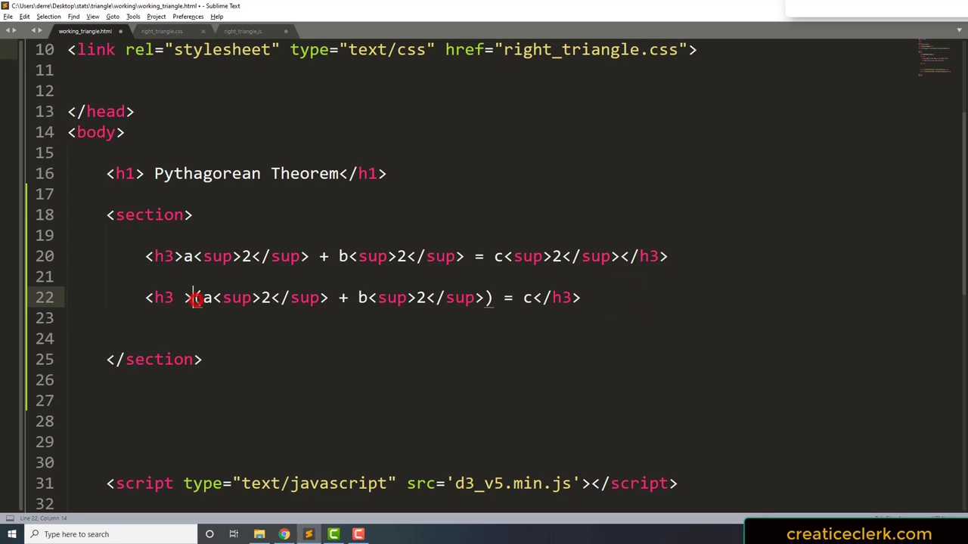
type("&#8730")
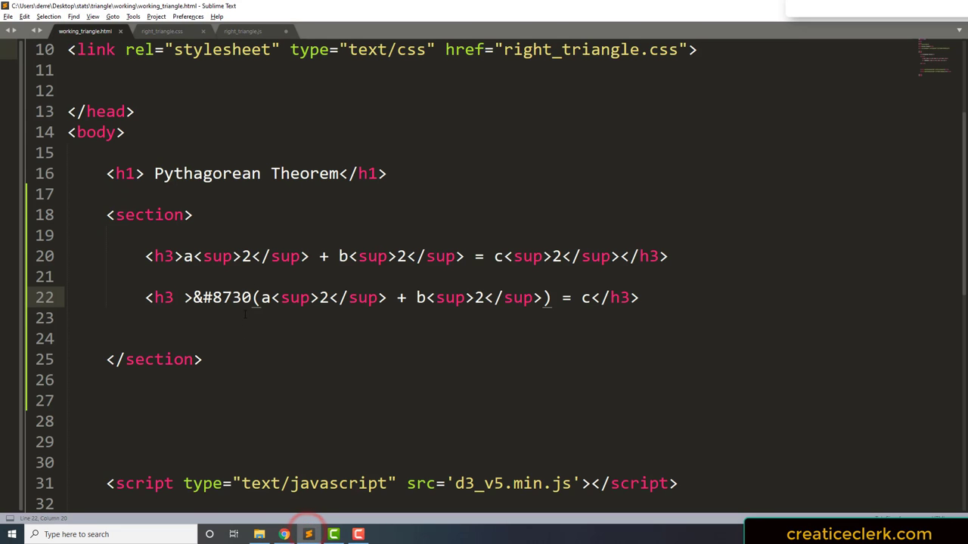
Move the &#8730 entity into a comment and restore the <sup>1/2</sup> exponent.
left_click_drag(191, 297, 253, 297)
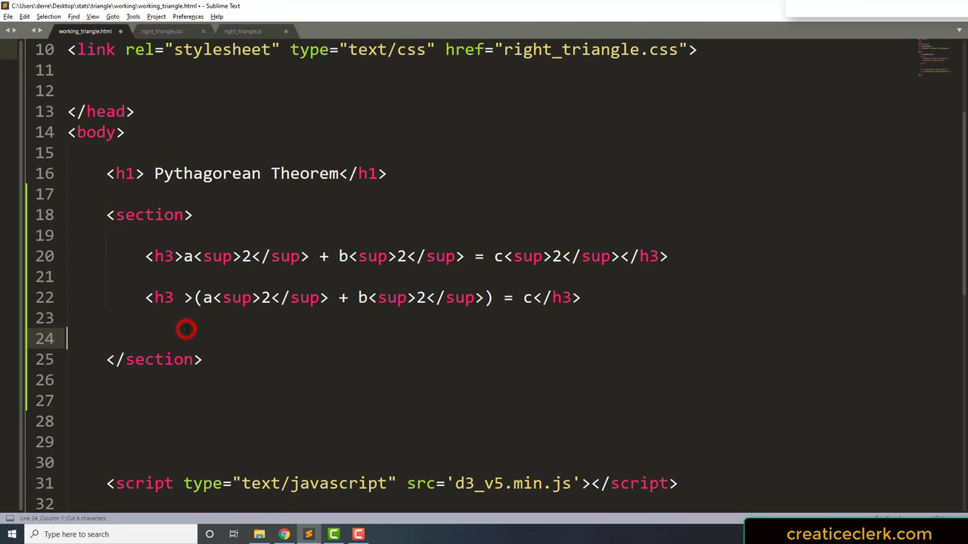
type("&#8730 -->")
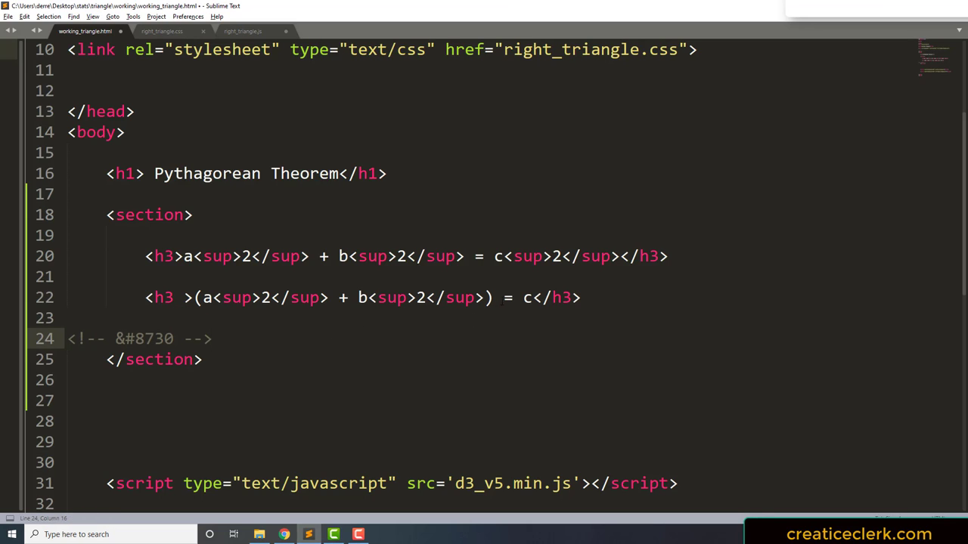
left_click(494, 297)
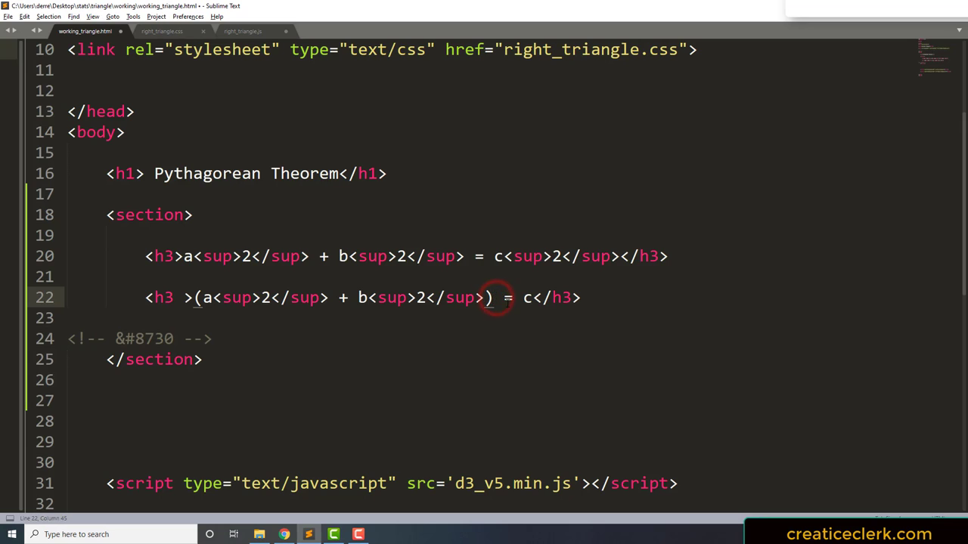
type("<sup>")
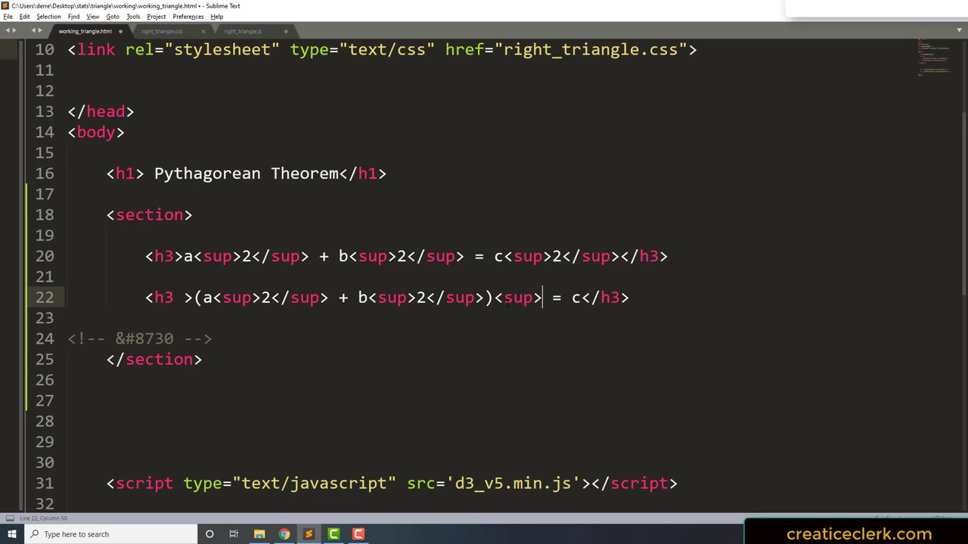
type("1/2")
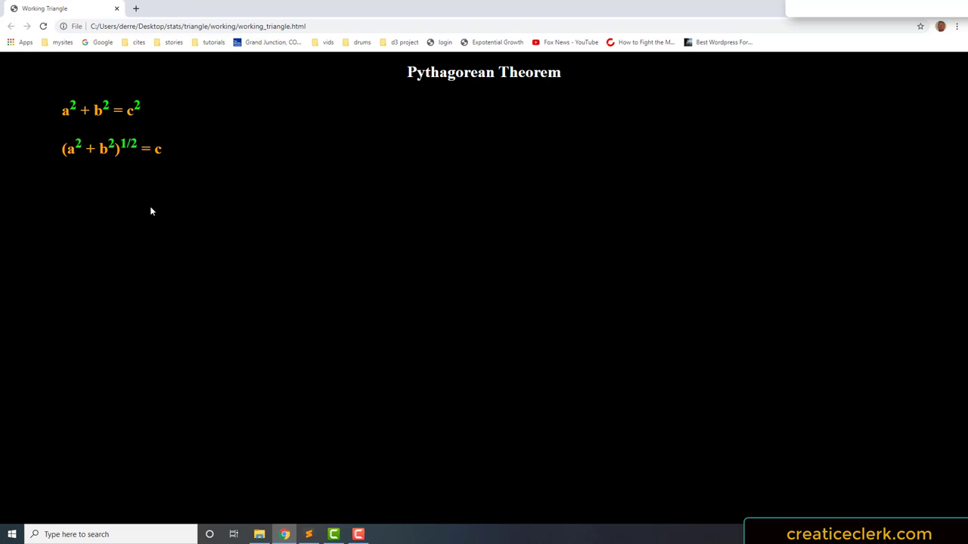
Review the rendered equations in Chrome, then go back to working_triangle.html in Sublime Text.
left_click(107, 174)
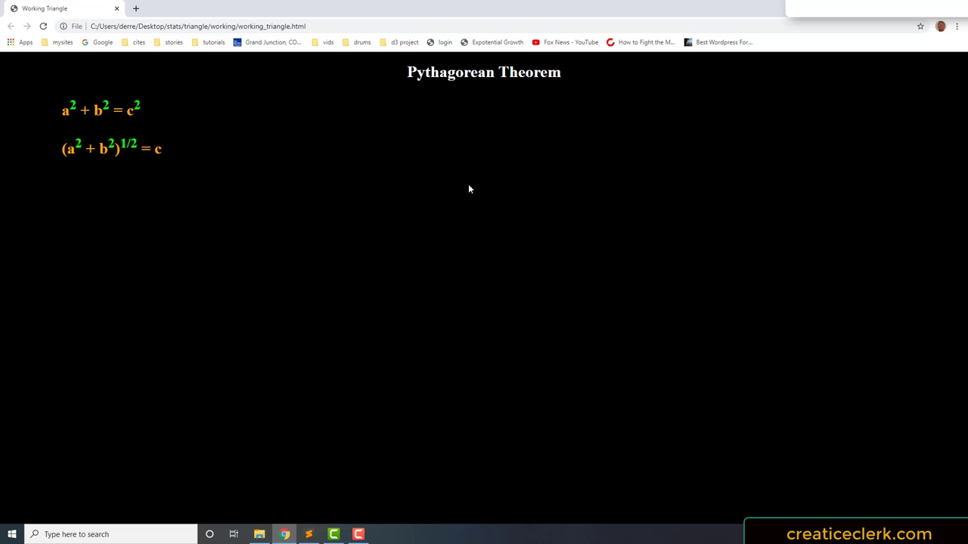
left_click(333, 535)
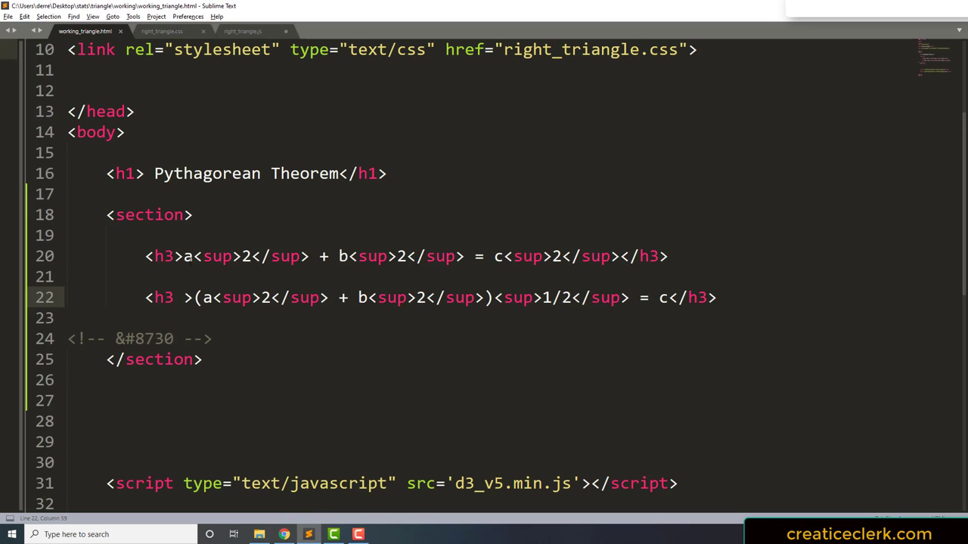
Add a <span class='a_span'> opening tag before the a in the second equation.
left_click(183, 256)
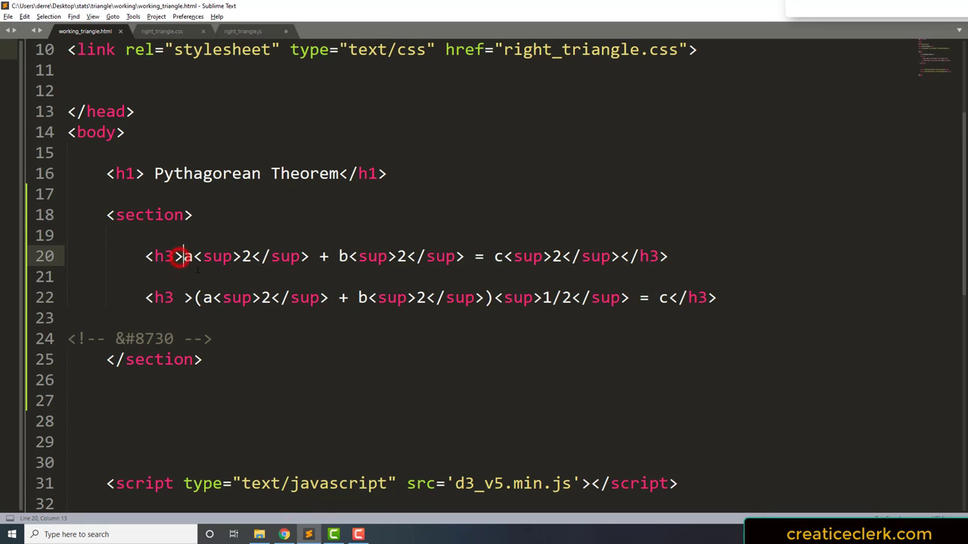
left_click(214, 298)
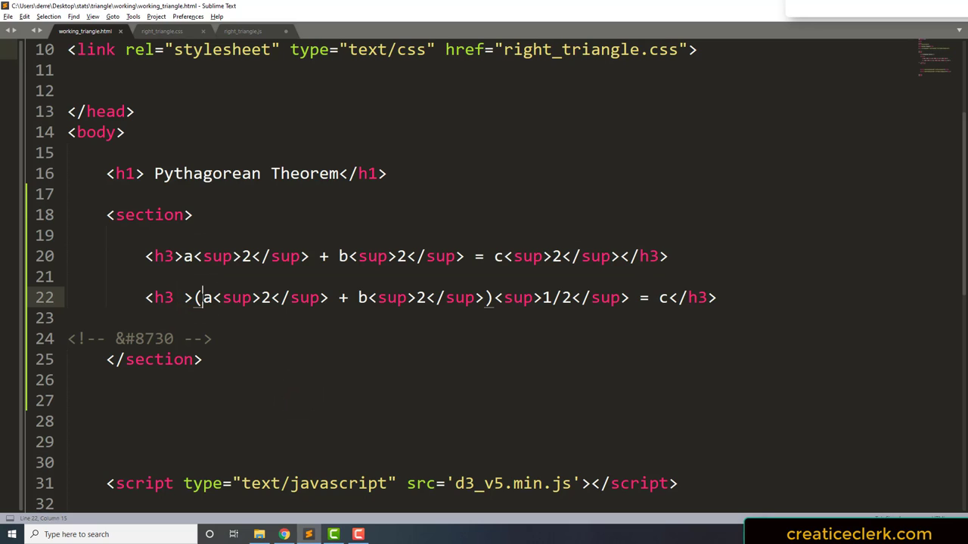
type("span")
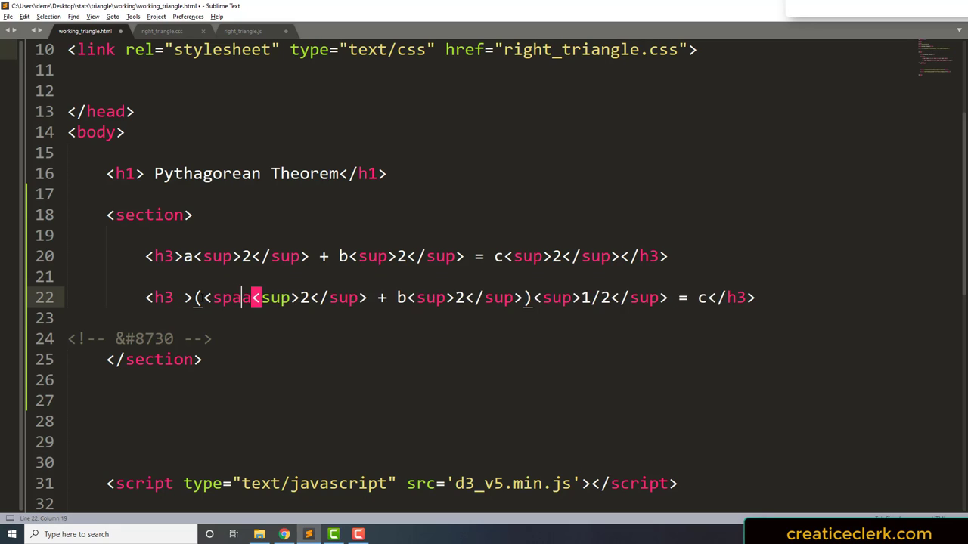
type("class")
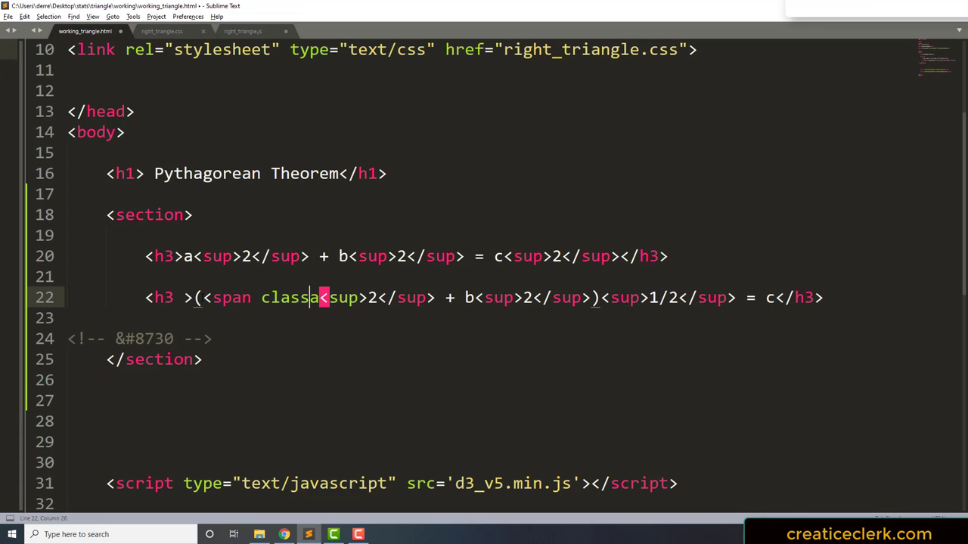
type("='a")
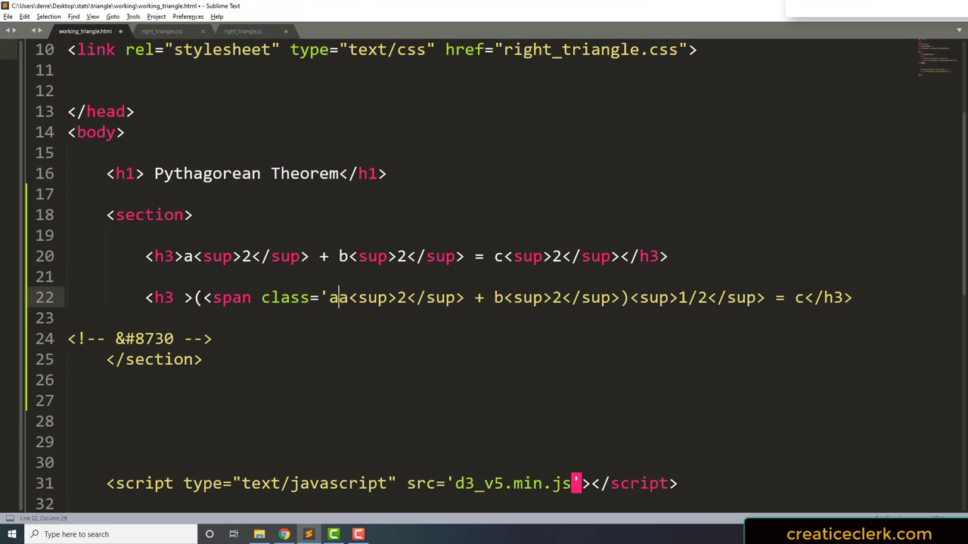
type("_span' >")
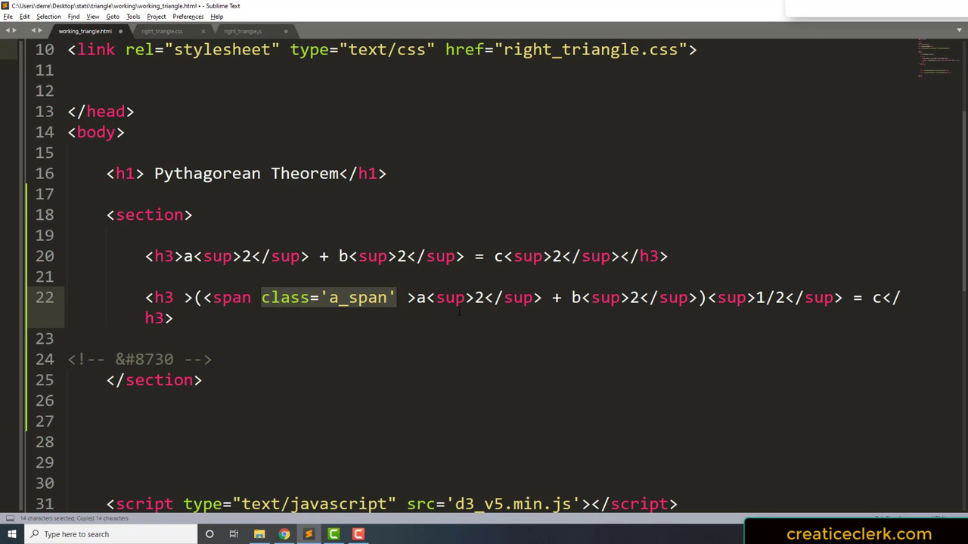
Close the a span, wrap b and c in b_span and c_span spans, and save.
left_click(568, 298)
type("</span>")
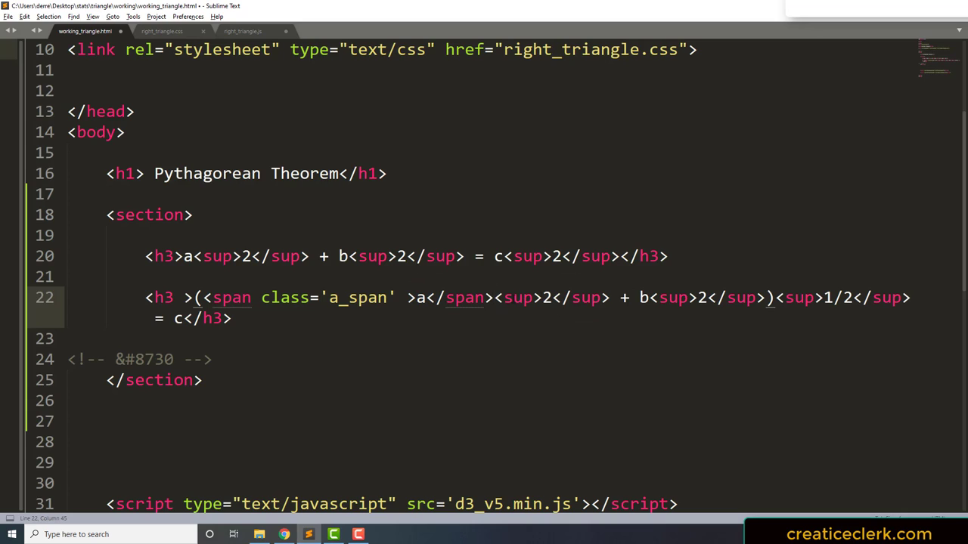
left_click(638, 298)
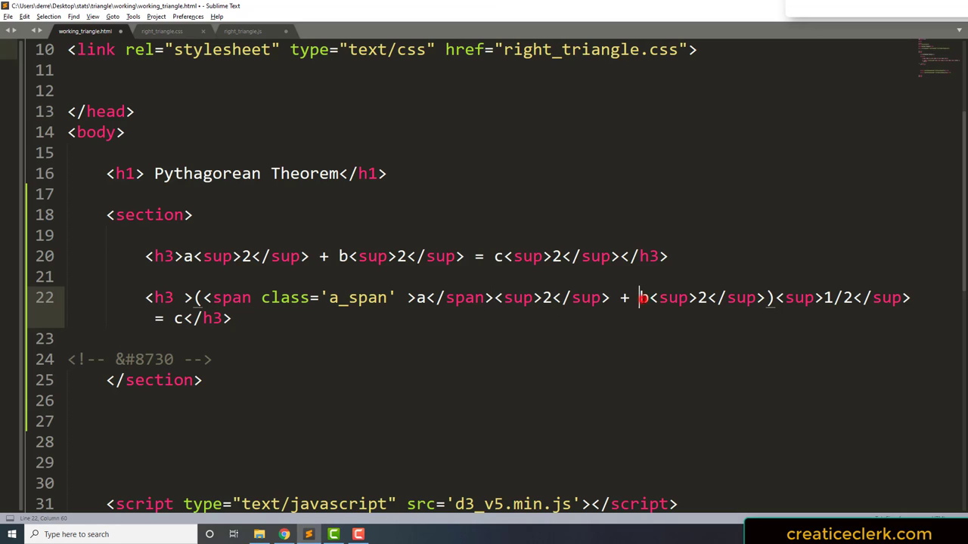
type("class='a_span'")
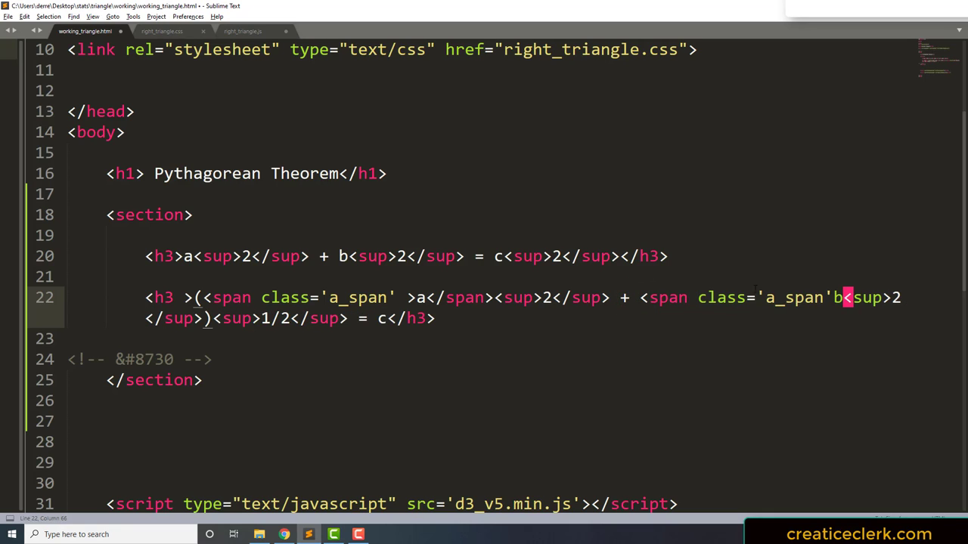
double_click(774, 298)
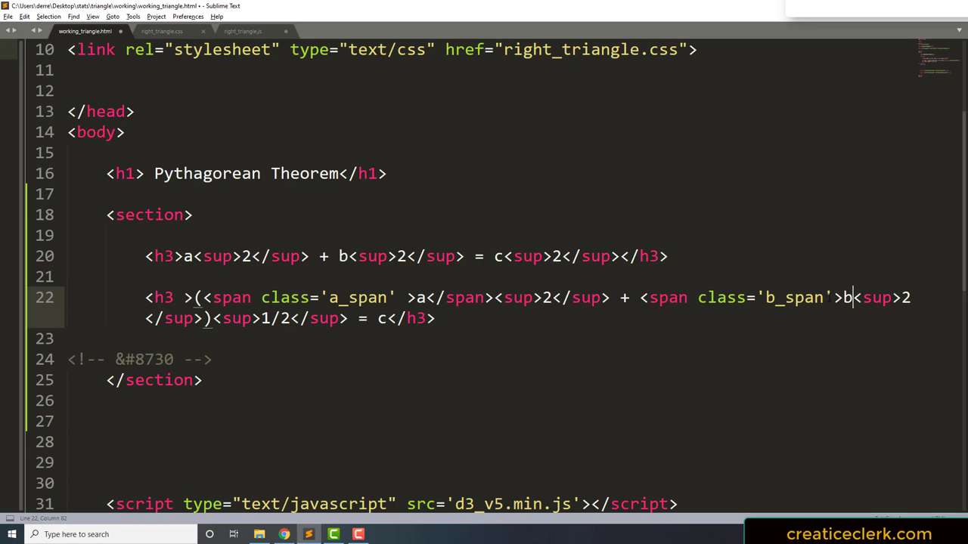
type("</span><")
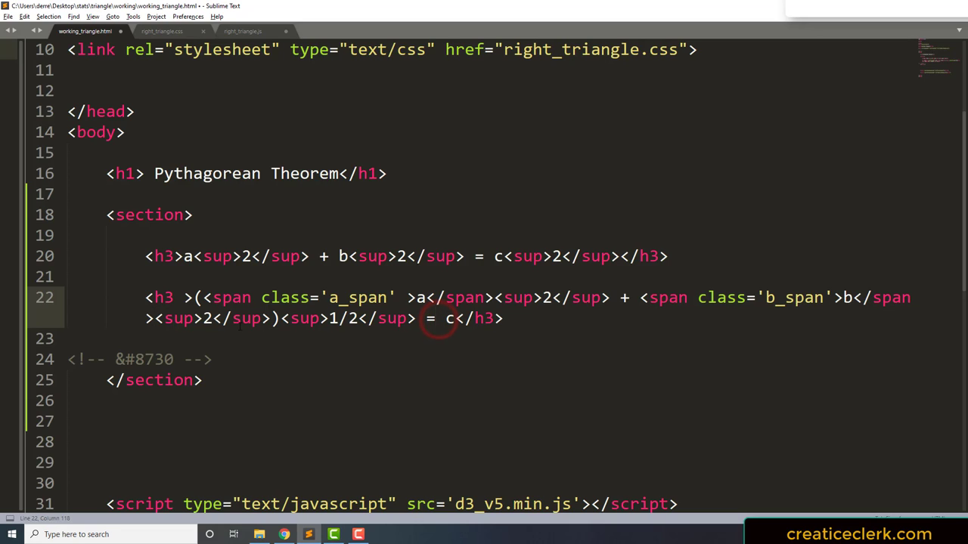
type("class='a_span'")
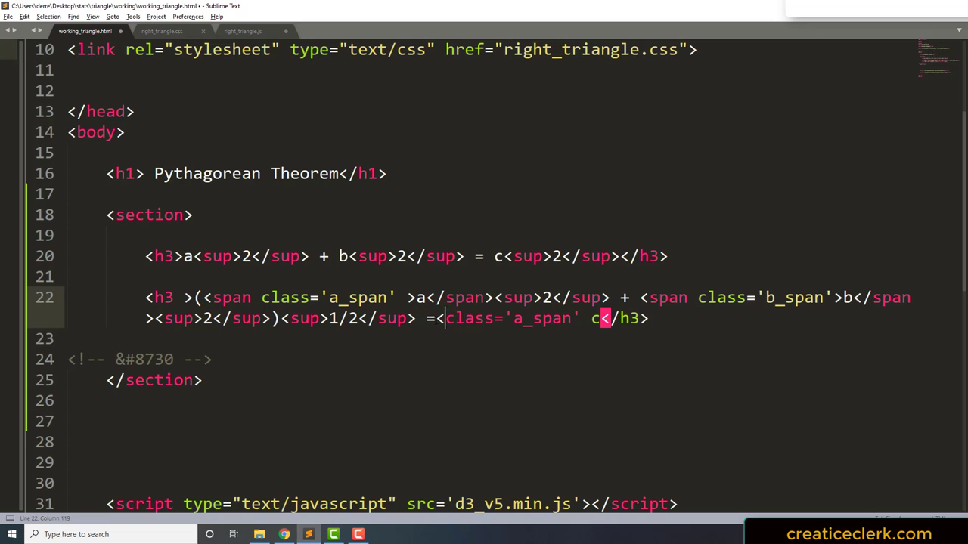
type("span")
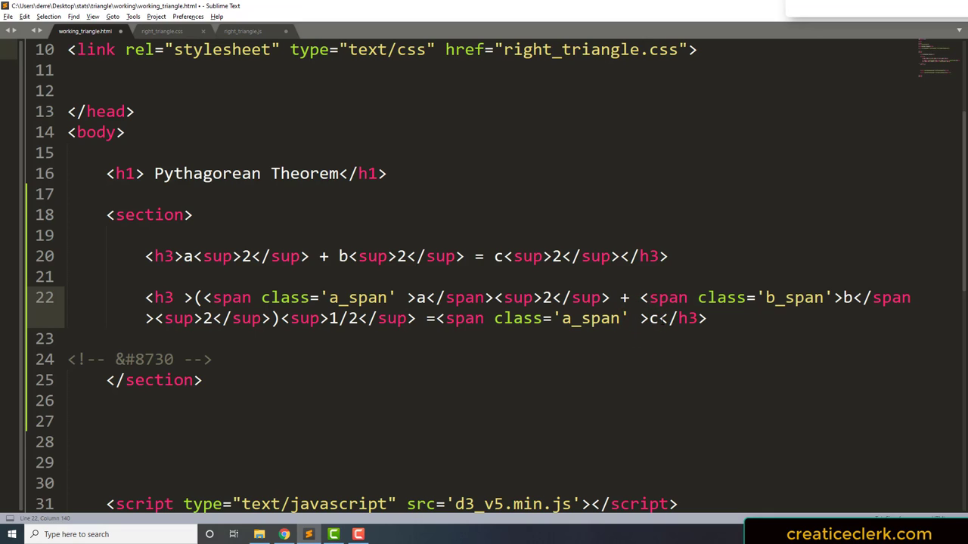
type("</span></")
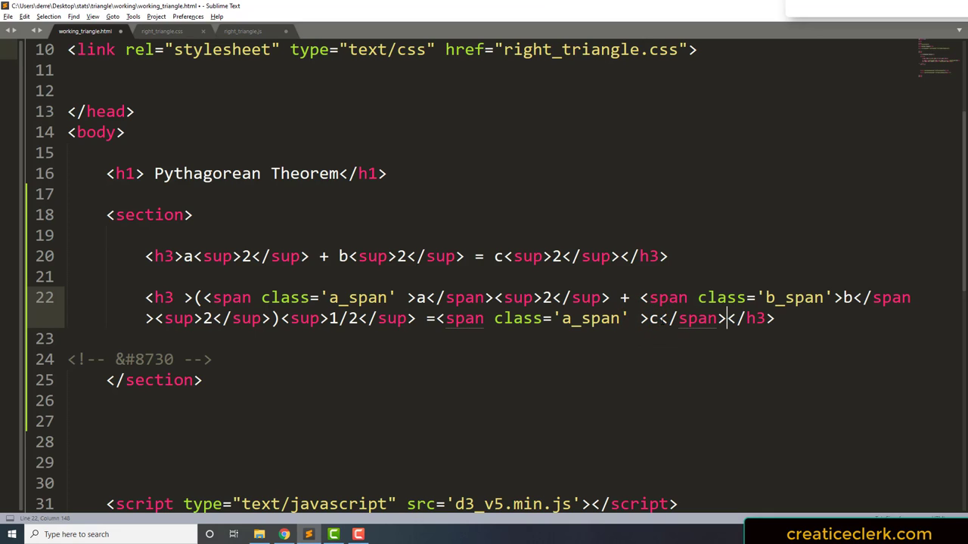
key("ctrl+s")
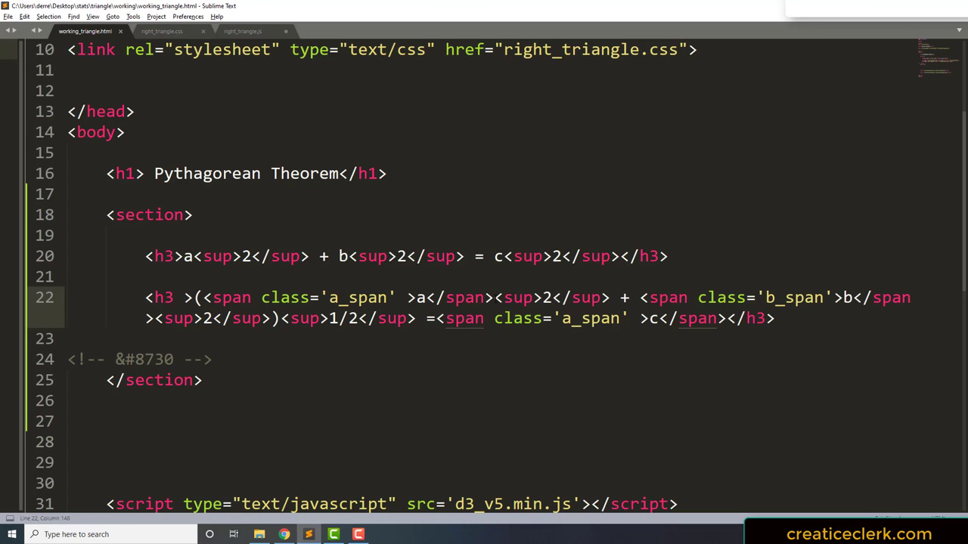
Split the long equation line, fix the c_span class name, and save again.
left_click(620, 297)
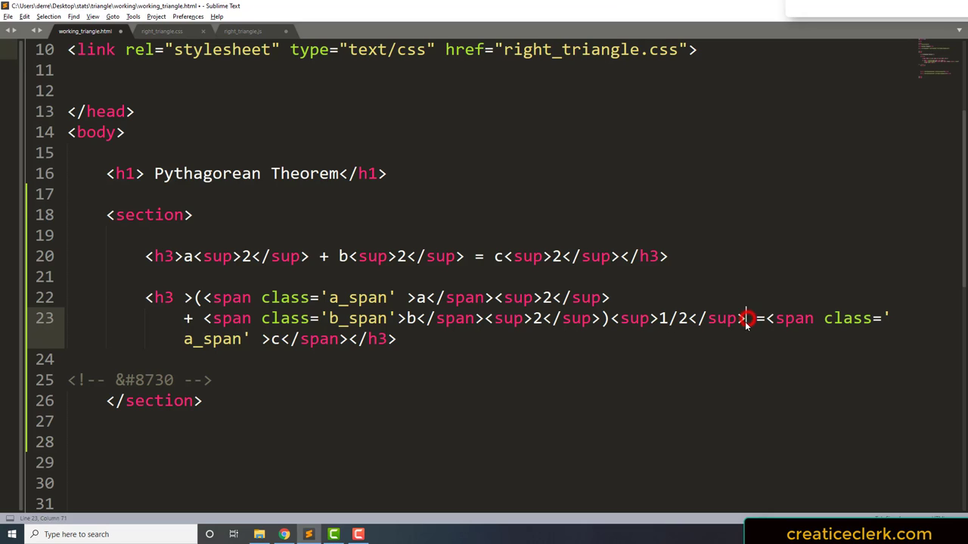
key("enter")
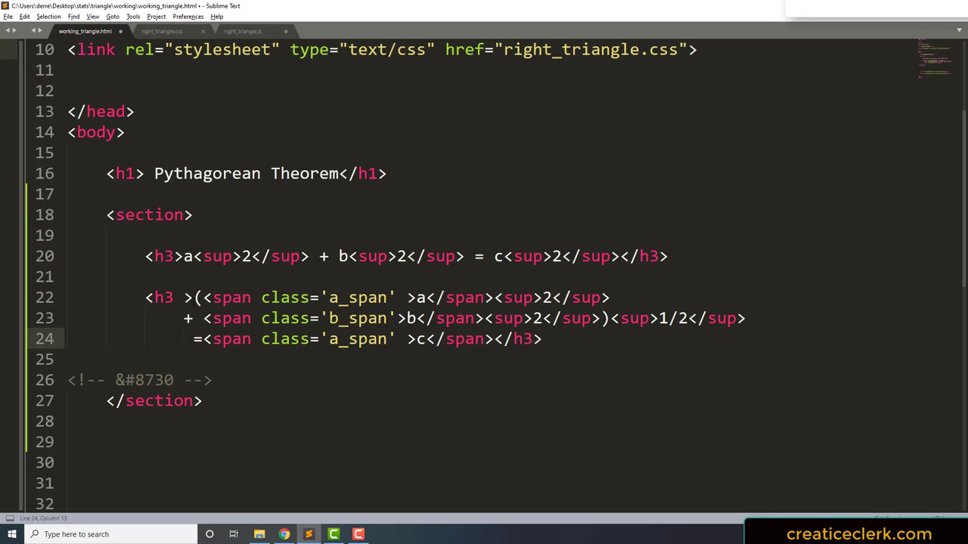
left_click(493, 339)
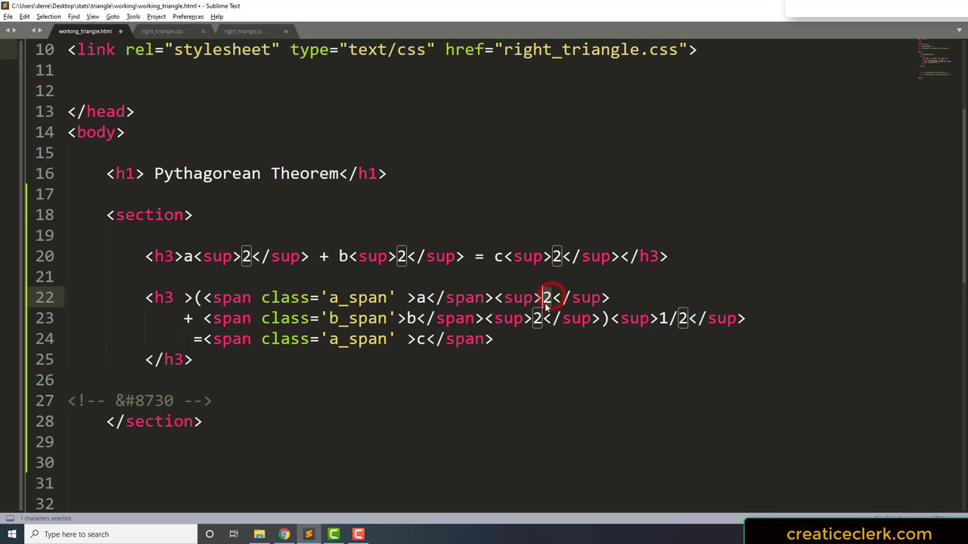
left_click(582, 350)
type("c")
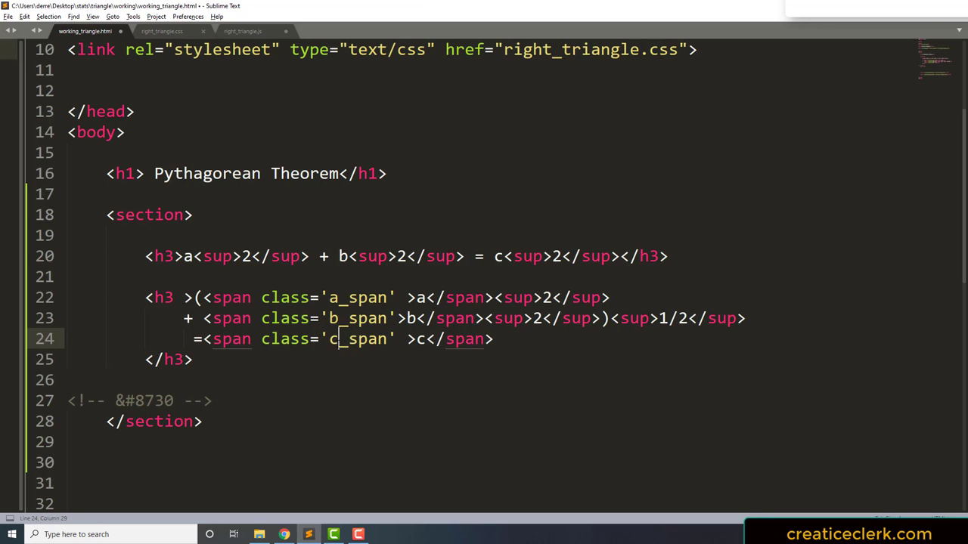
key("ctrl+s")
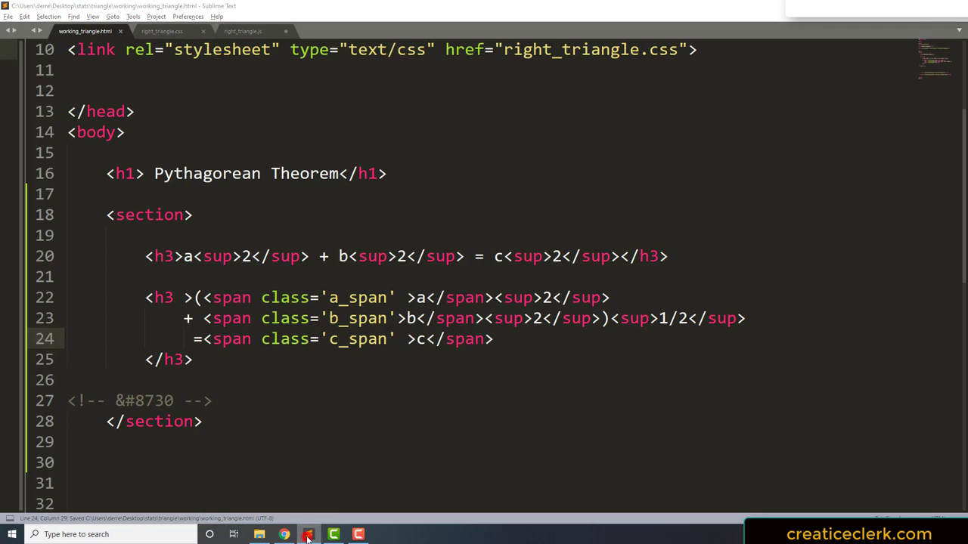
Add d3.selectAll('.a_span').html(3); on a new line in right_triangle.js.
left_click(248, 31)
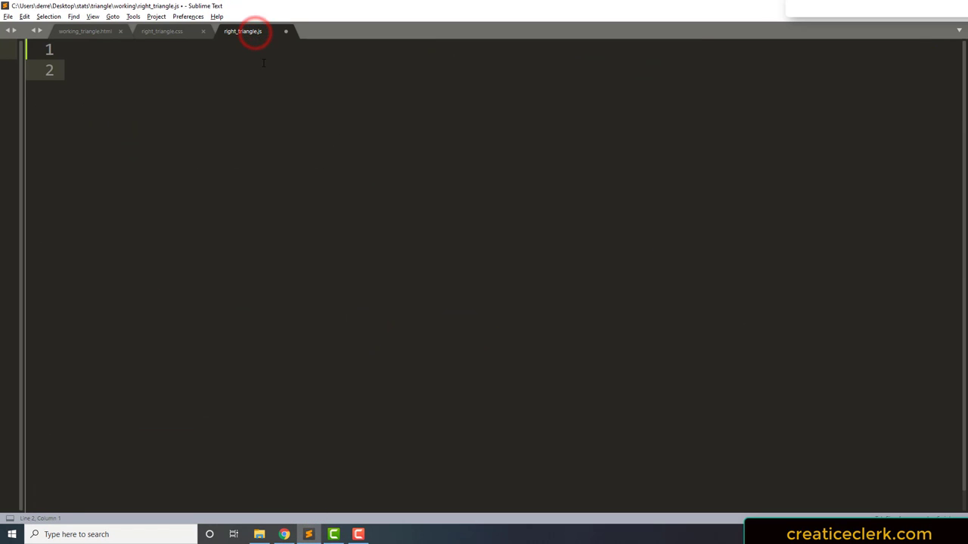
key("ctrl+s")
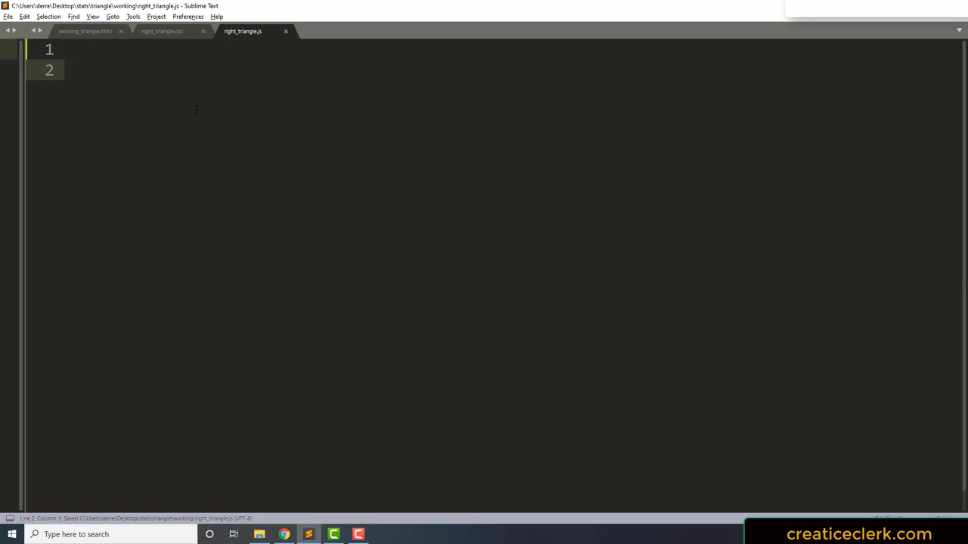
key("Enter")
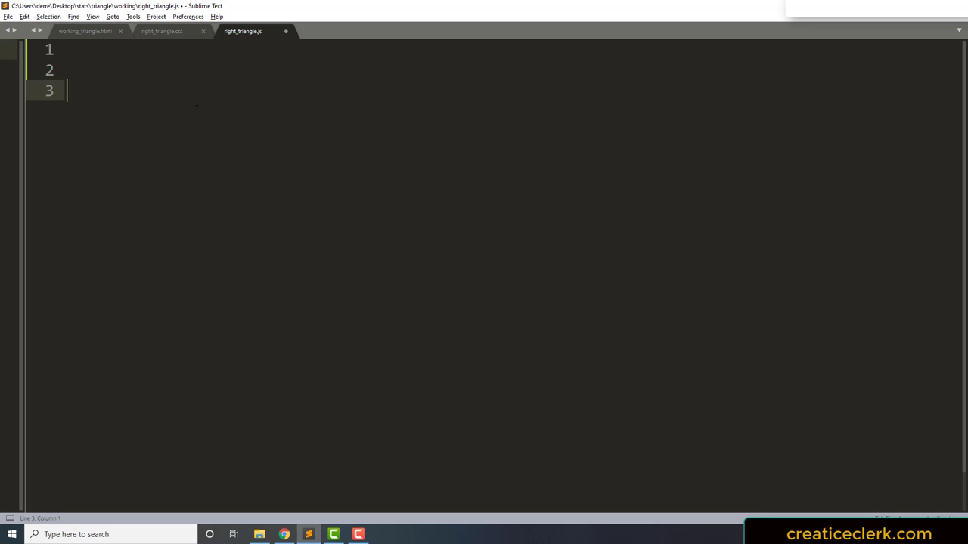
type("d3")
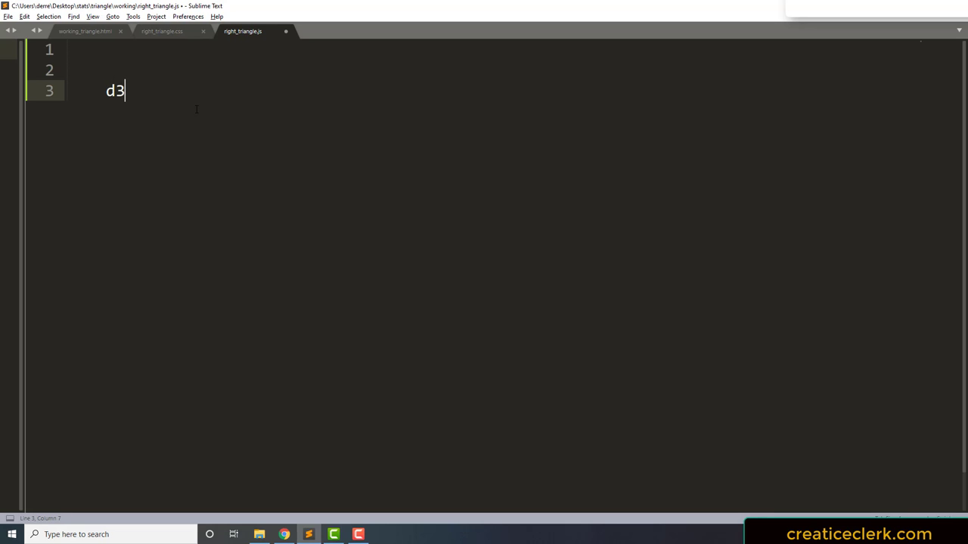
type(".select")
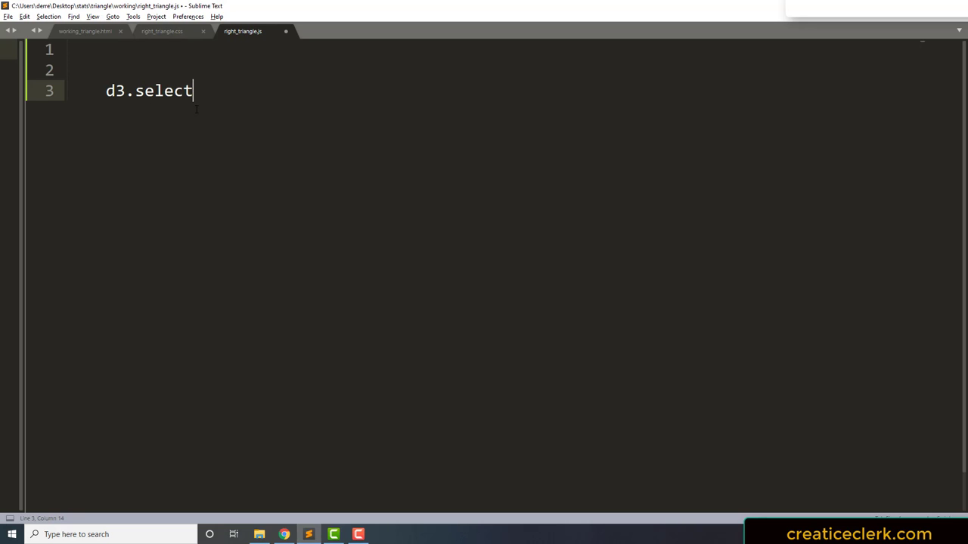
type("Al")
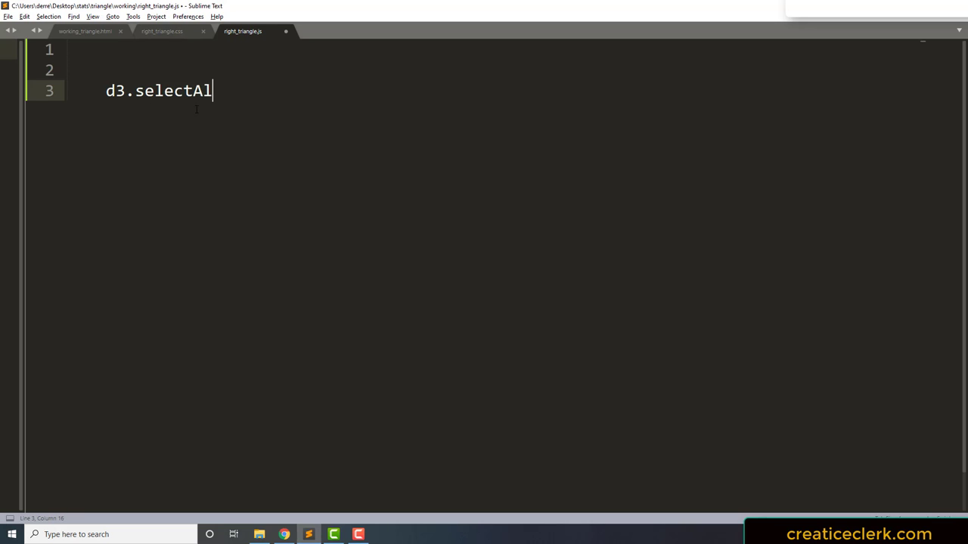
type("('')")
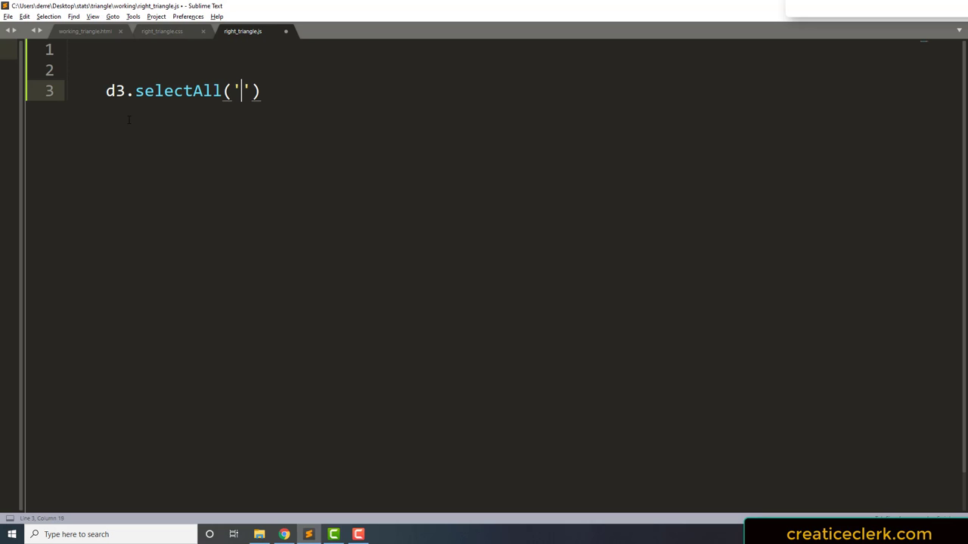
type(".")
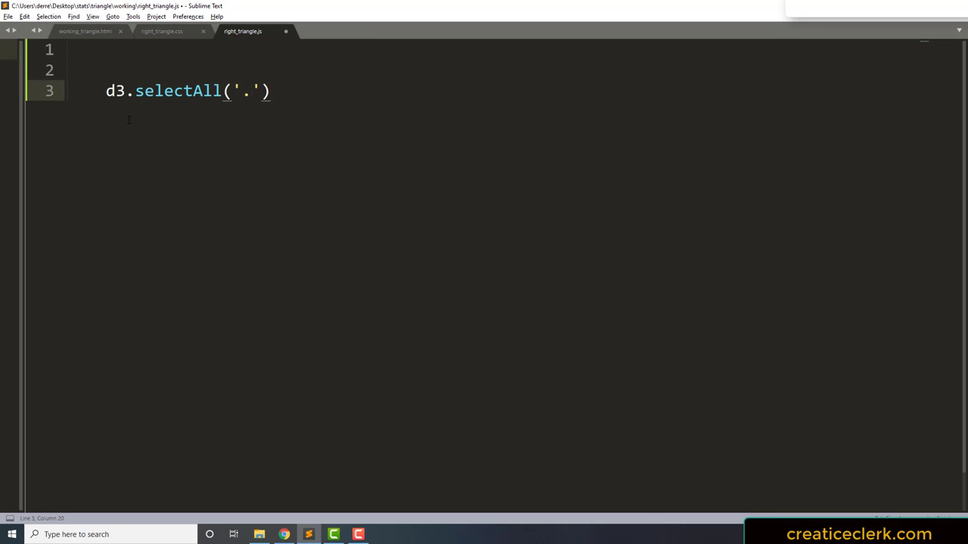
type("a_s")
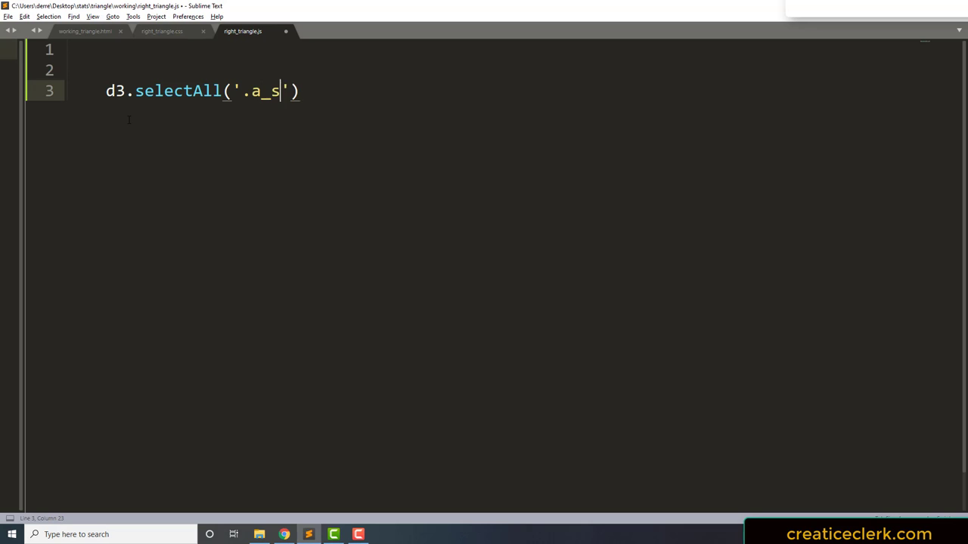
type("pan")
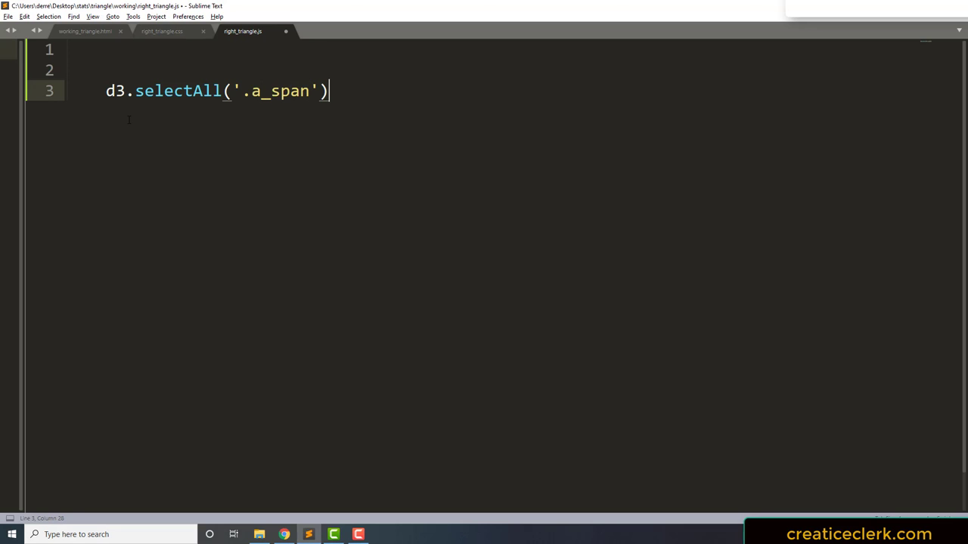
type(".")
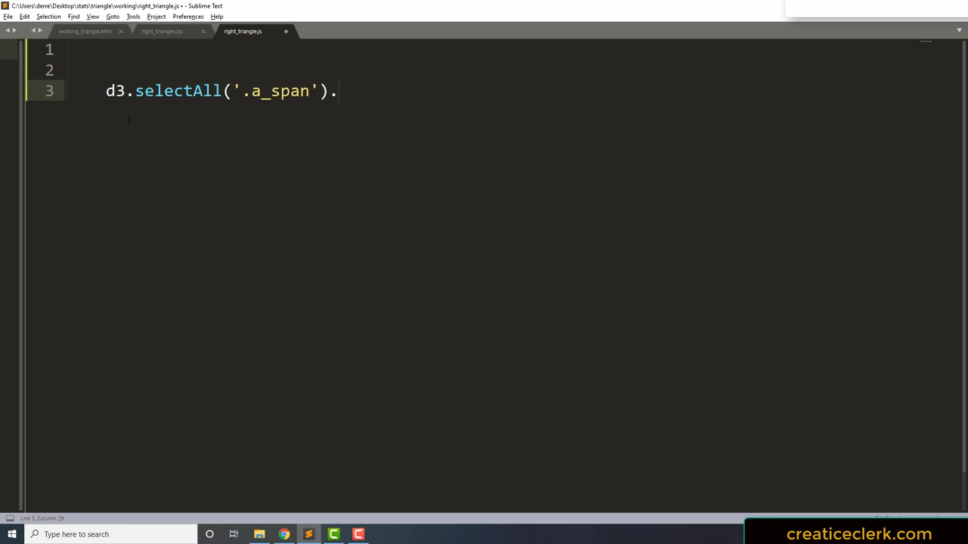
type("html")
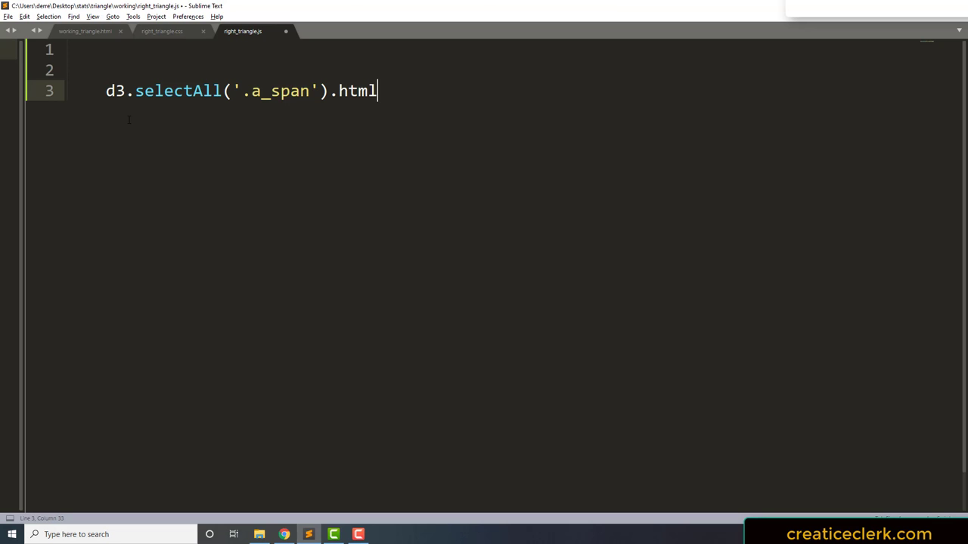
type("()")
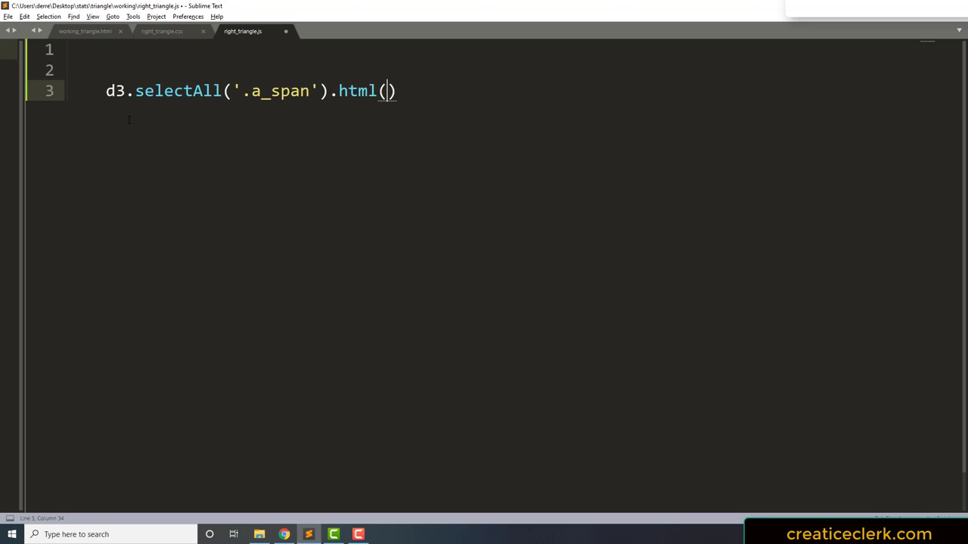
type("3);")
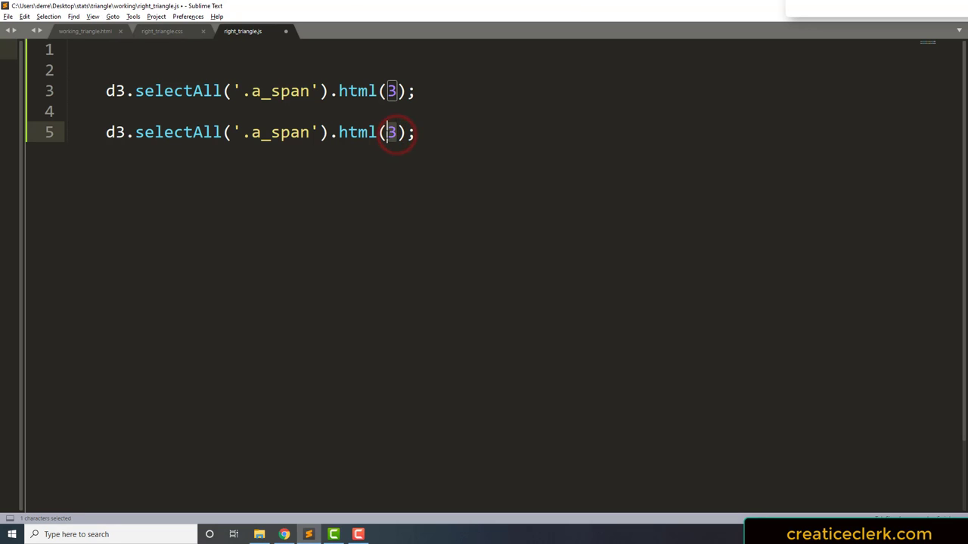
Add matching lines filling b_span with 4 and c_span with 5.
type("4")
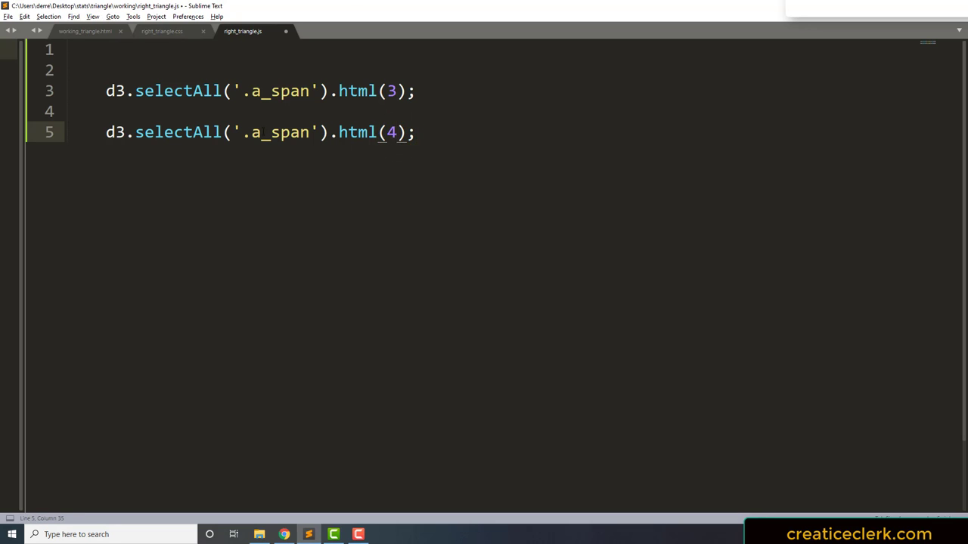
type("b")
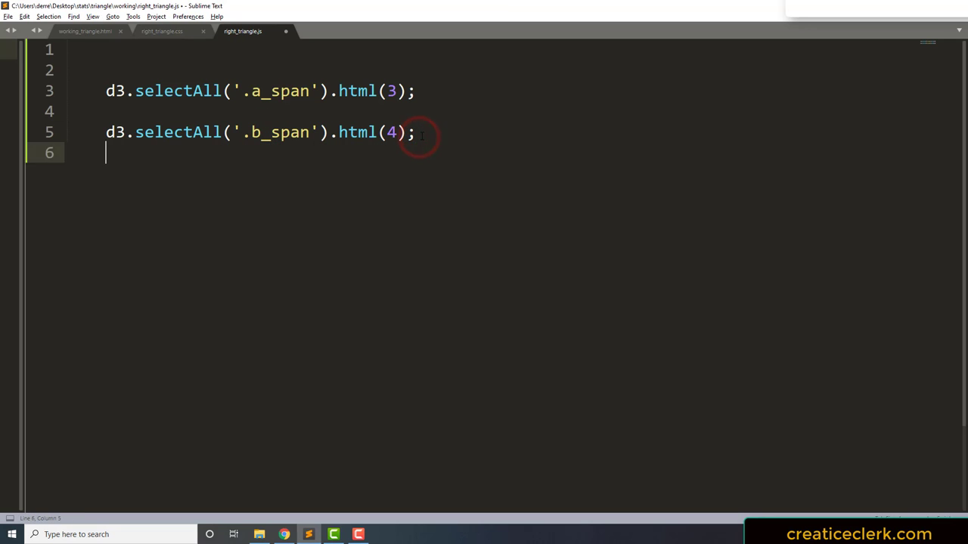
type("d3.selectAll('.a_span').html(3);")
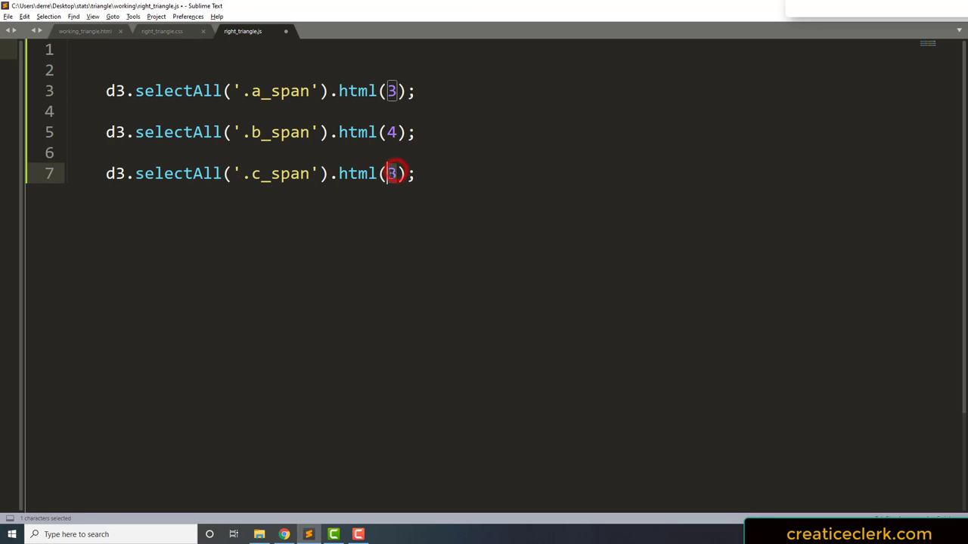
type("5")
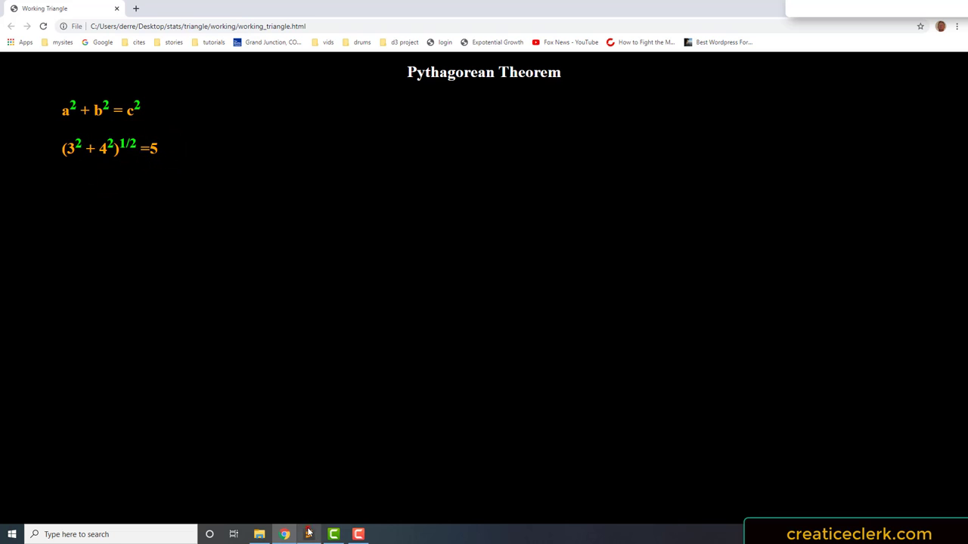
Return to the d3 script in Sublime Text and select the value 3 on the first line.
left_click(310, 535)
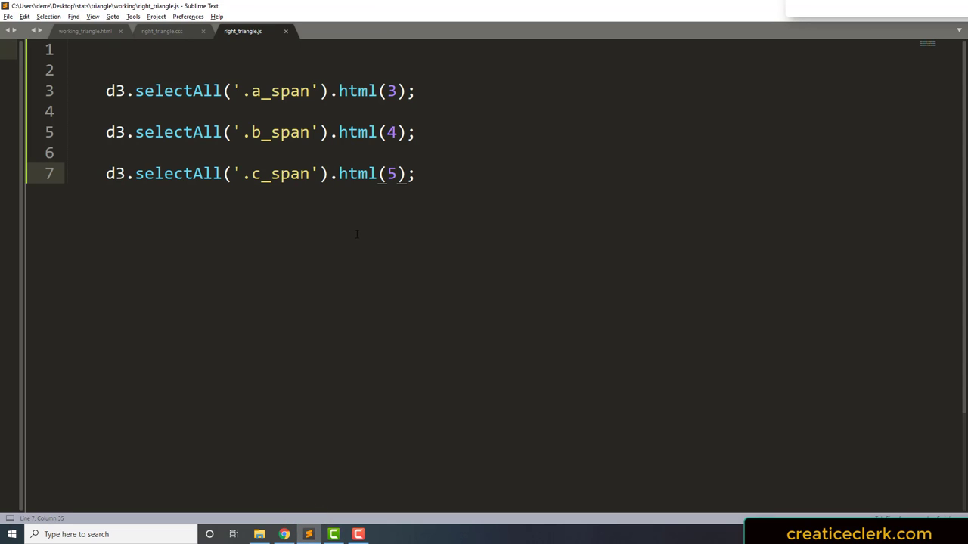
left_click(390, 94)
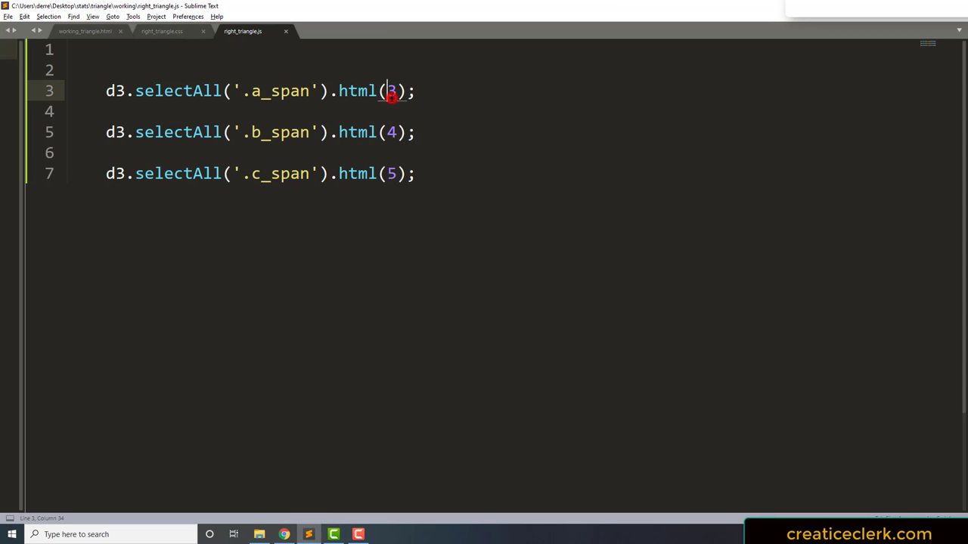
double_click(390, 131)
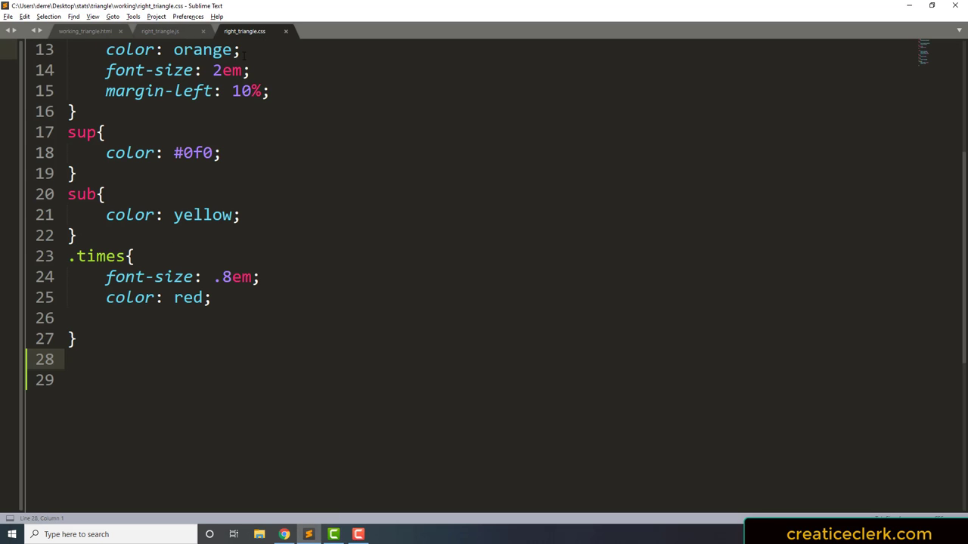
Insert &nbsp; before the plus sign on line 20 of working_triangle.html.
left_click(91, 31)
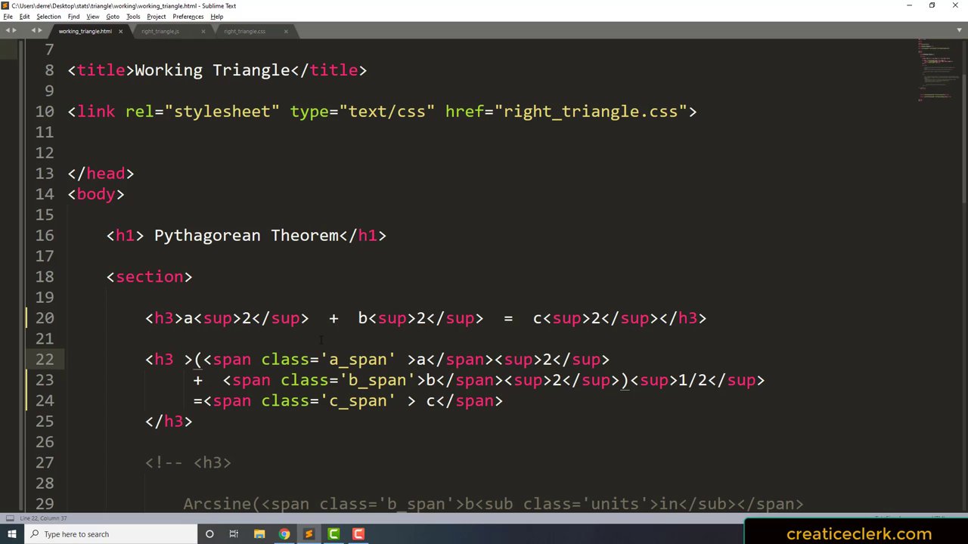
left_click(237, 319)
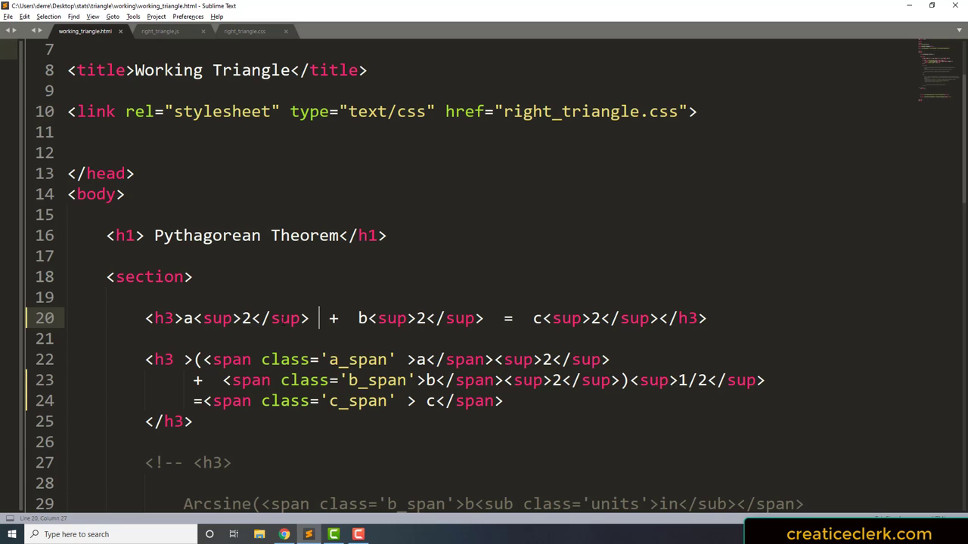
type("&n")
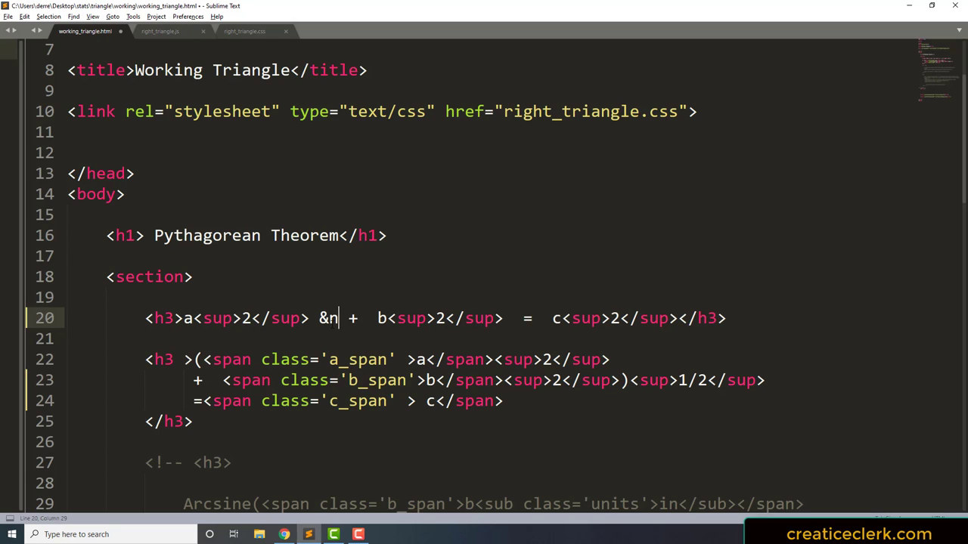
type("bs0")
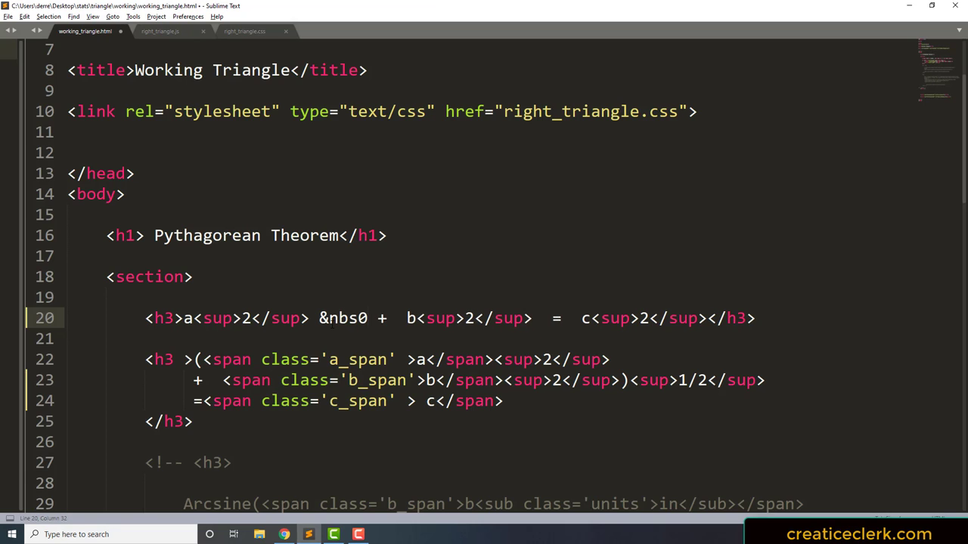
type("p;")
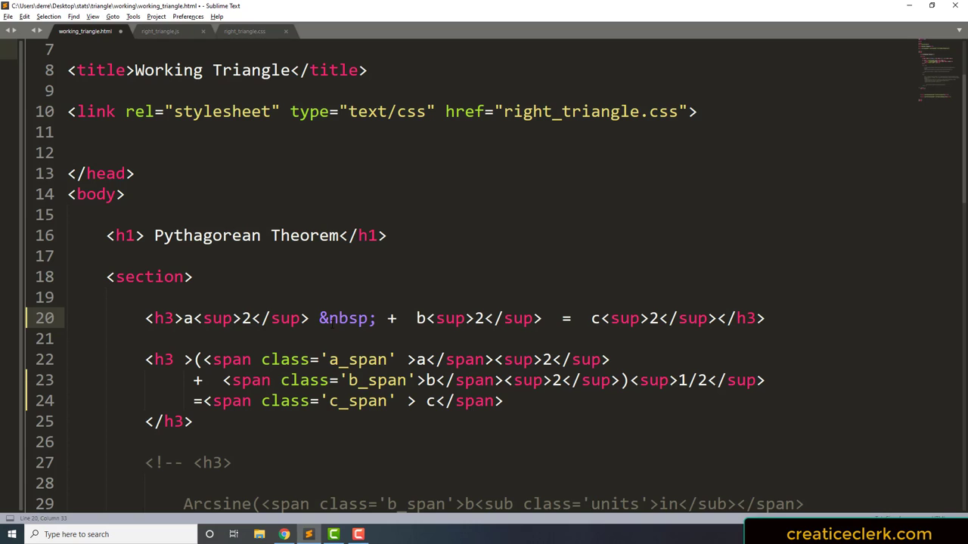
Paste &nbsp; around the remaining + and = signs in both equations.
left_click_drag(319, 318, 375, 318)
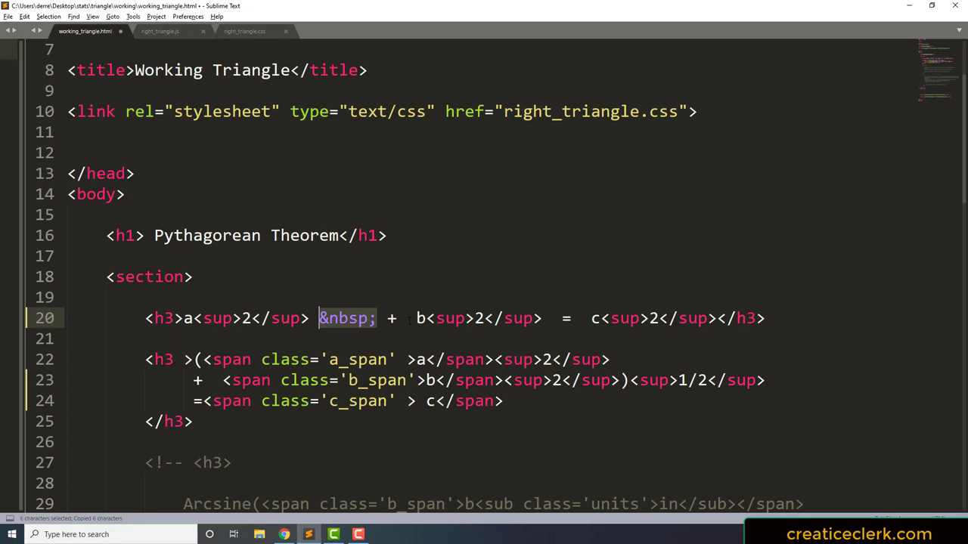
type("&nbsp;")
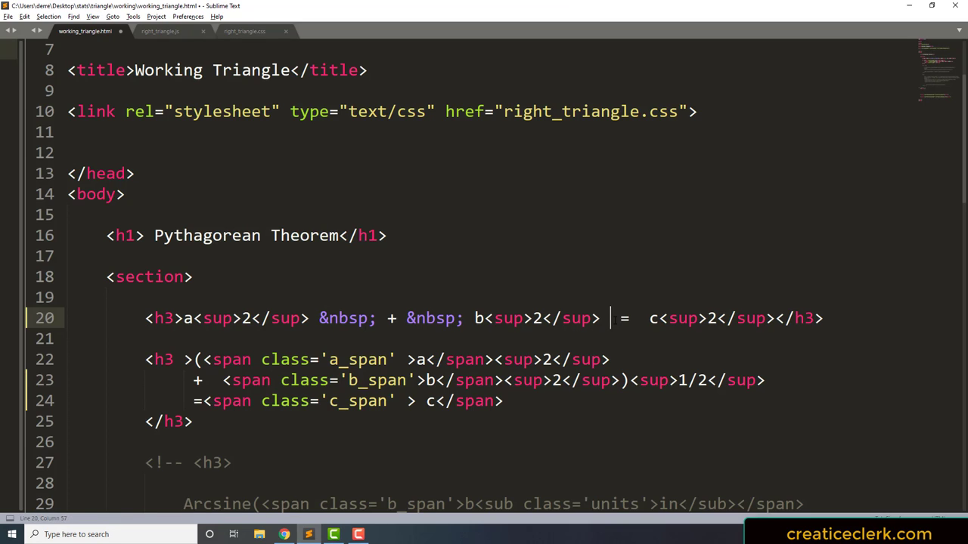
type("&nbsp;")
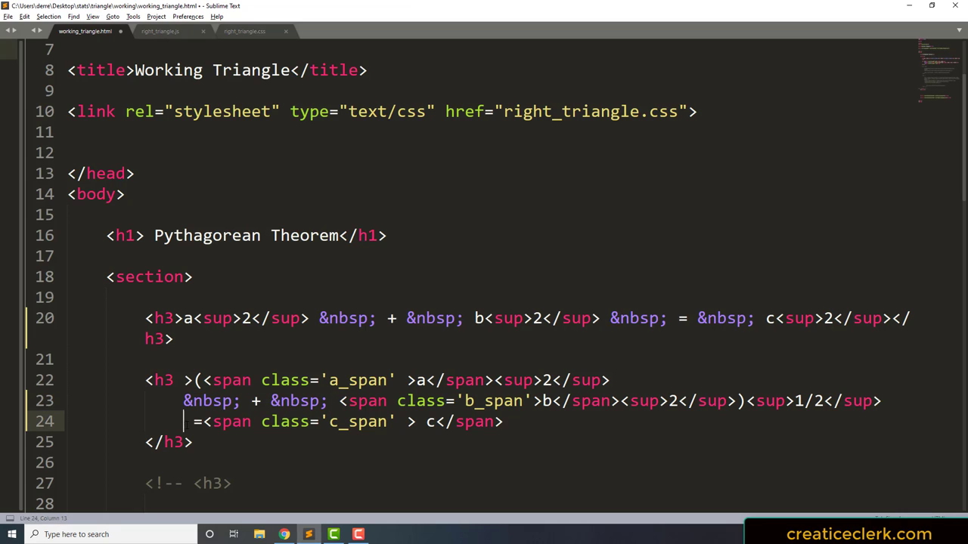
type("&nbsp;")
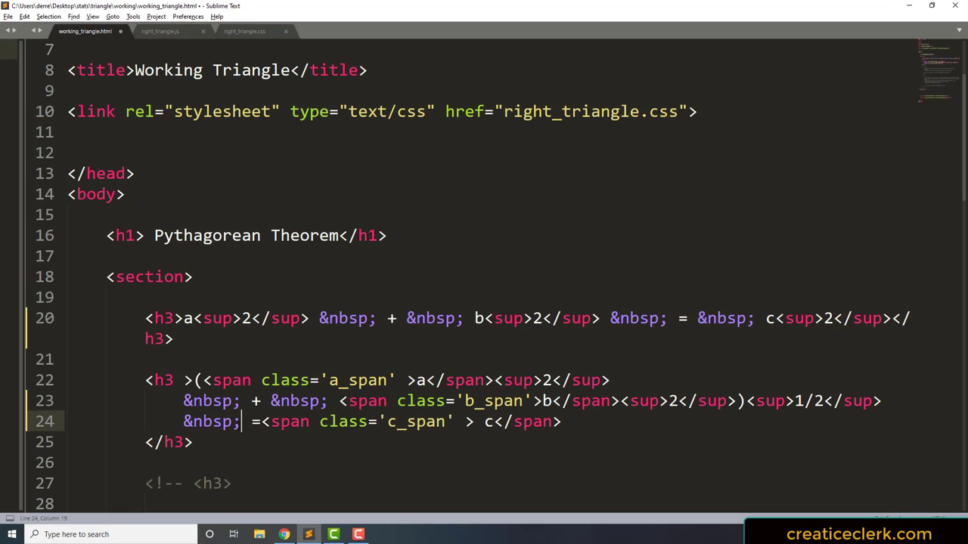
type("&nbsp;")
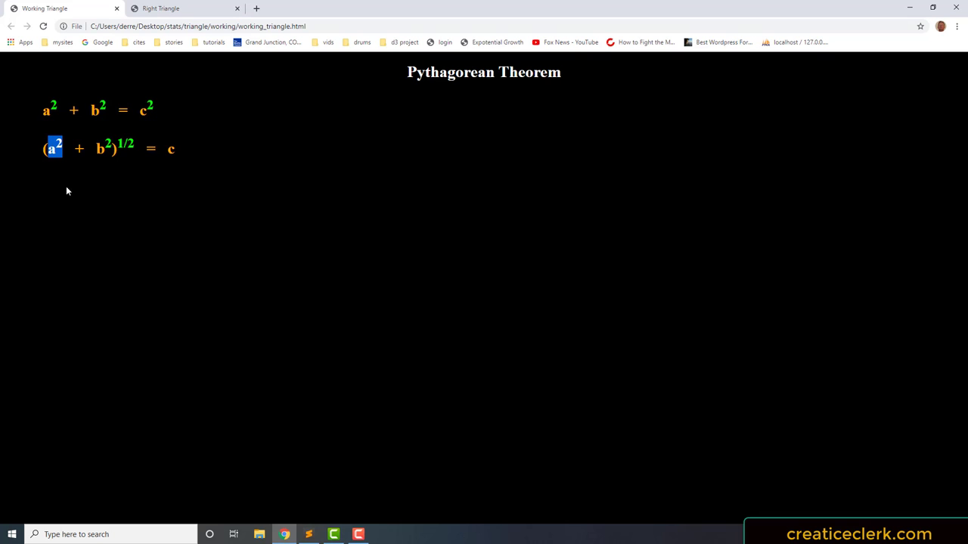
Switch to the Right Triangle tab showing the plotted 3-4-5 triangle.
left_click(179, 13)
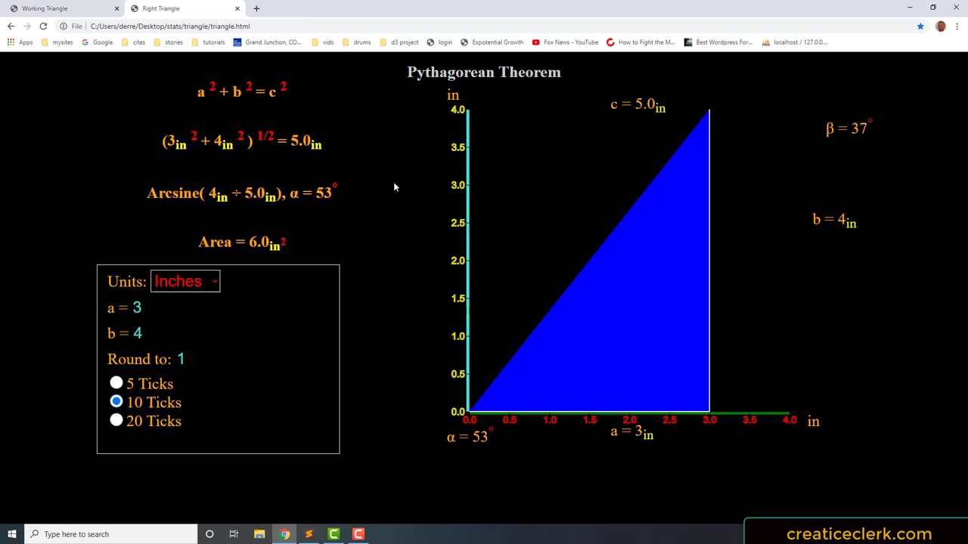